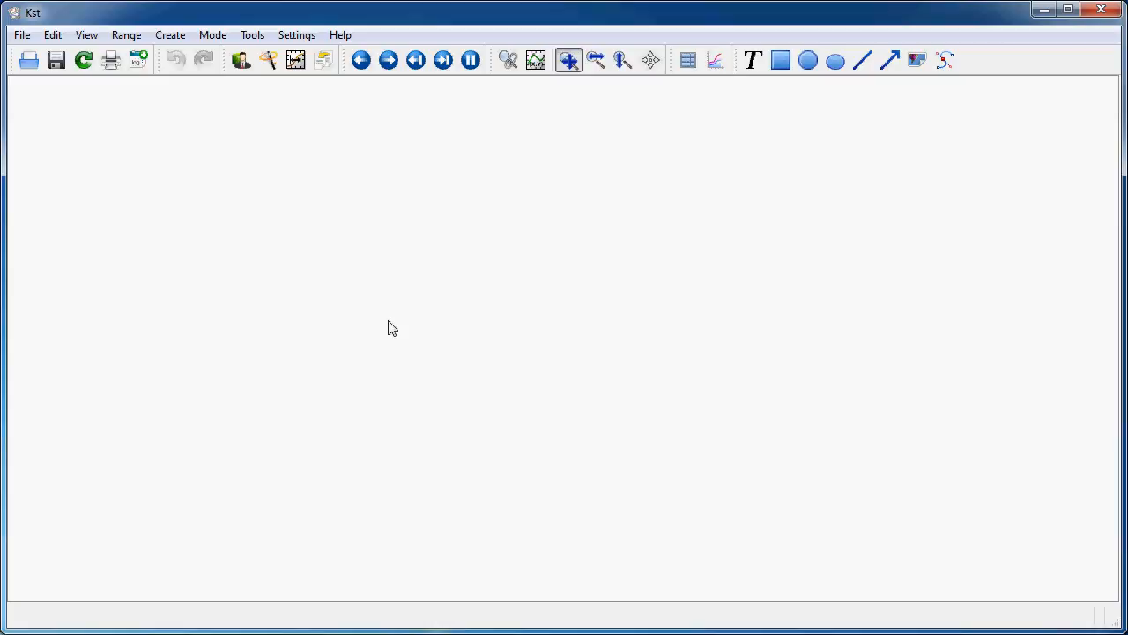
mouse_move(176, 51)
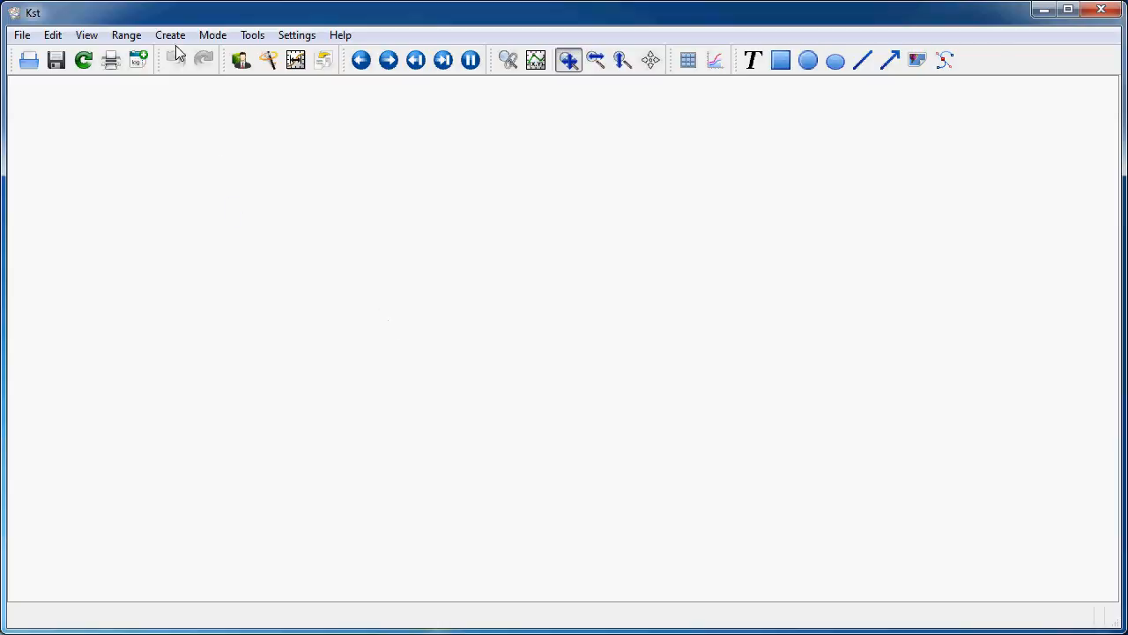
Step: Create a data matrix from field z of C:/tmp/kst_demos/erie_lld.grd with default settings
click(169, 35)
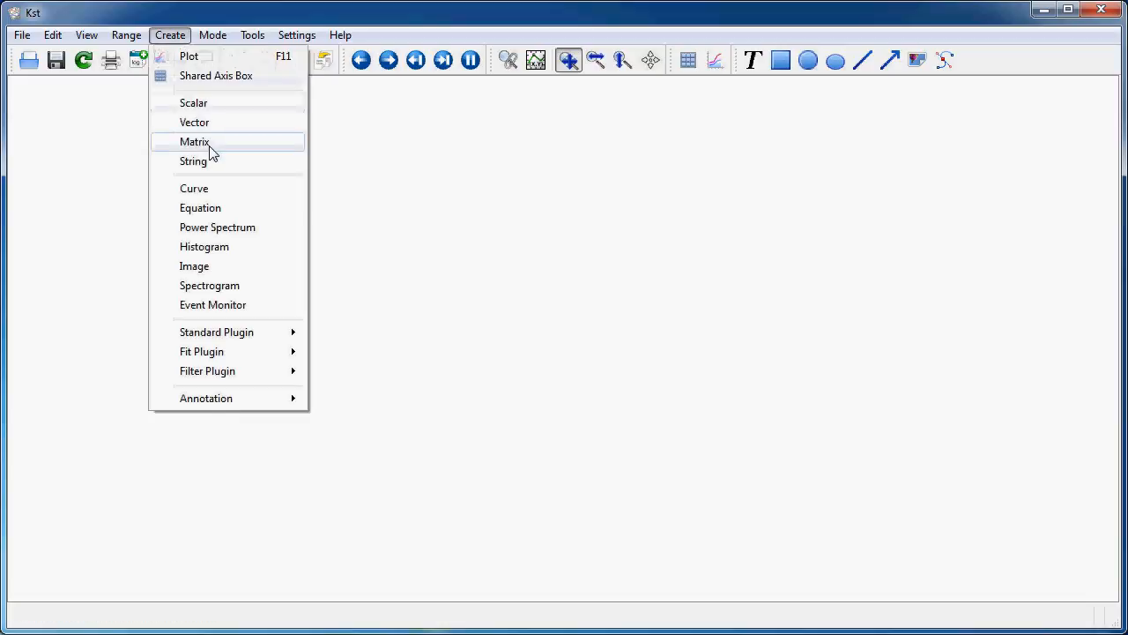
click(194, 141)
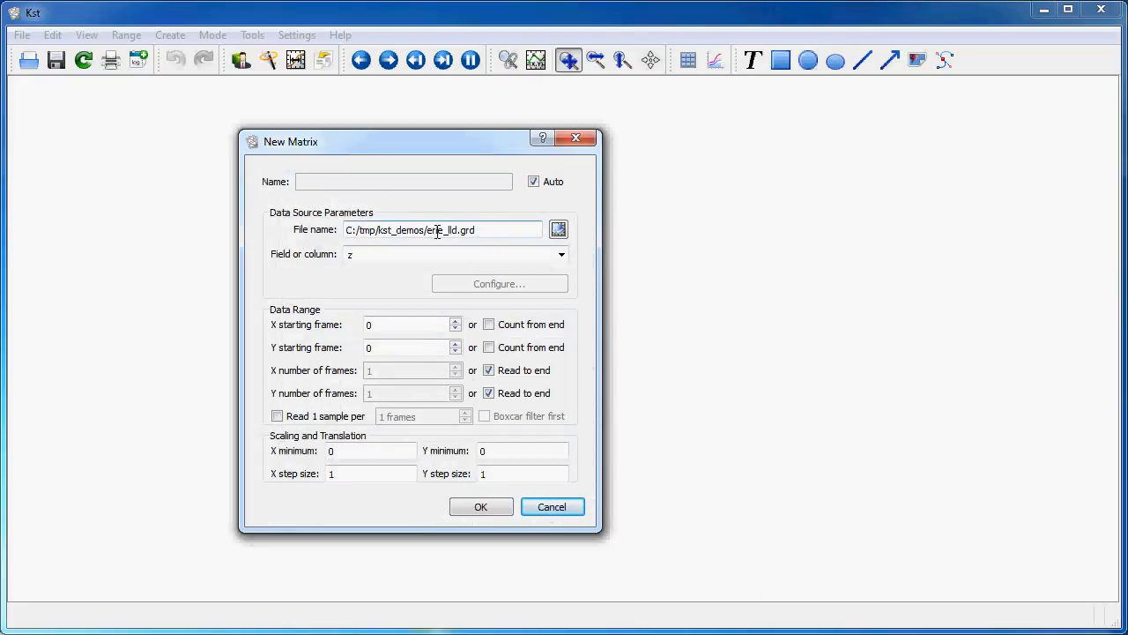
mouse_move(556, 260)
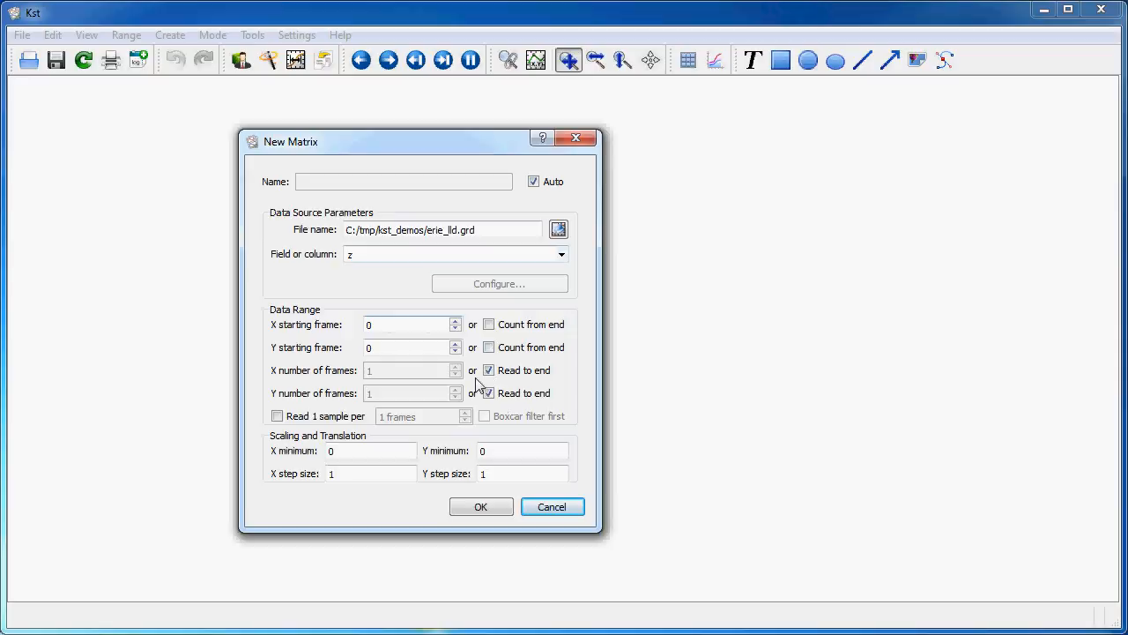
mouse_move(440, 471)
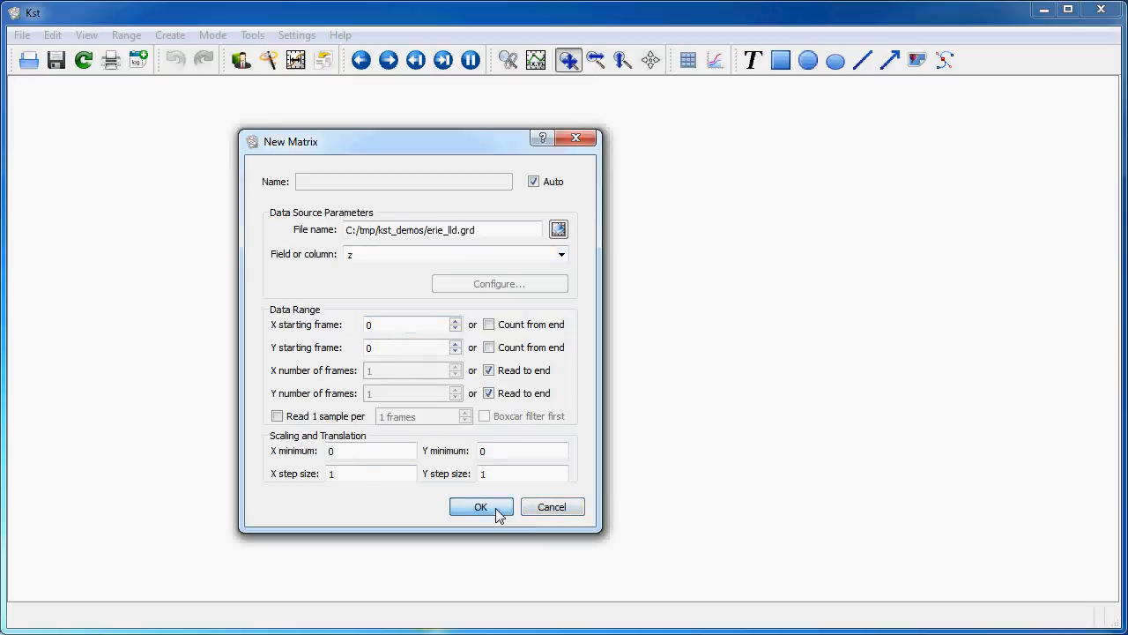
click(85, 35)
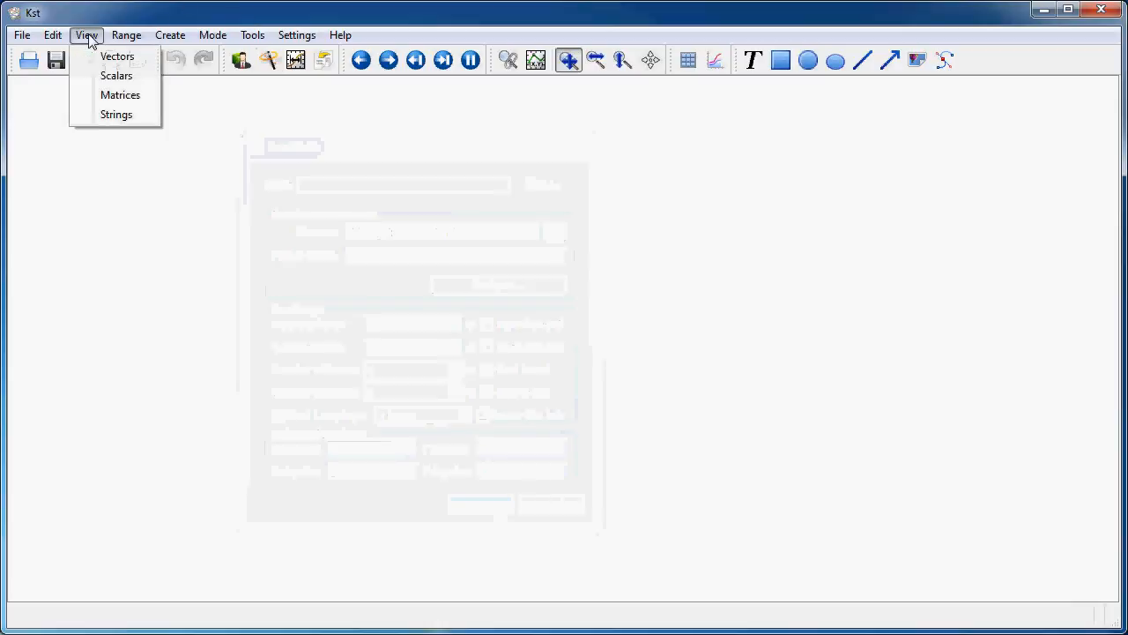
click(120, 94)
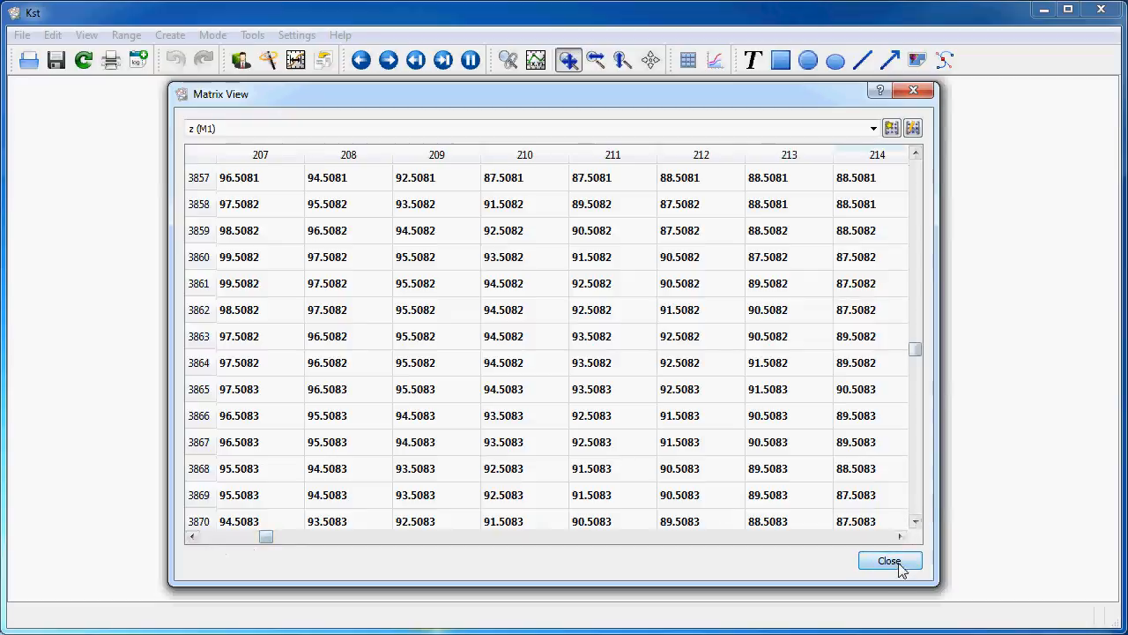
click(889, 560)
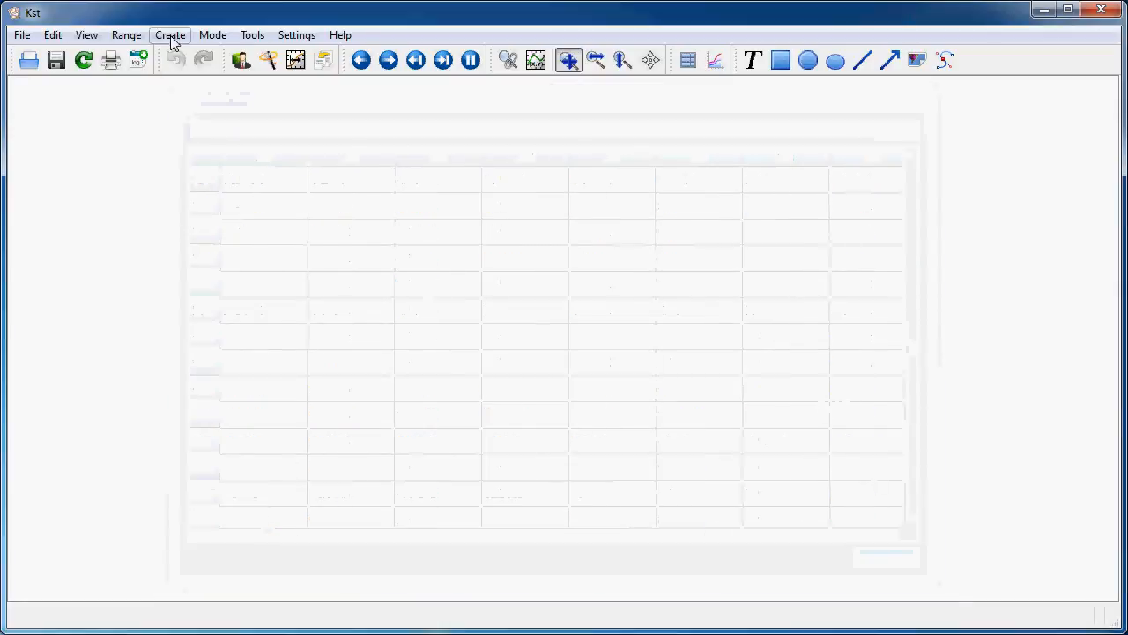
Step: Start a new colour-map image of matrix z (M1) using the Spectrum palette
click(169, 35)
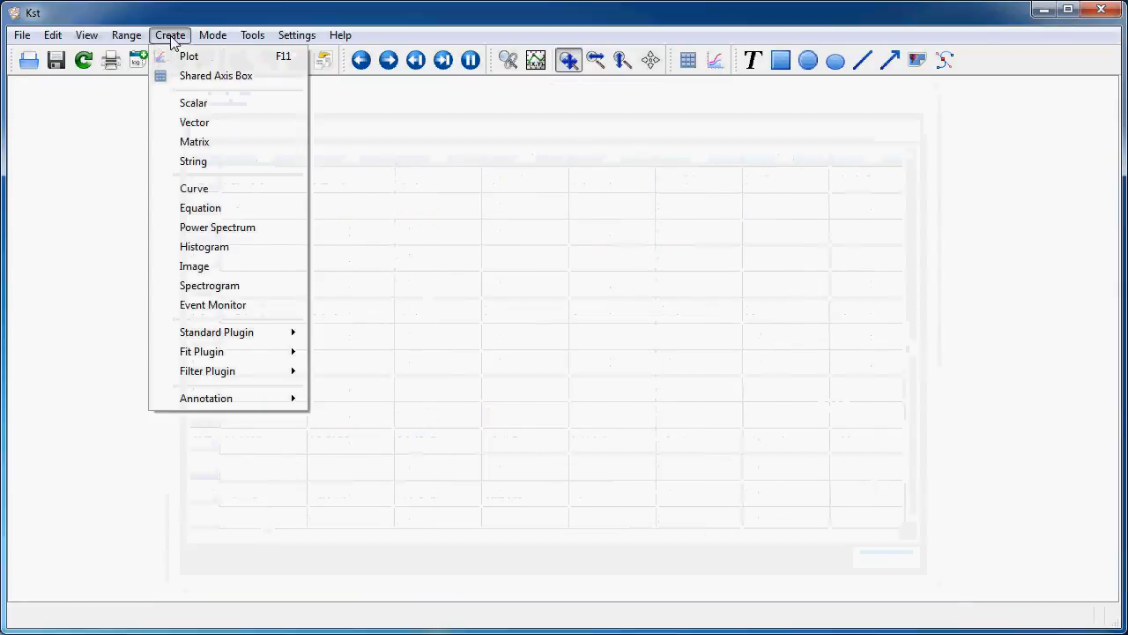
mouse_move(221, 266)
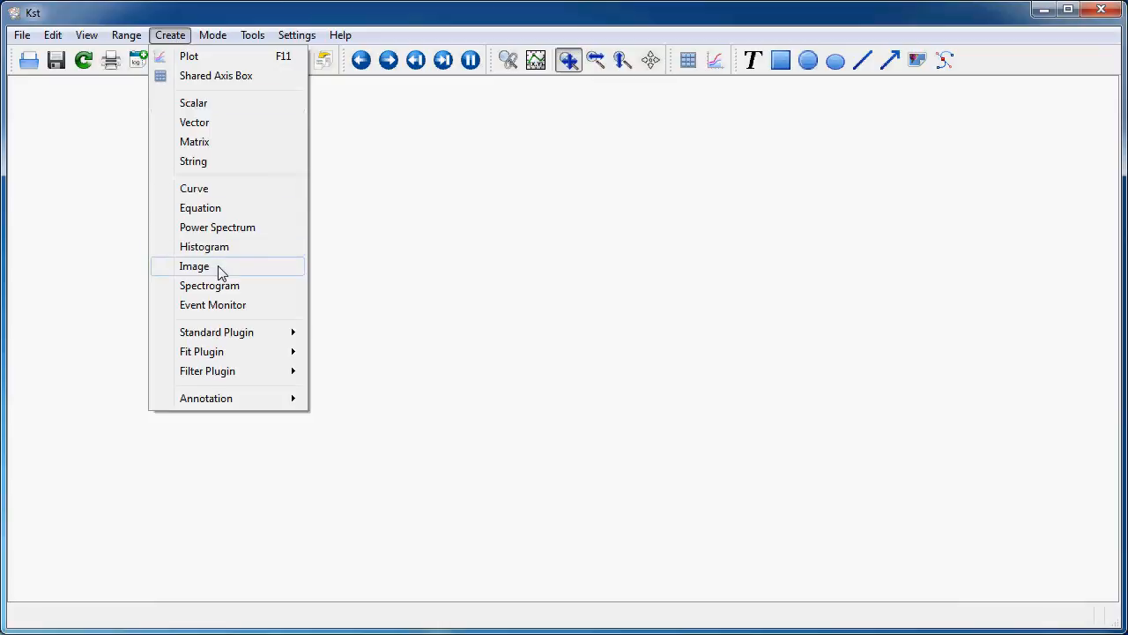
click(194, 266)
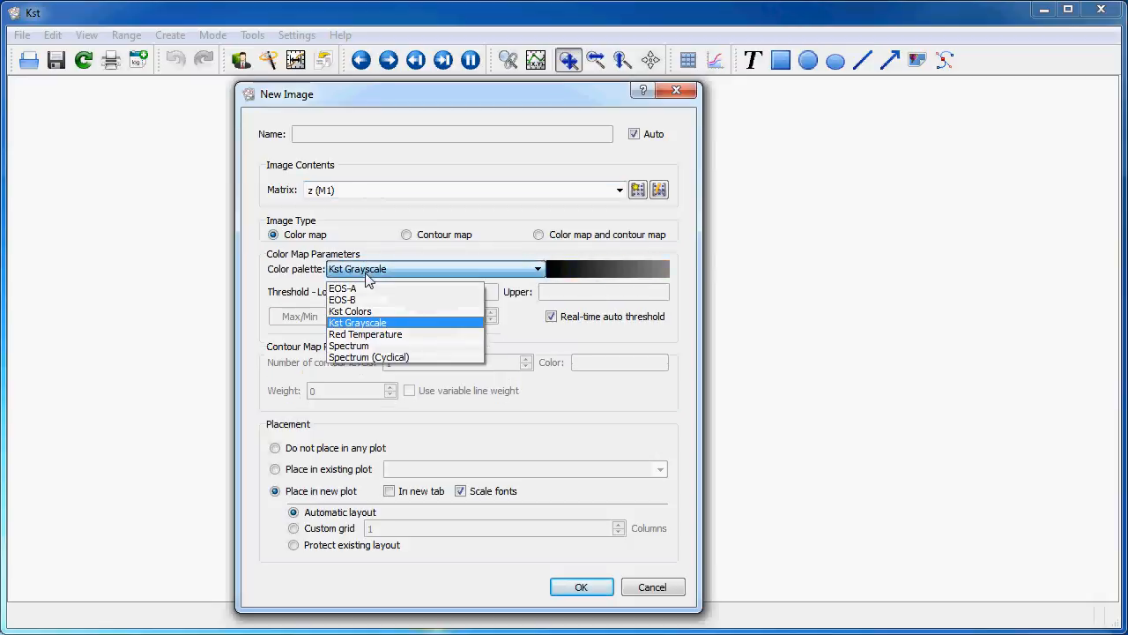
mouse_move(365, 334)
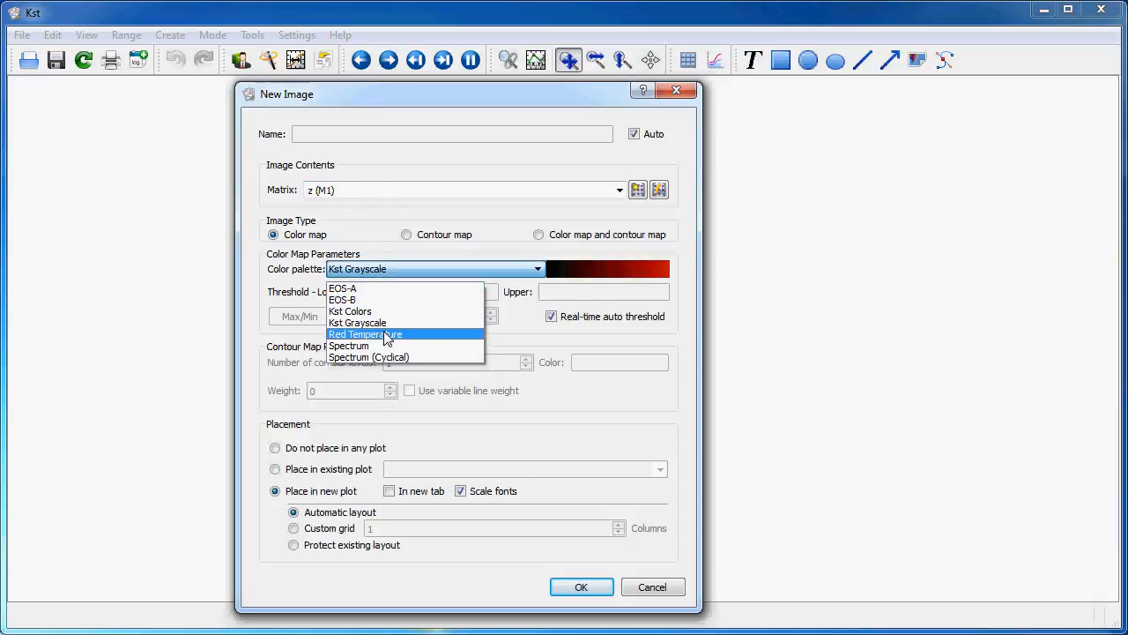
click(350, 344)
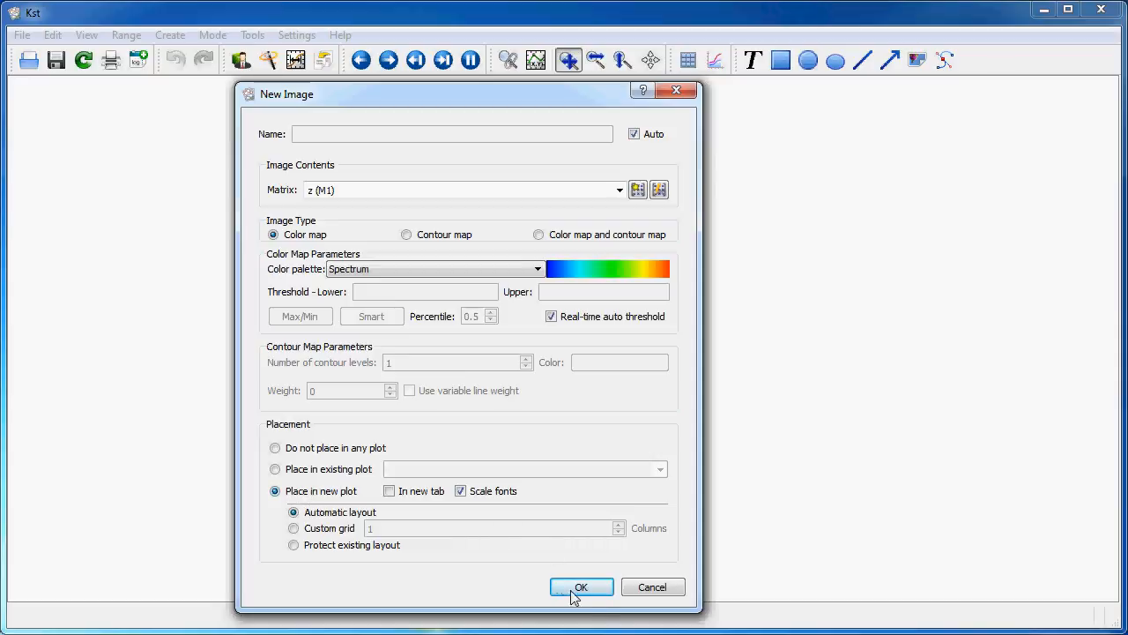
Step: Confirm the Spectrum image of matrix z, placing it in a new plot
click(580, 587)
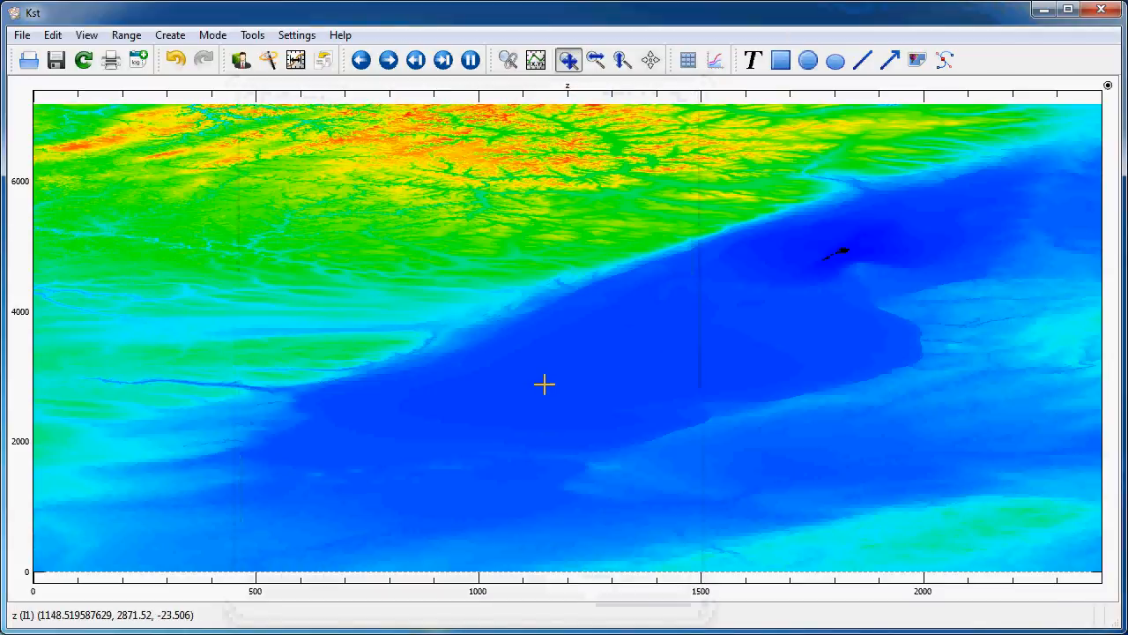
mouse_move(377, 192)
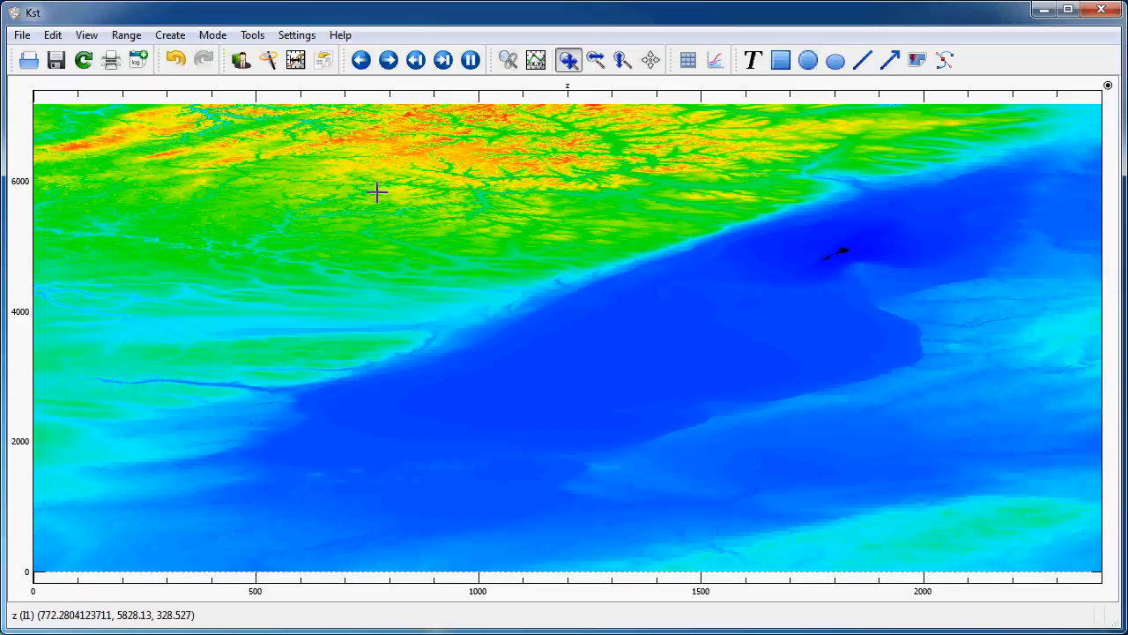
mouse_move(366, 225)
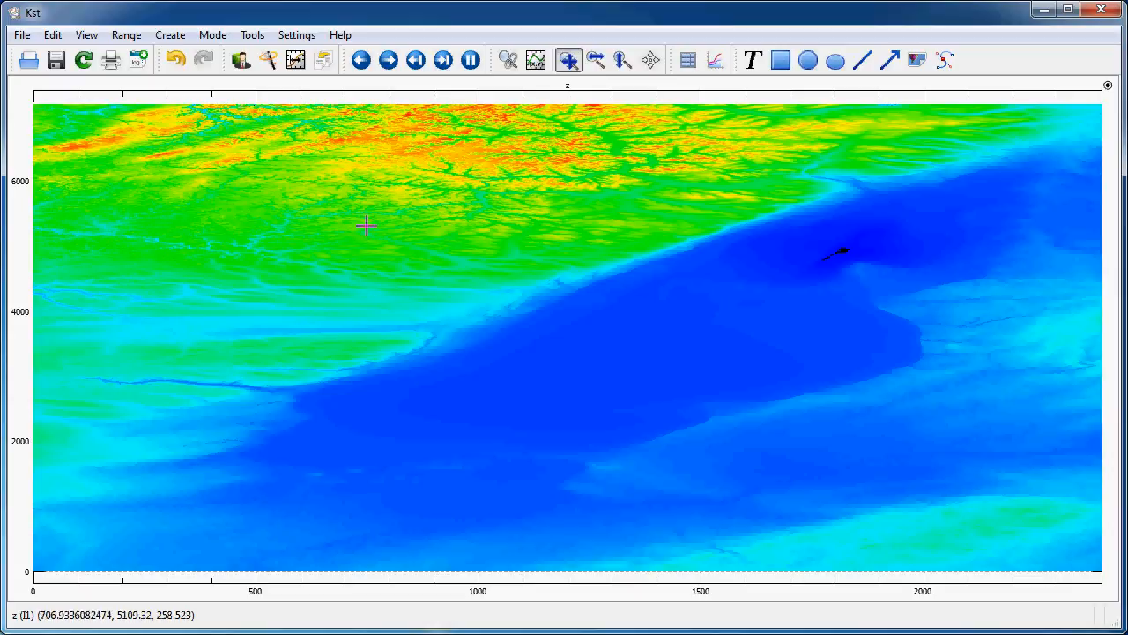
mouse_move(411, 218)
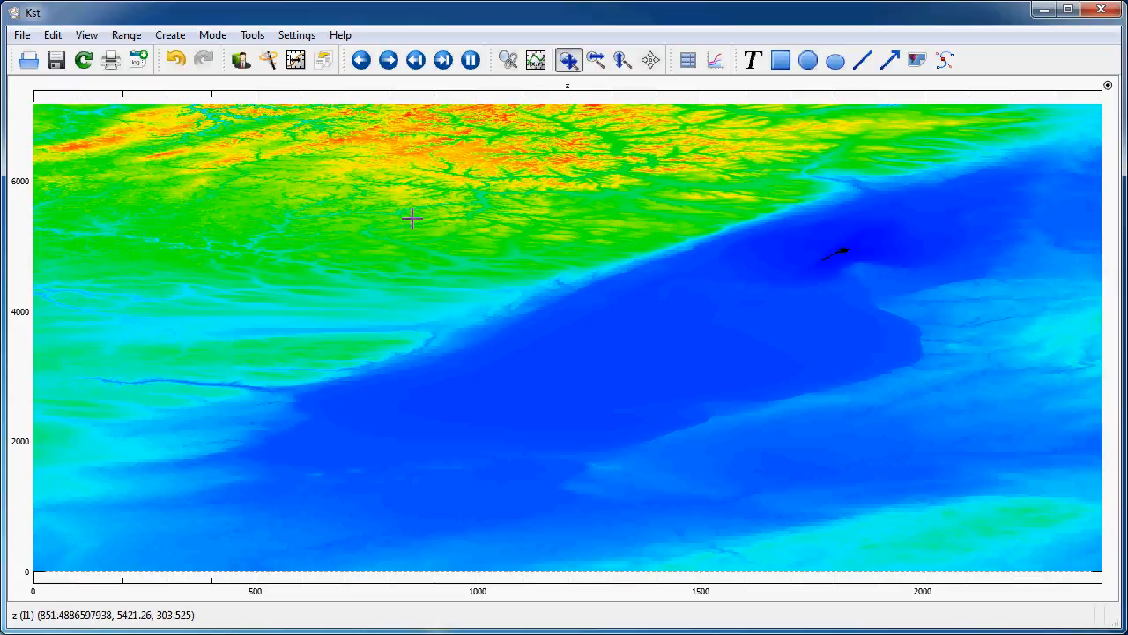
mouse_move(821, 538)
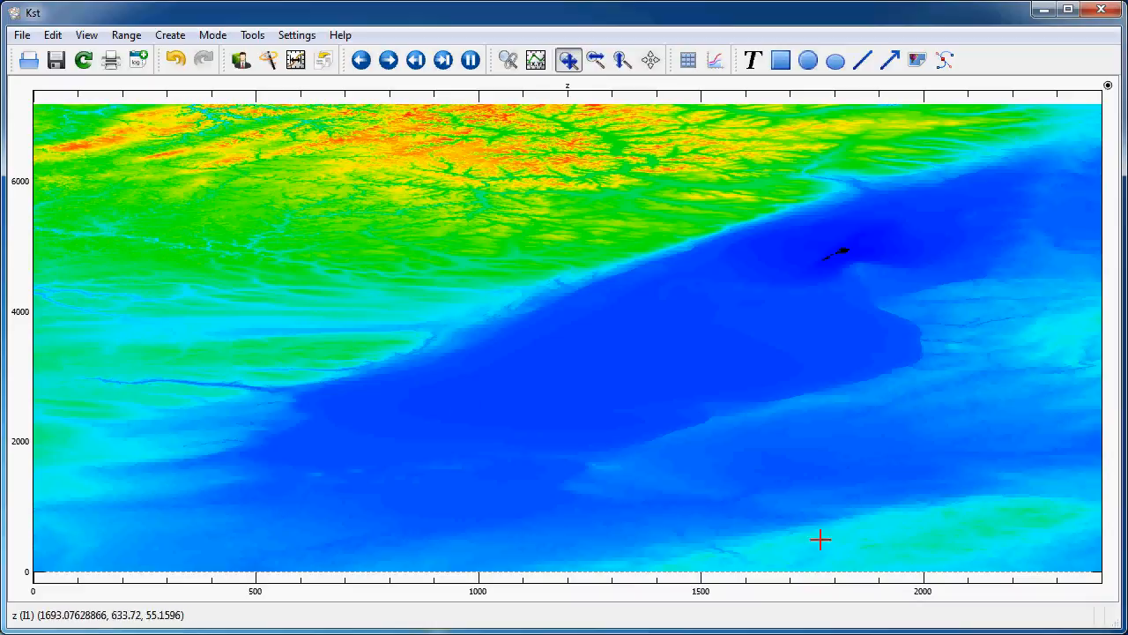
mouse_move(46, 111)
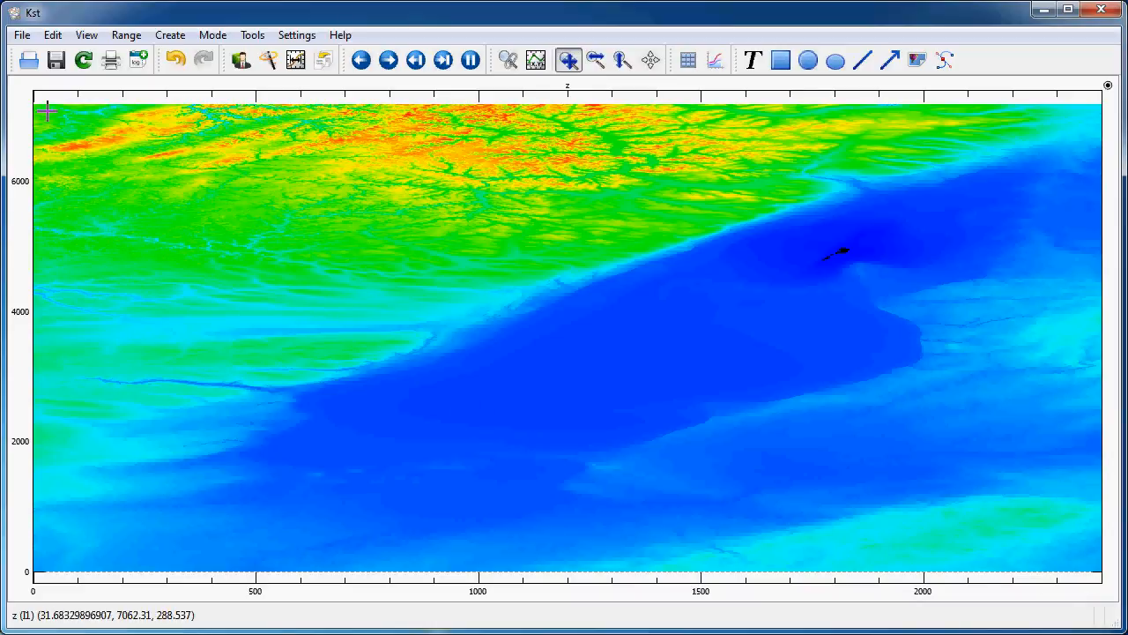
mouse_move(328, 181)
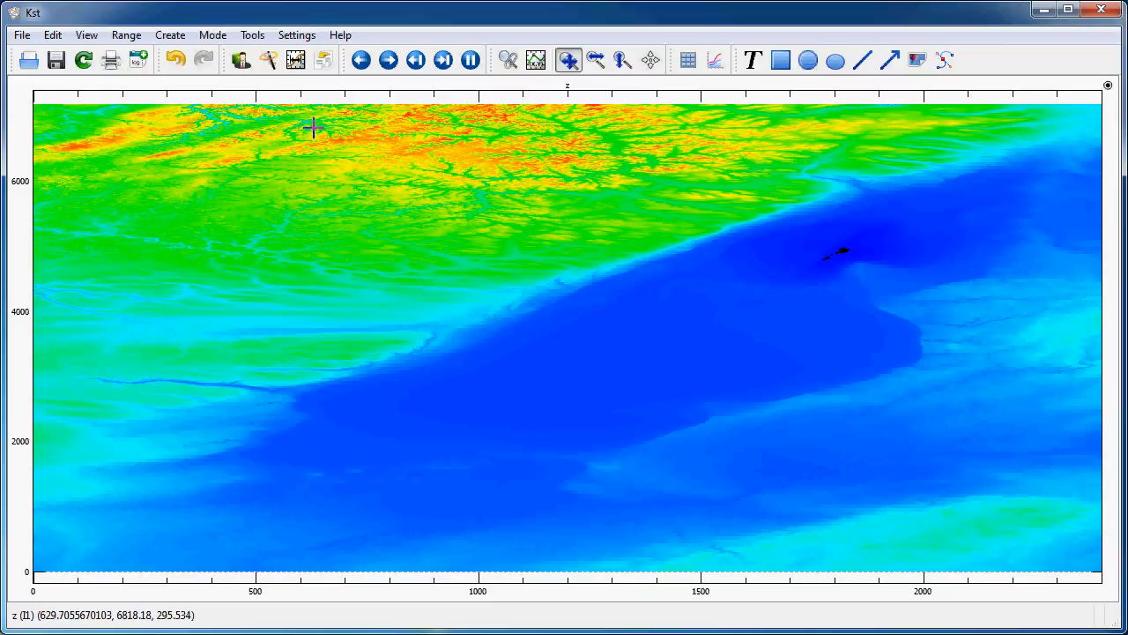
Step: Normalize the image plot's X-axis to its Y-axis
right_click(315, 127)
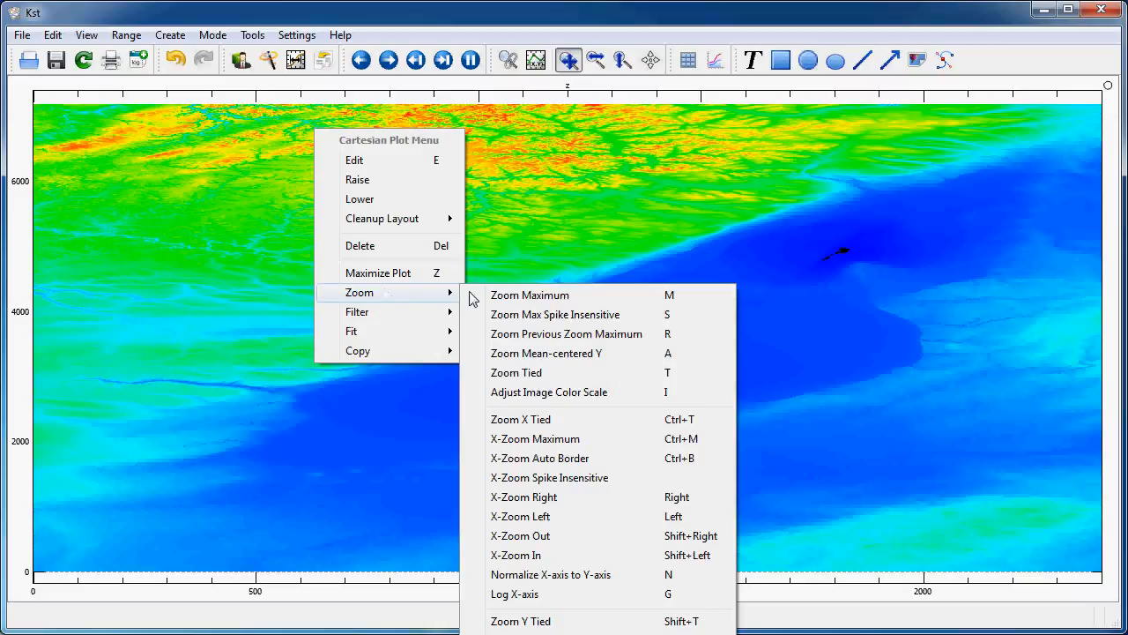
mouse_move(574, 573)
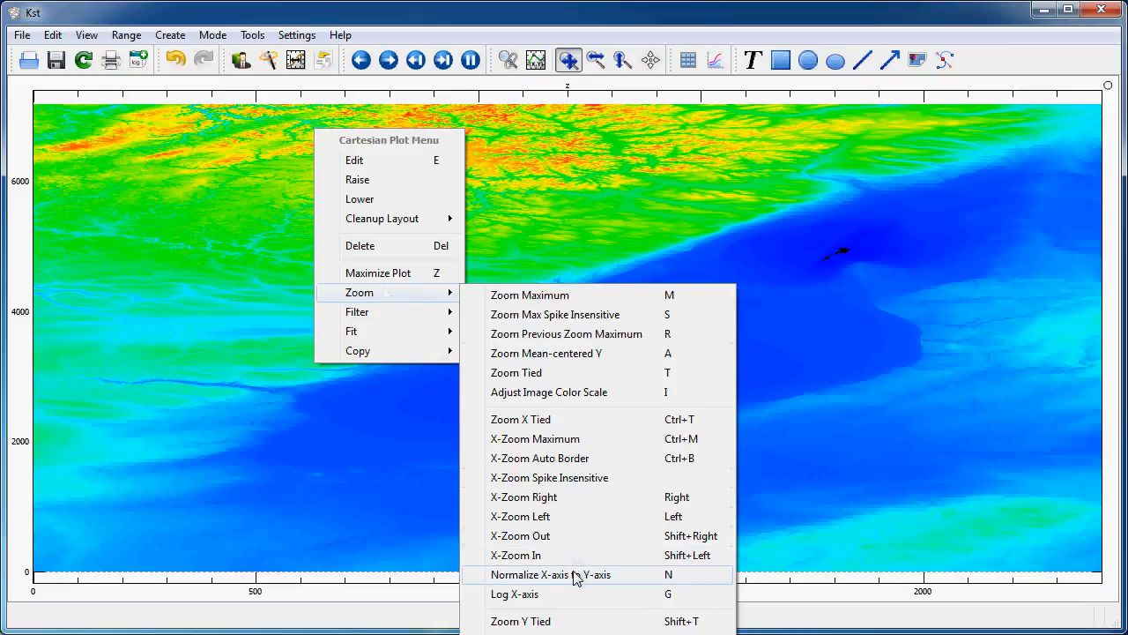
click(550, 573)
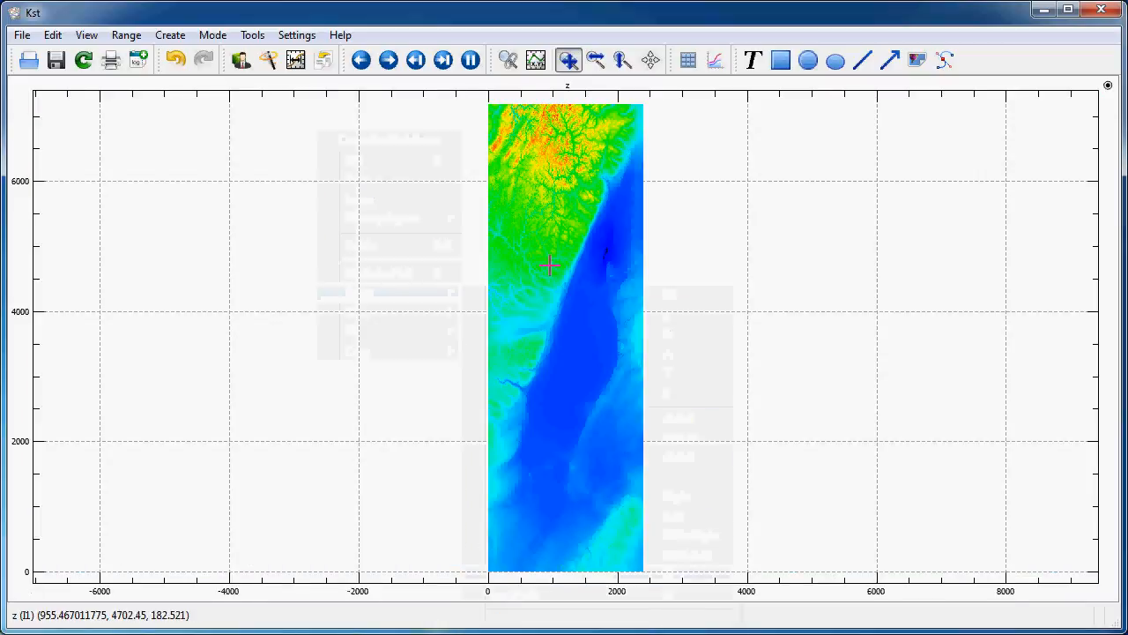
mouse_move(538, 135)
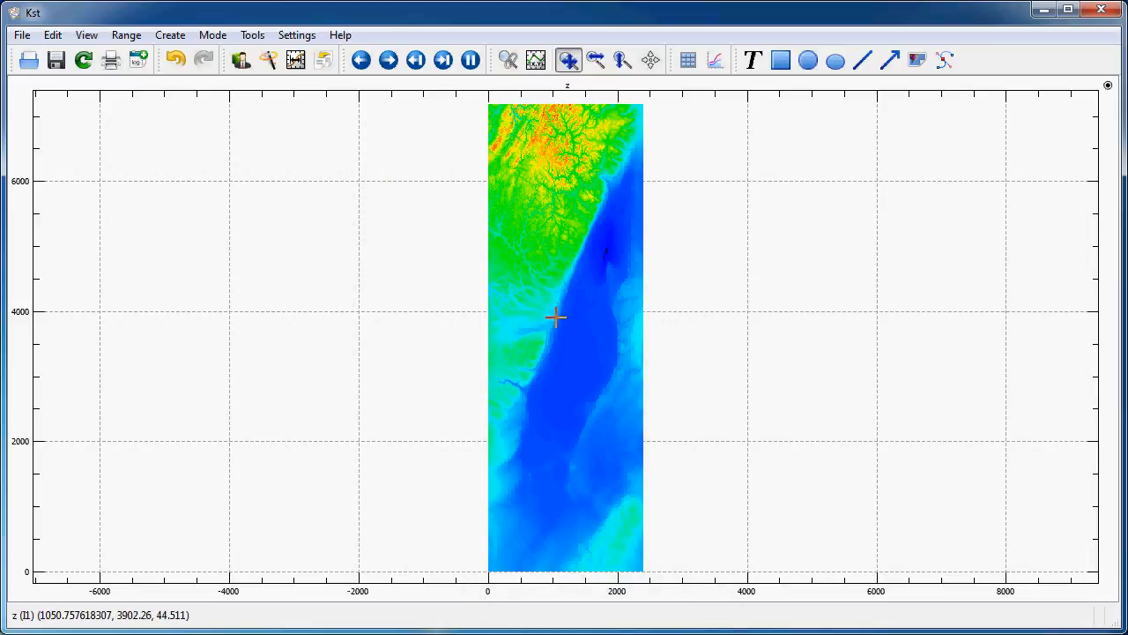
mouse_move(537, 246)
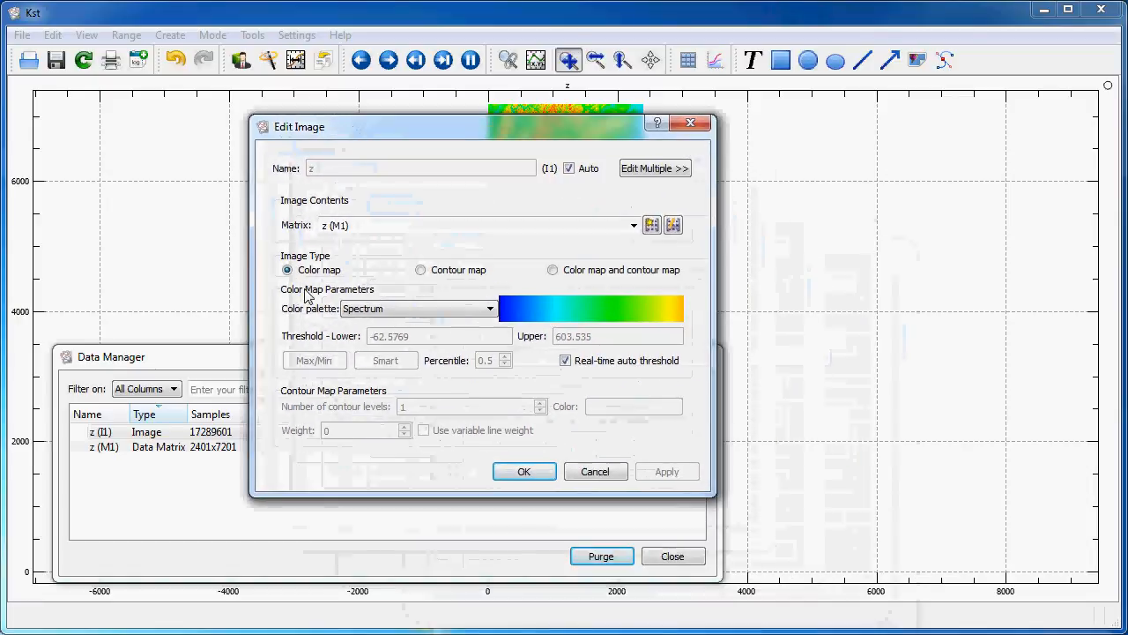
mouse_move(359, 272)
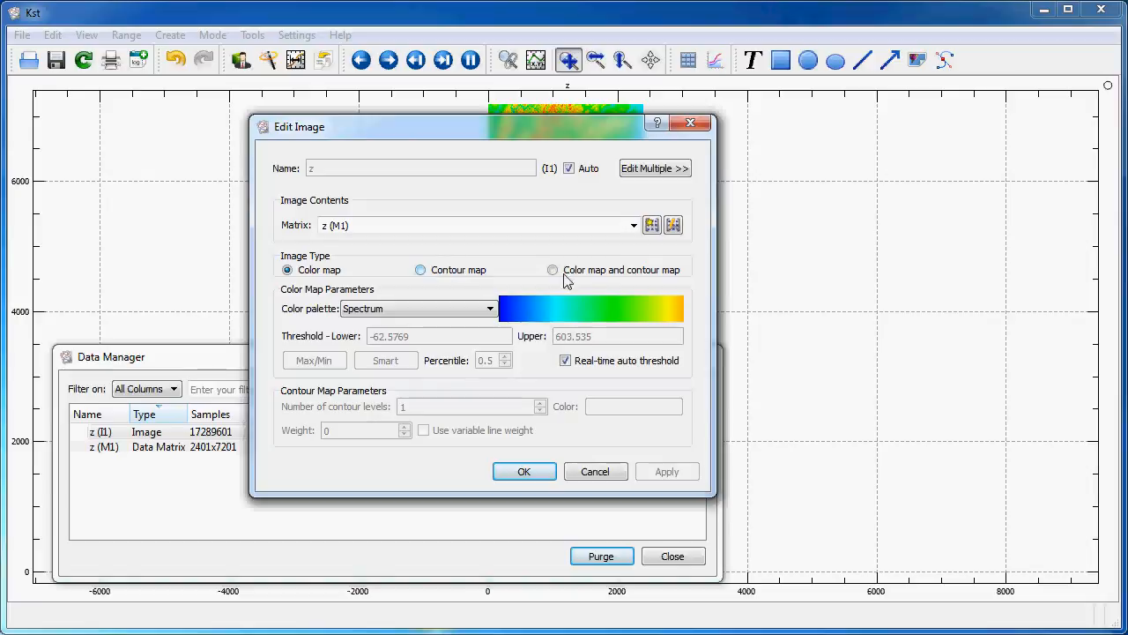
mouse_move(467, 277)
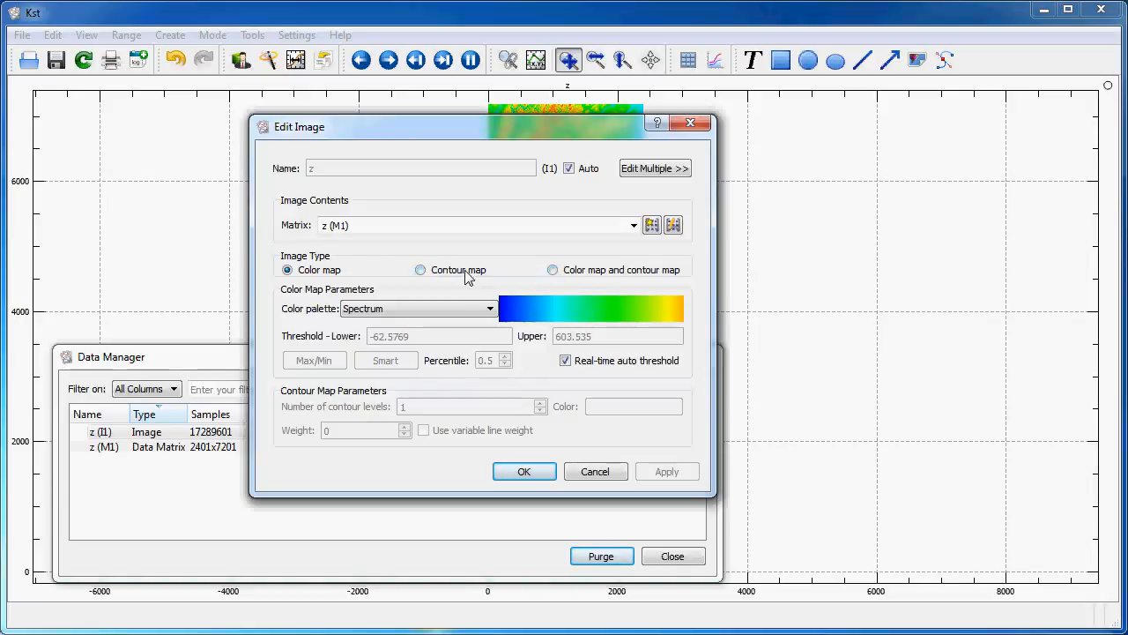
Step: Switch the z image to a contour map with 5 contour levels
click(420, 269)
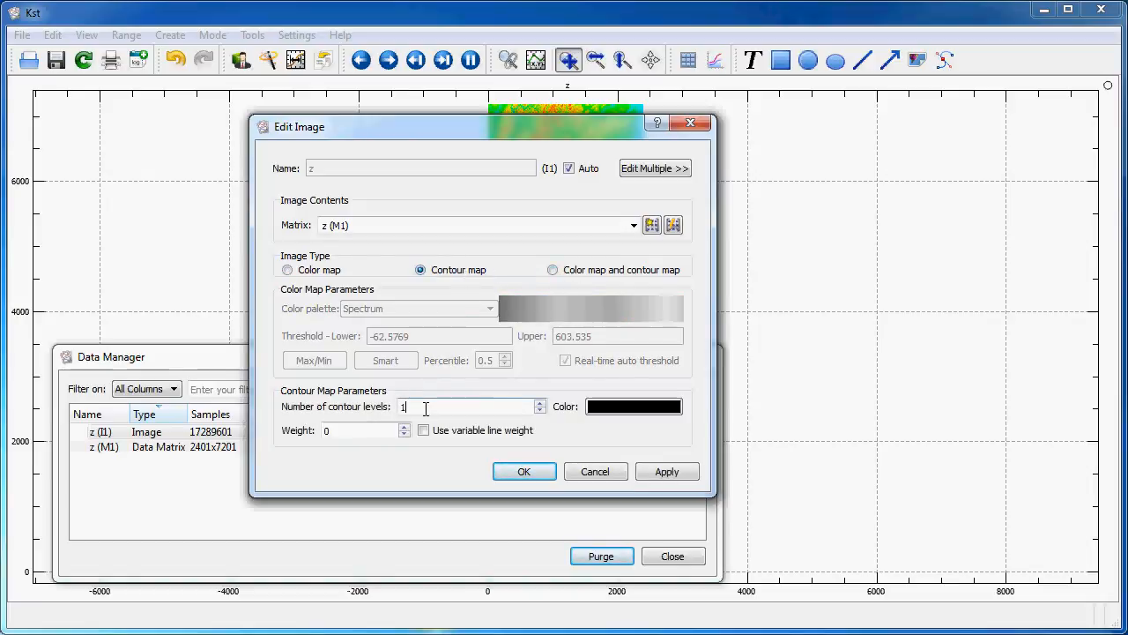
key(BackSpace)
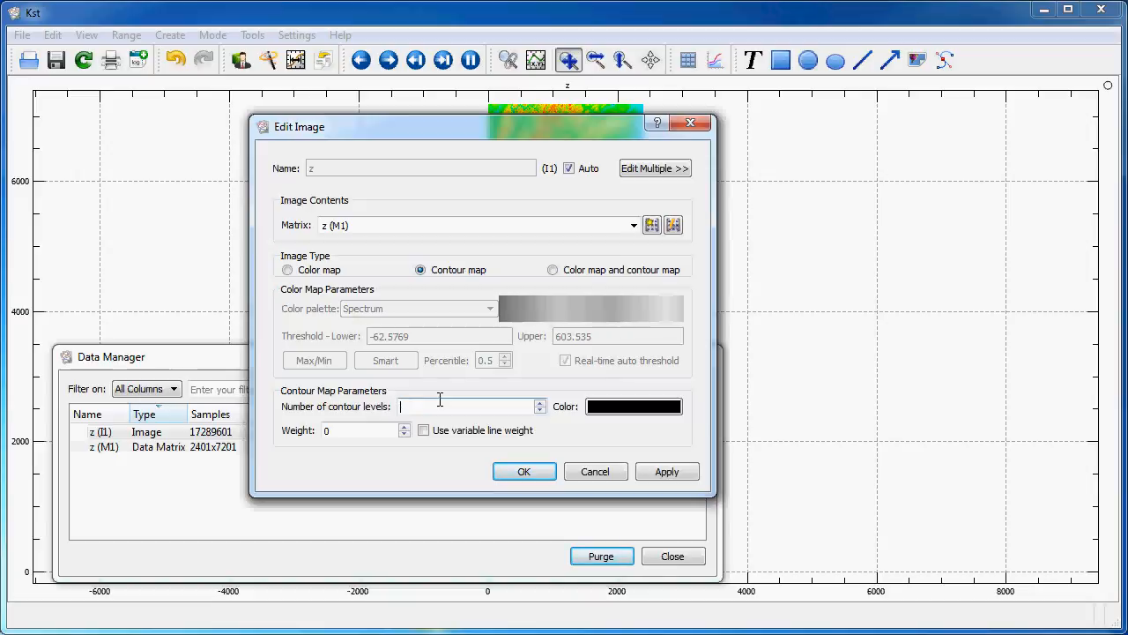
text(5)
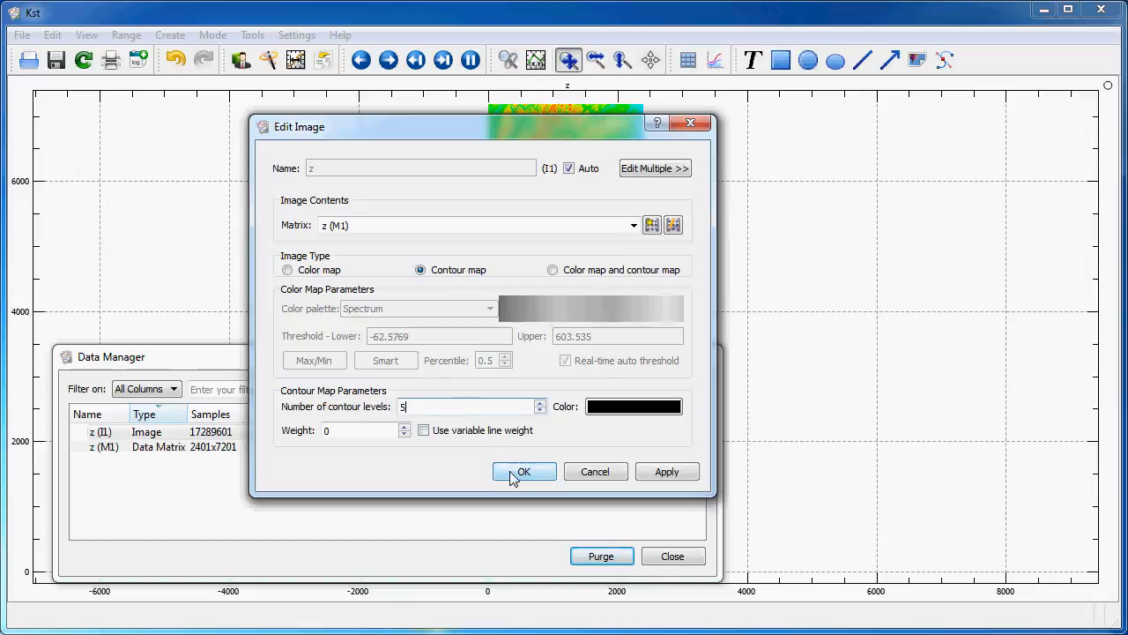
click(524, 471)
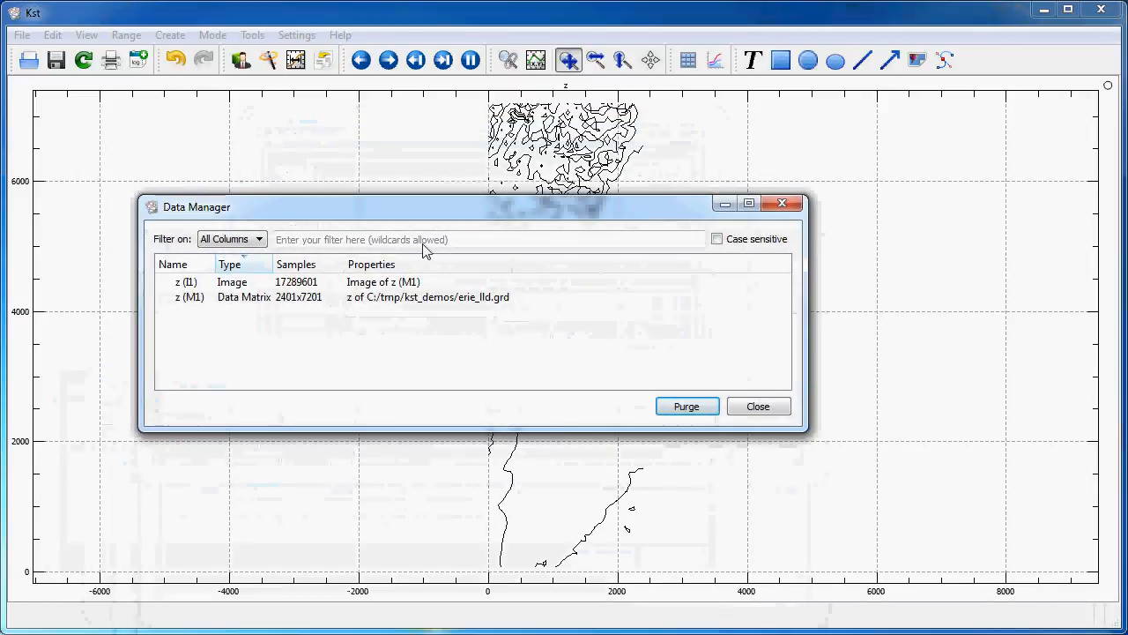
Step: Set image z (I1) back to a colour map and close the Data Manager
double_click(185, 282)
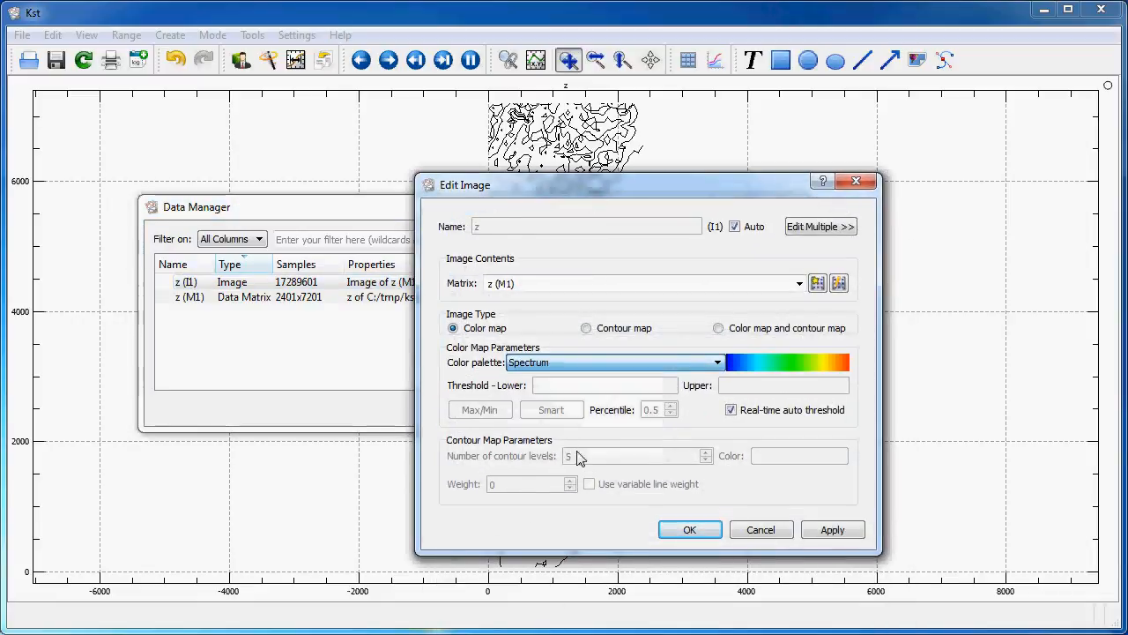
click(689, 529)
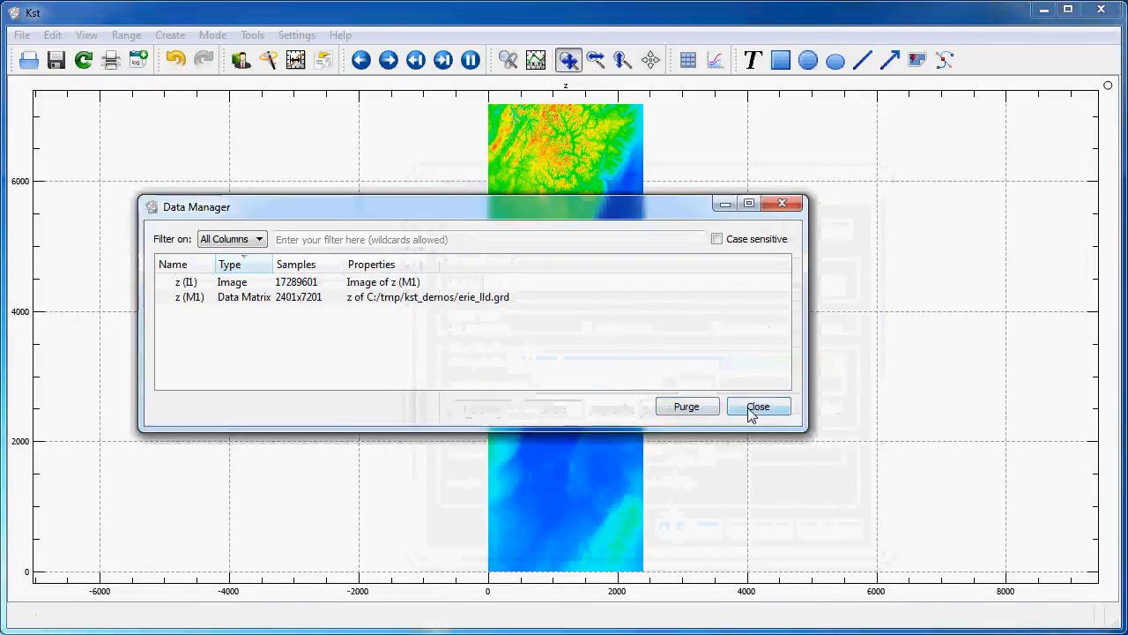
click(757, 406)
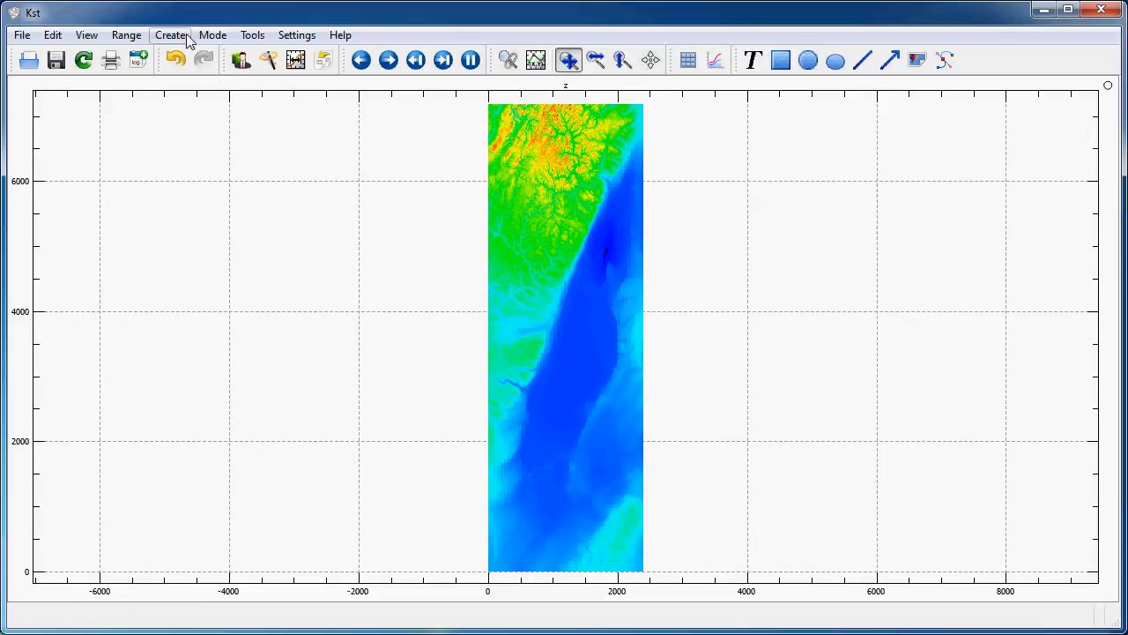
Step: Open and dismiss the Create menu over the z image plot
click(169, 34)
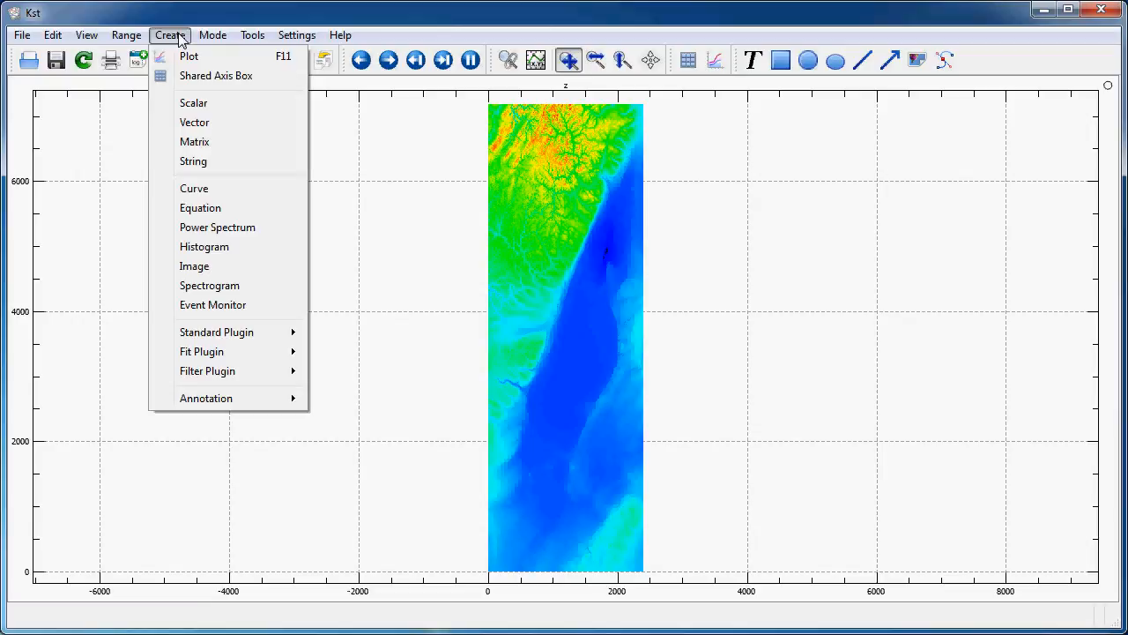
mouse_move(194, 266)
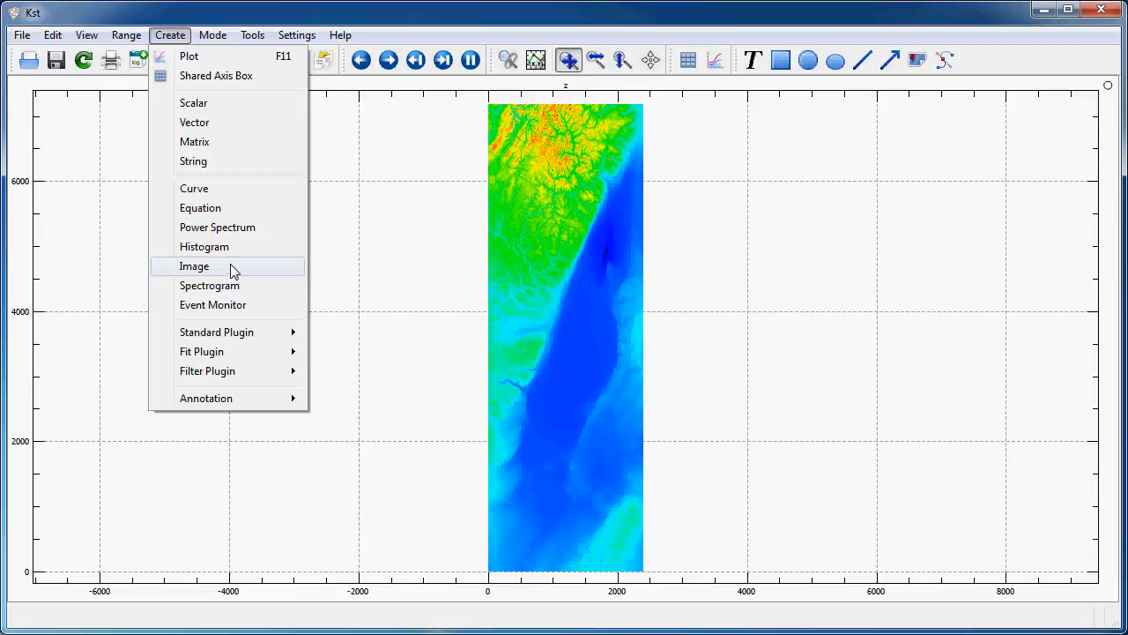
mouse_move(374, 213)
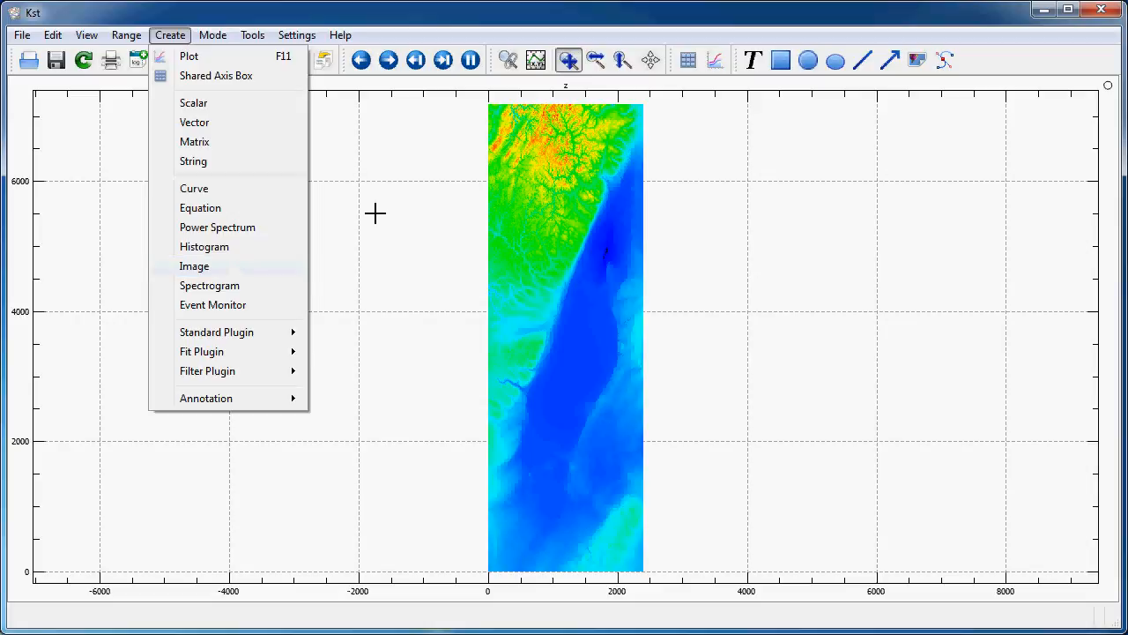
click(297, 34)
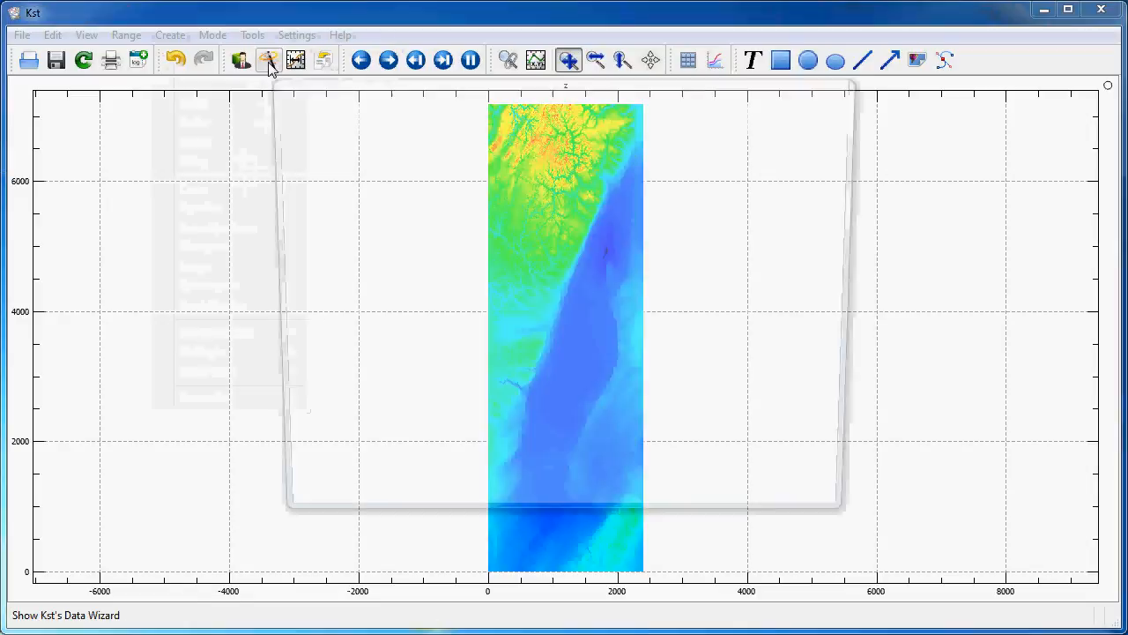
Step: Choose GOTEX.C130_N130AR.LRT.RF06.PNI.nc as the Data Wizard's source file
click(267, 60)
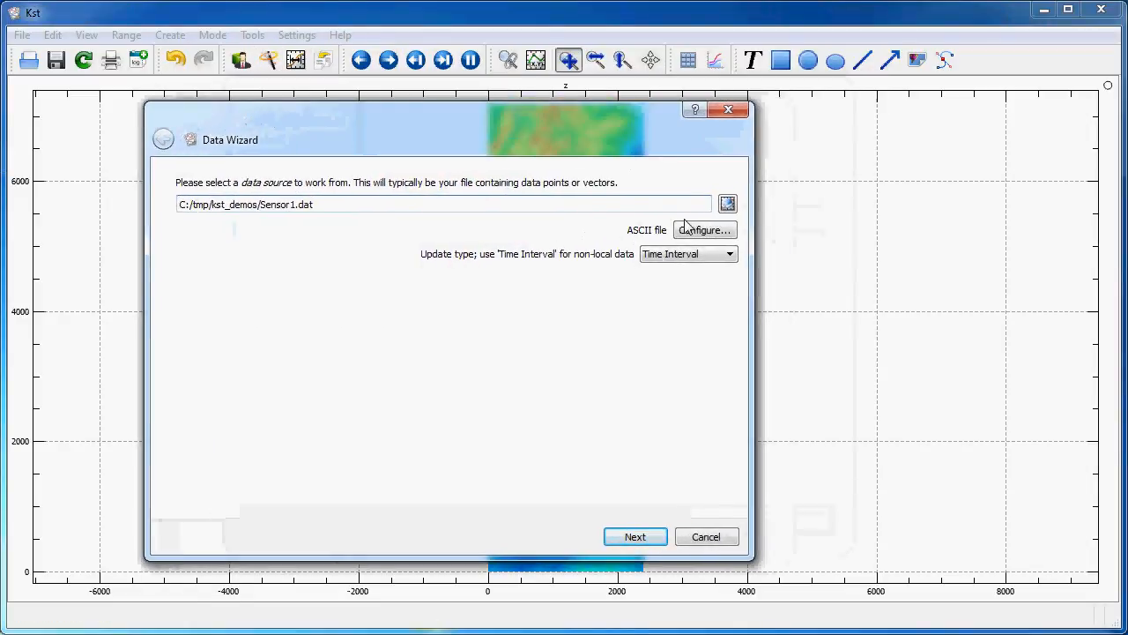
click(728, 203)
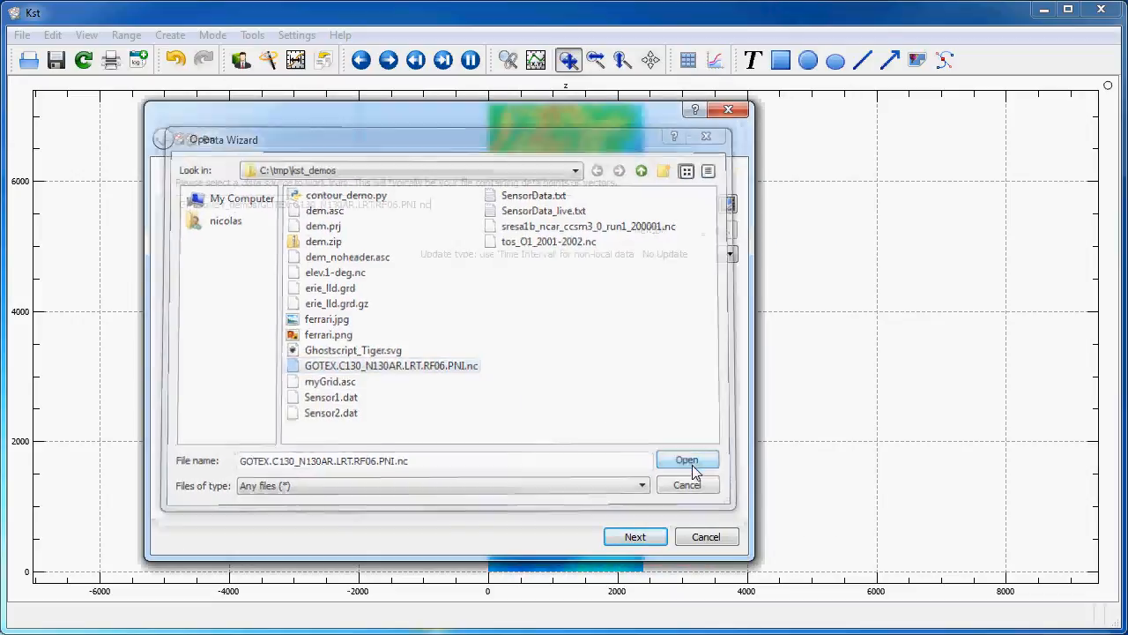
click(687, 459)
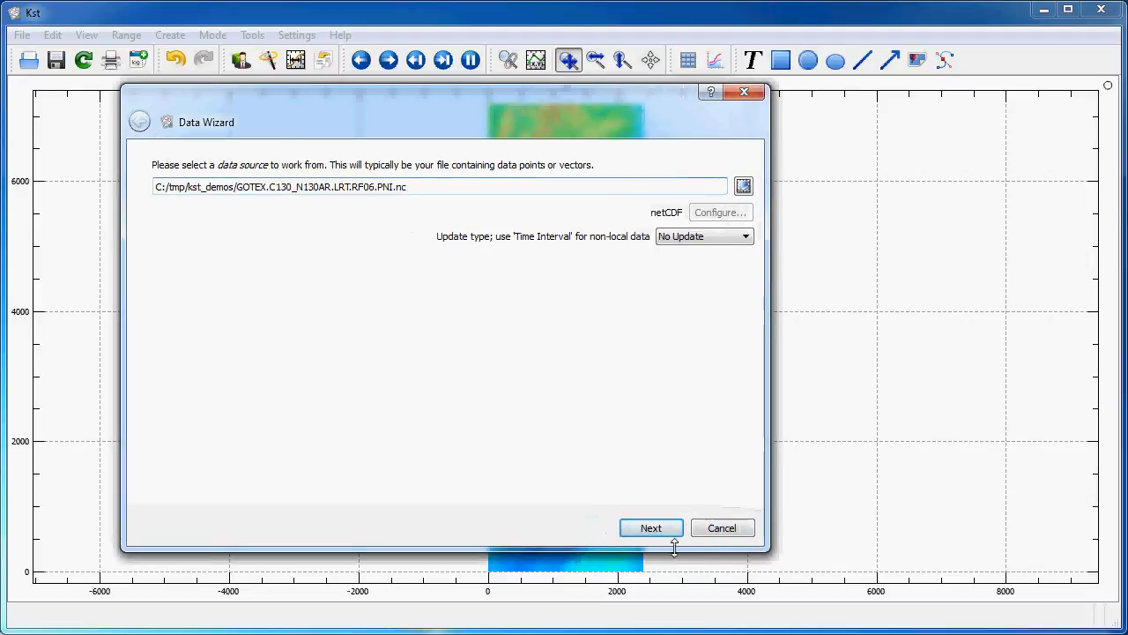
mouse_move(672, 222)
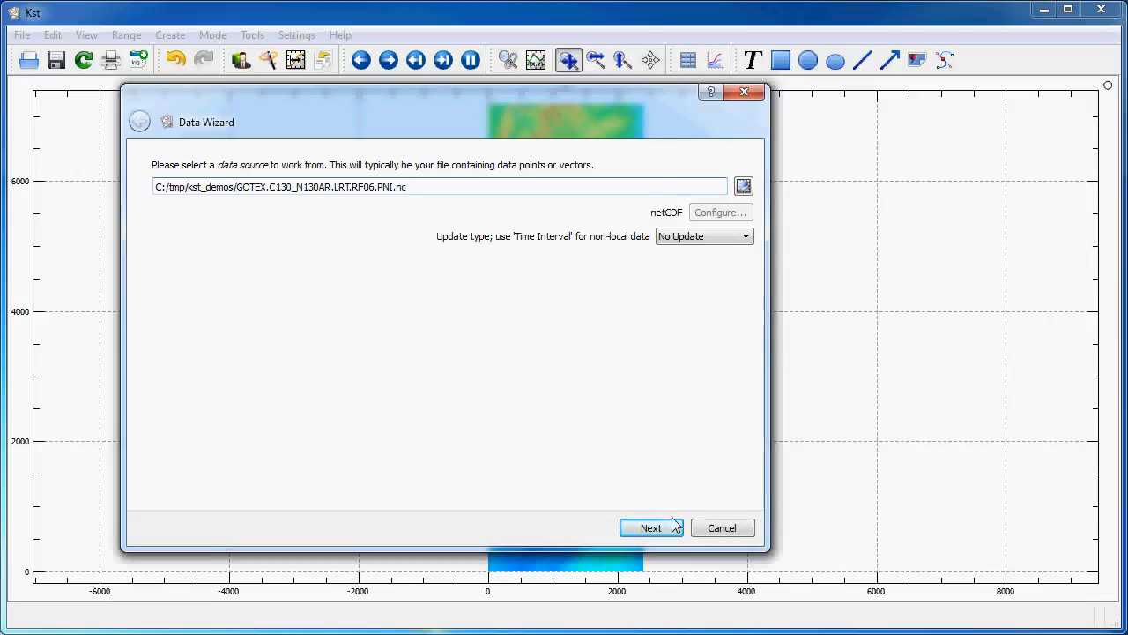
Step: Add vectors ADIFR through DPT to the wizard's selected data
click(651, 527)
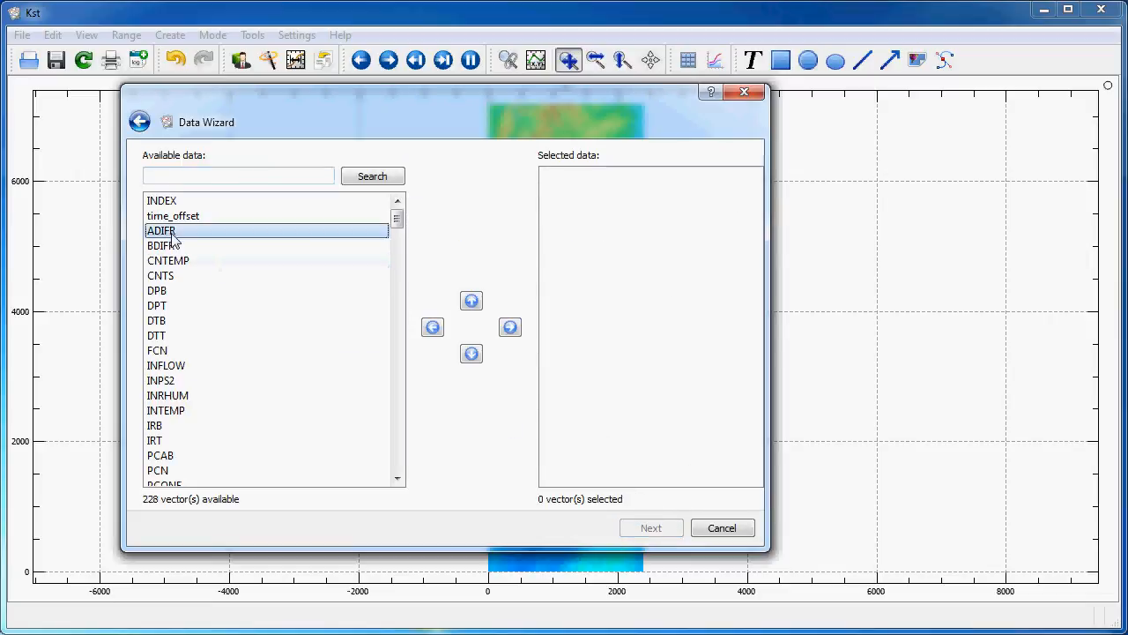
click(157, 305)
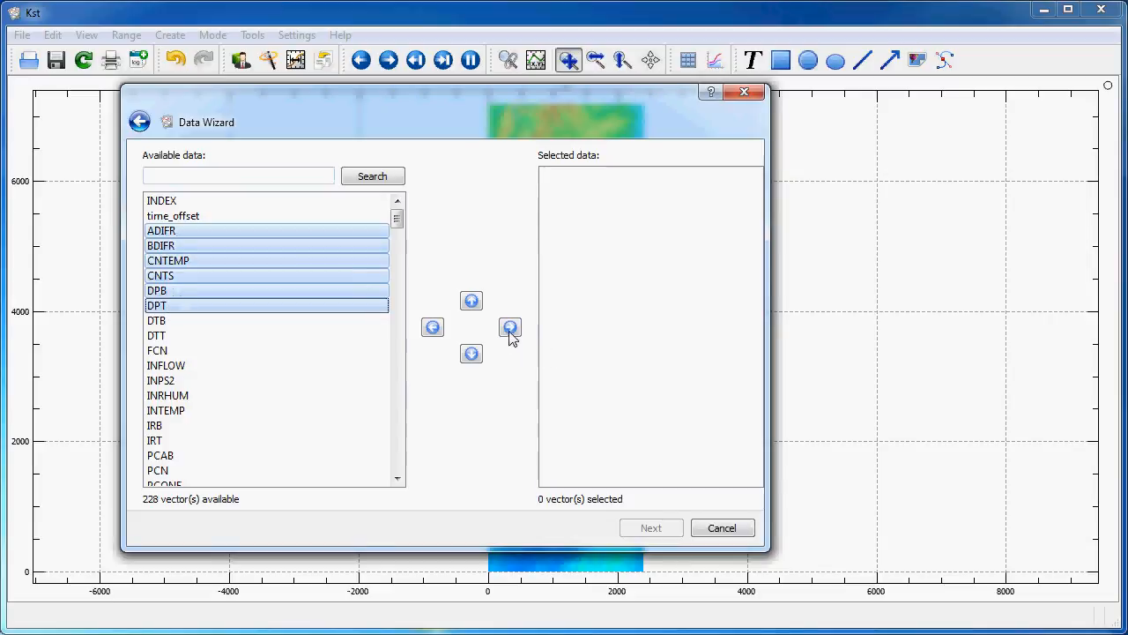
click(651, 527)
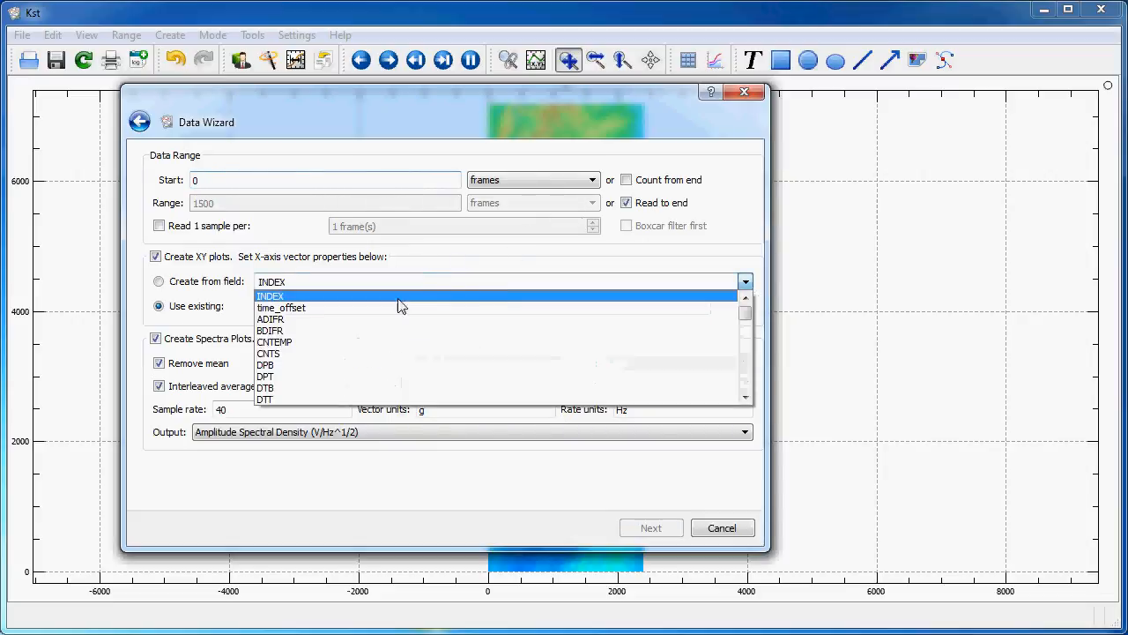
Step: Plot them against time_offset without spectra plots and finish the wizard
click(280, 308)
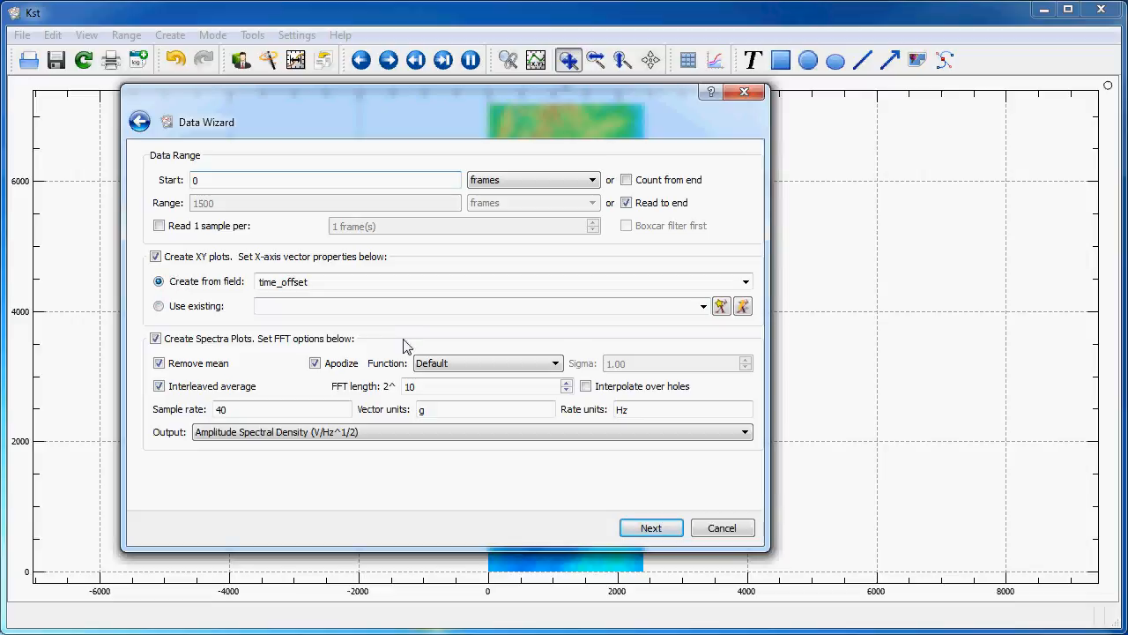
click(156, 339)
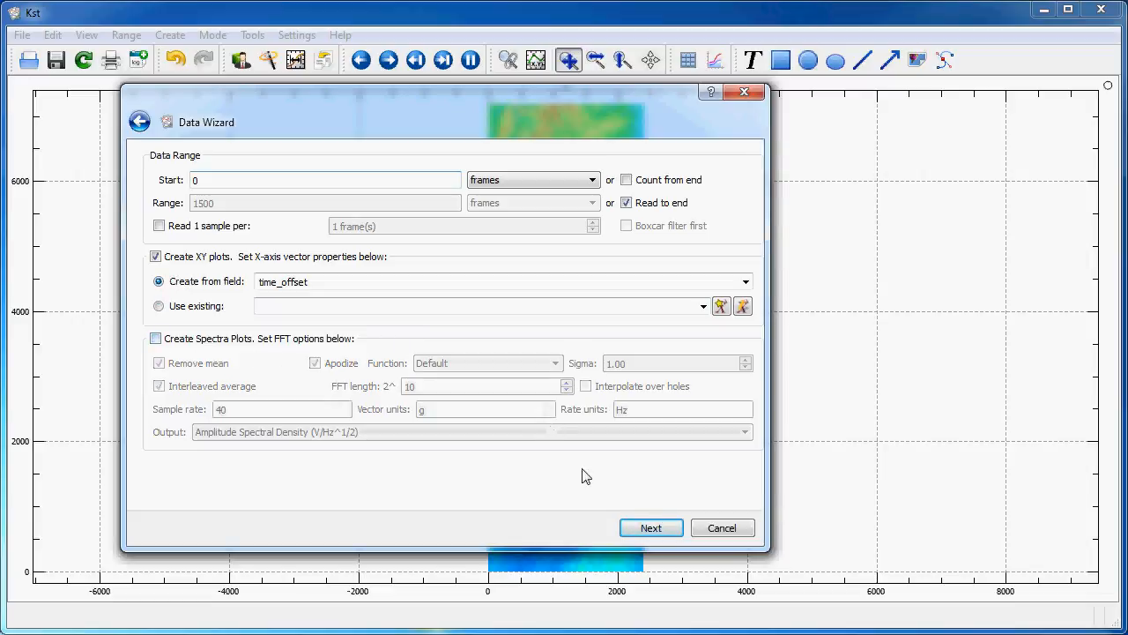
click(650, 526)
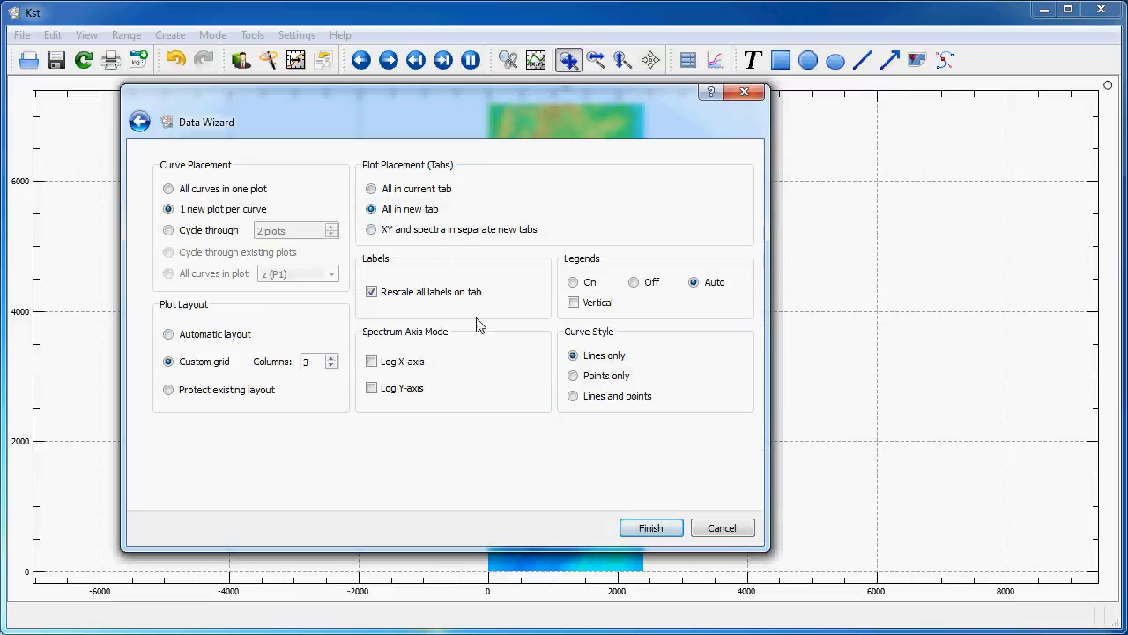
click(650, 527)
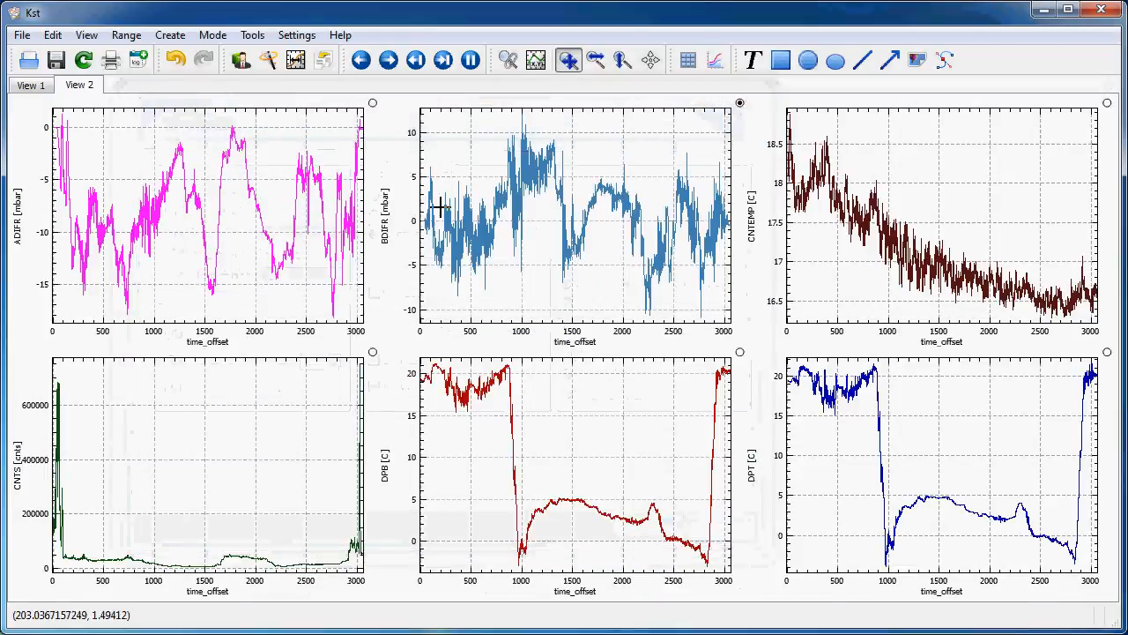
mouse_move(322, 197)
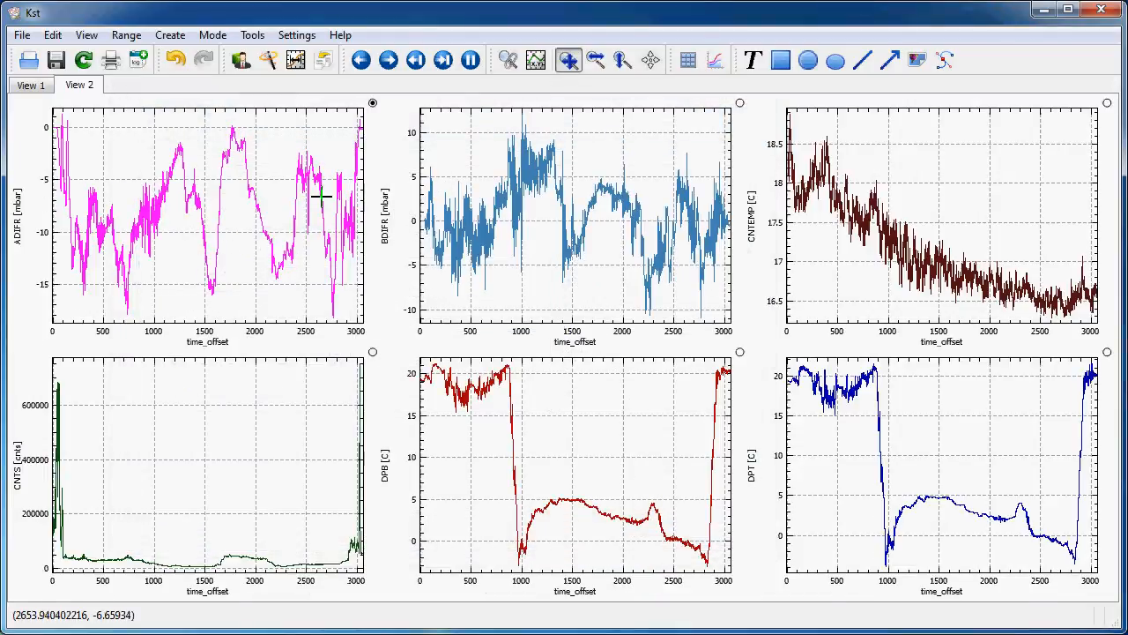
Step: List time_offset and ADIFR values in the vector values viewer, then close it
click(86, 34)
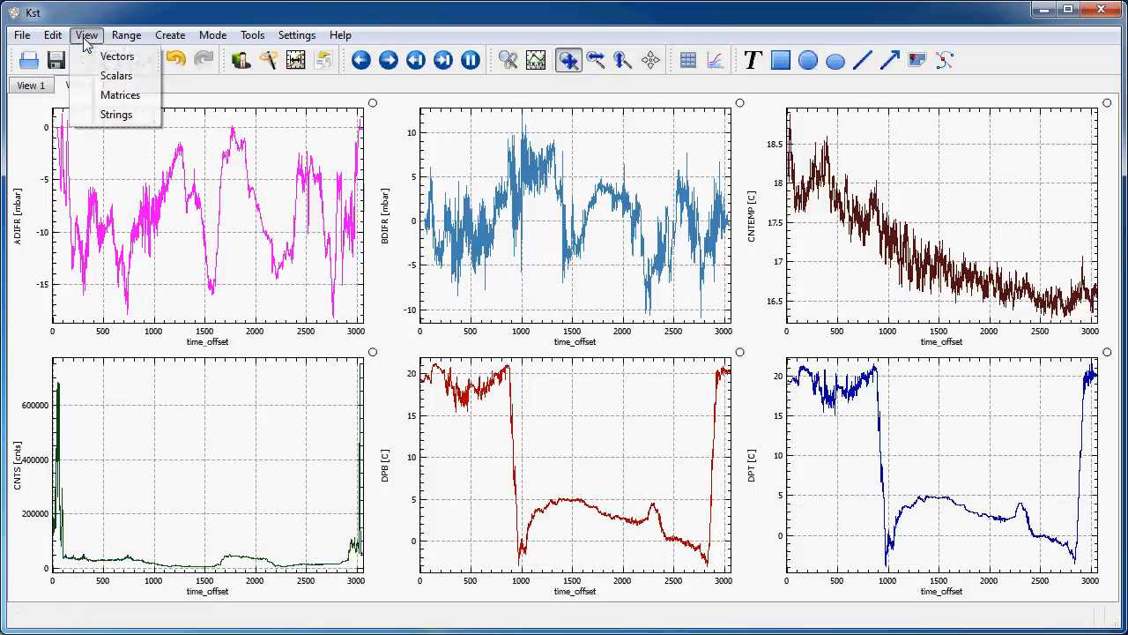
click(116, 56)
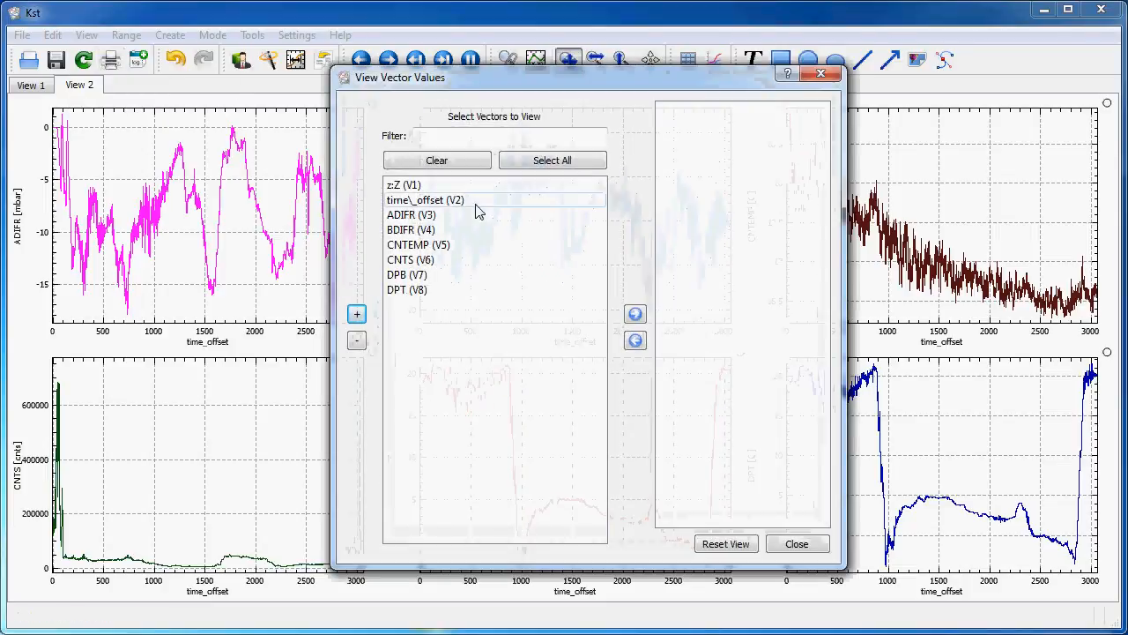
click(410, 214)
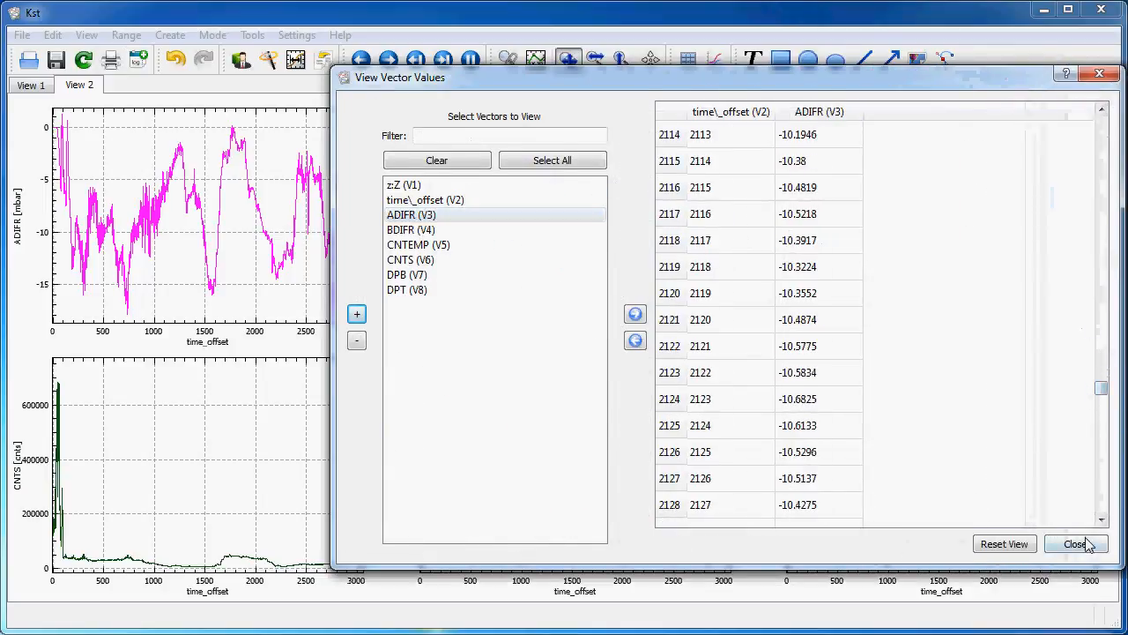
click(85, 34)
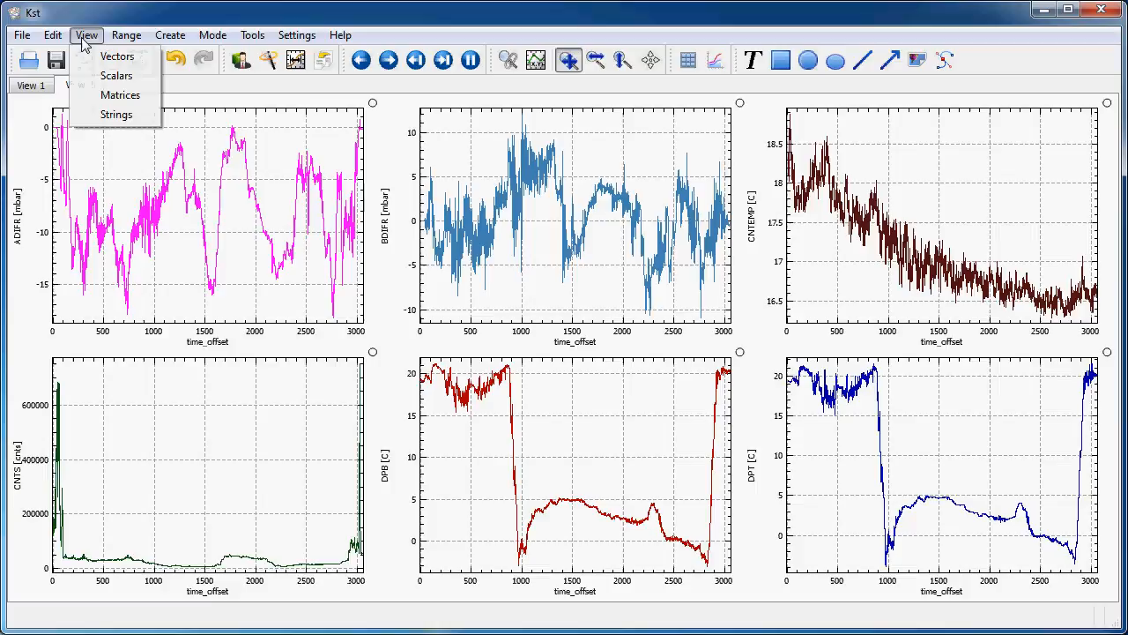
mouse_move(120, 94)
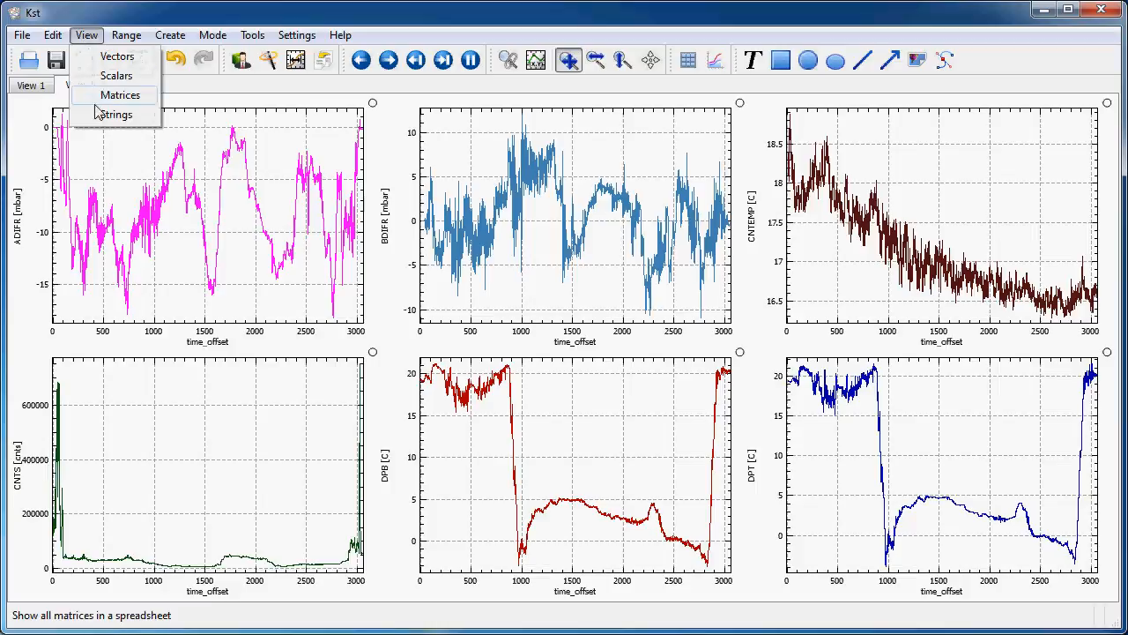
click(115, 115)
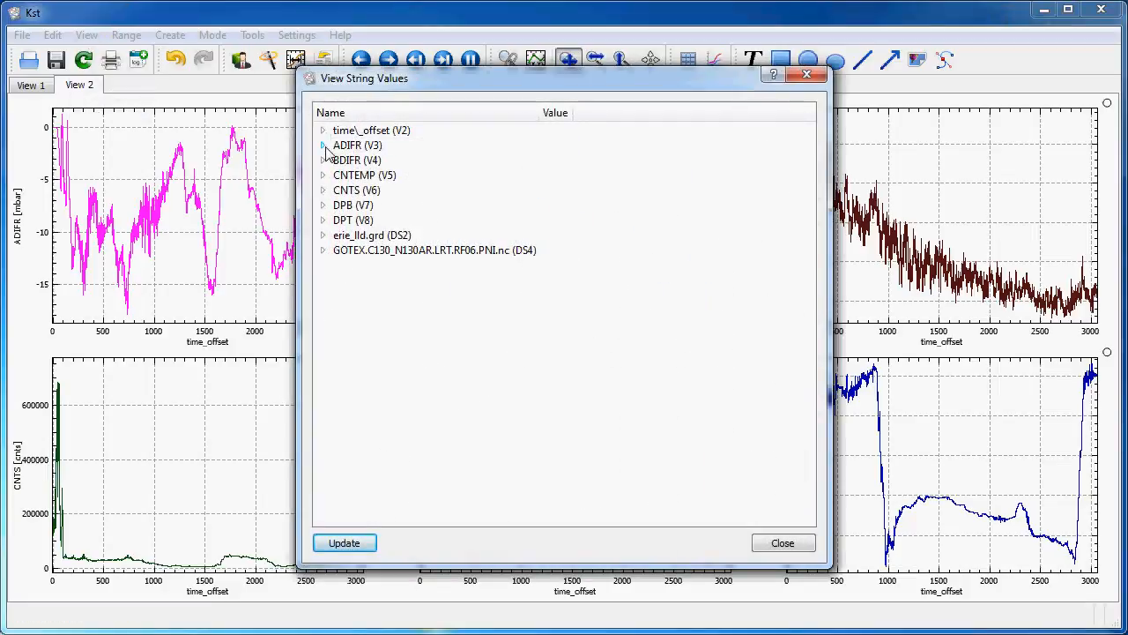
click(322, 249)
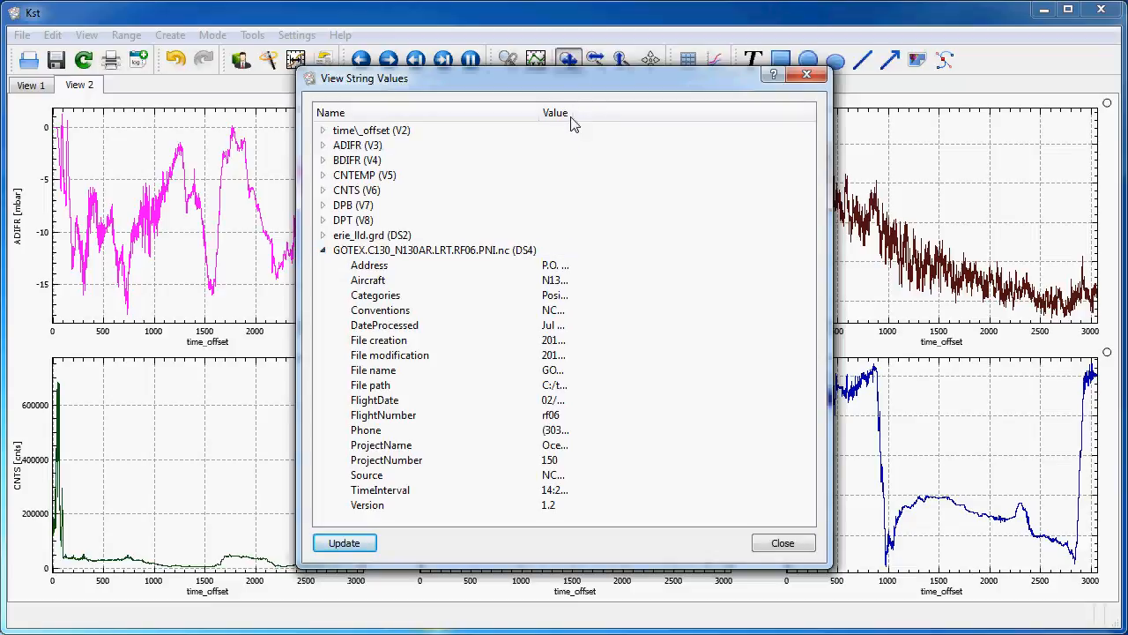
click(343, 542)
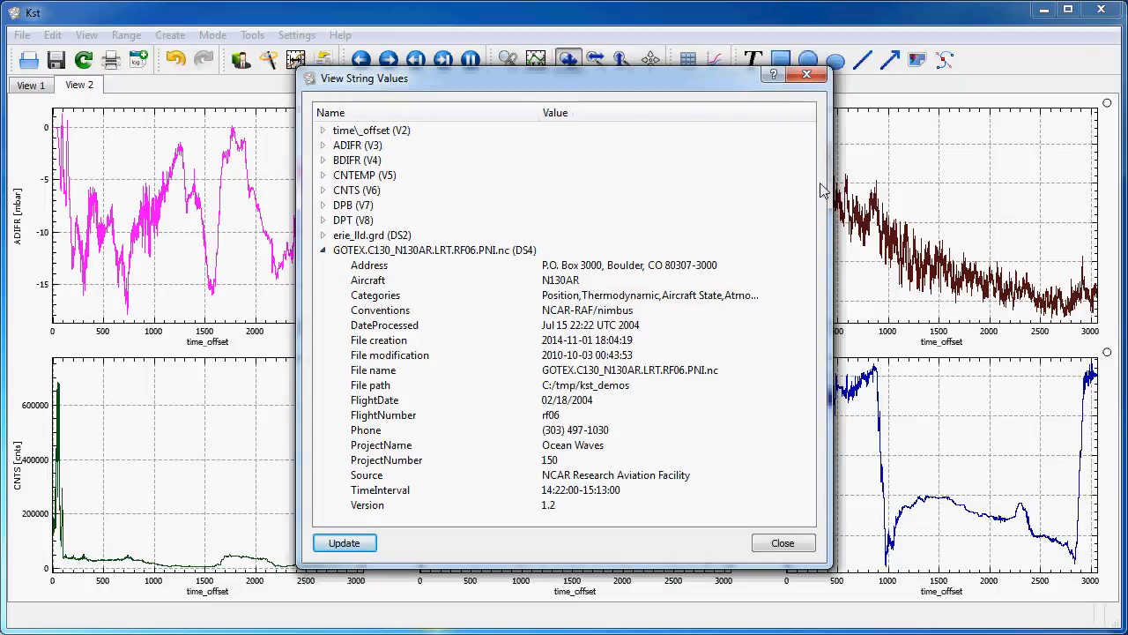
drag(827, 317, 968, 317)
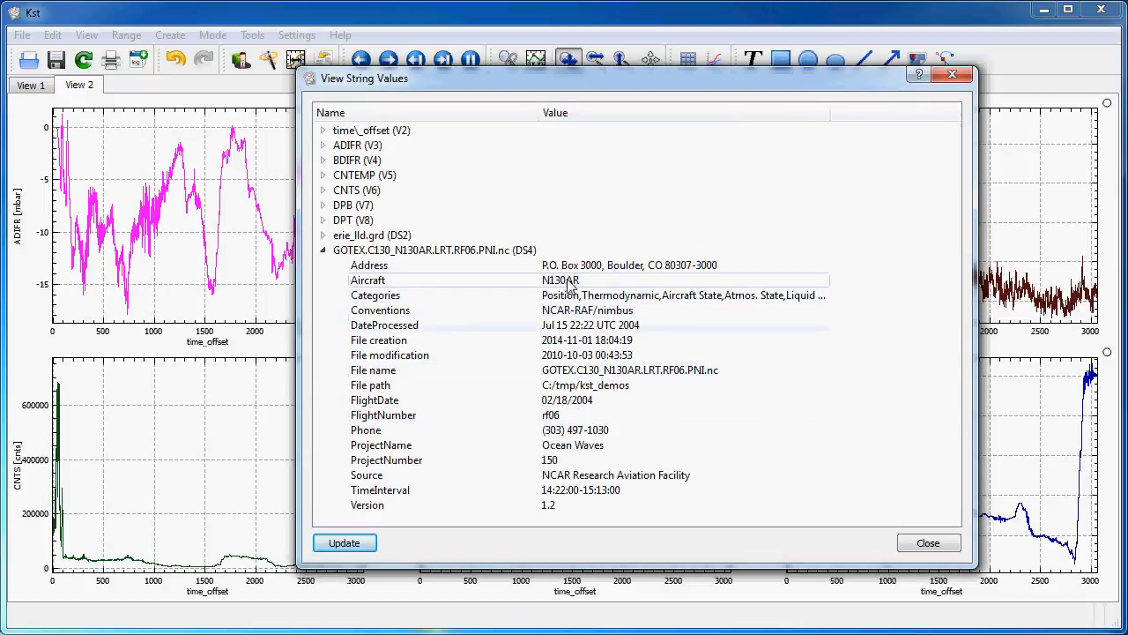
mouse_move(440, 269)
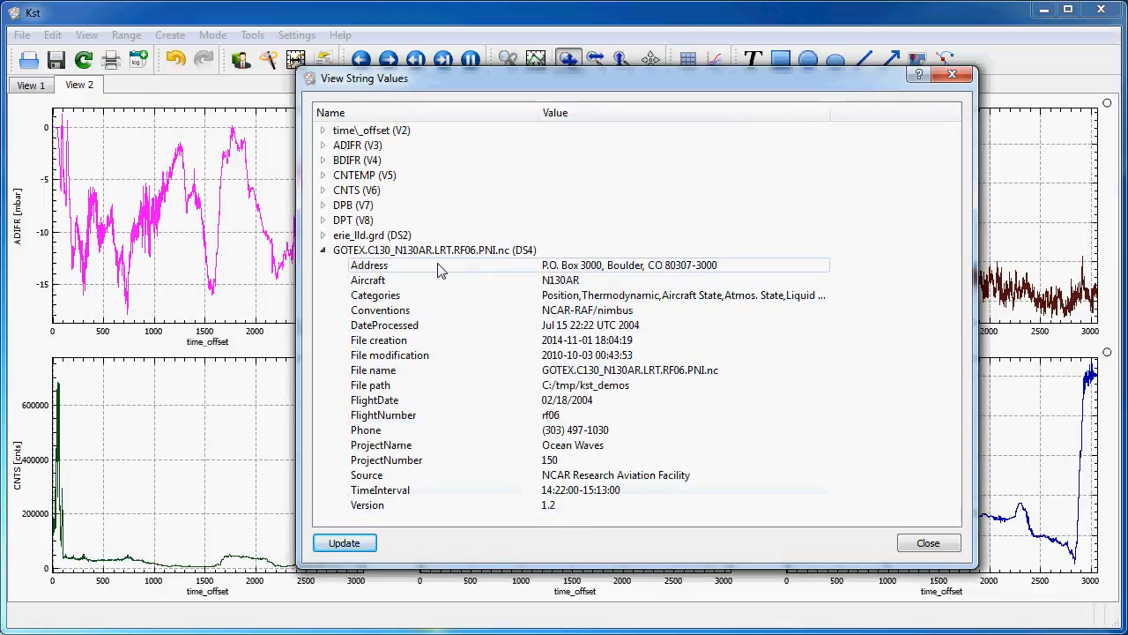
click(322, 144)
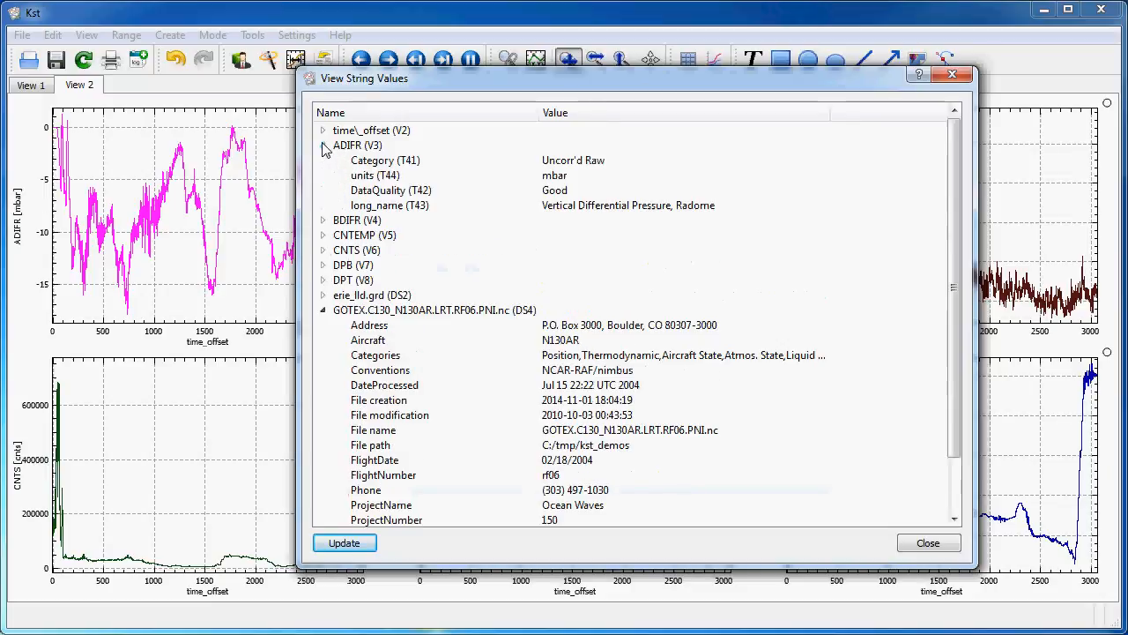
click(385, 159)
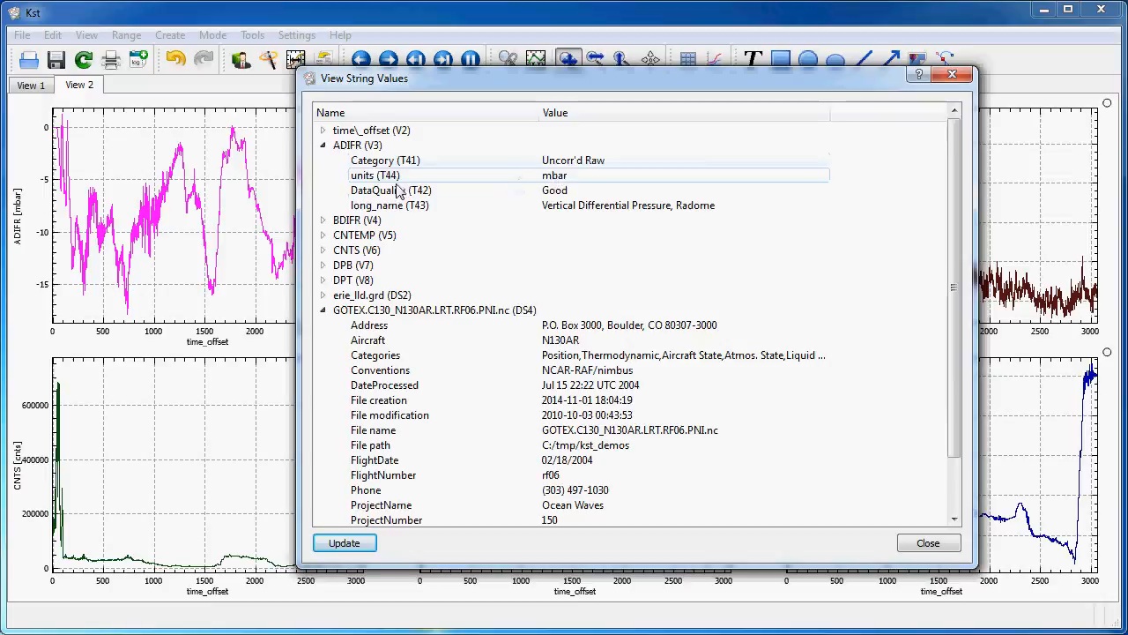
mouse_move(586, 183)
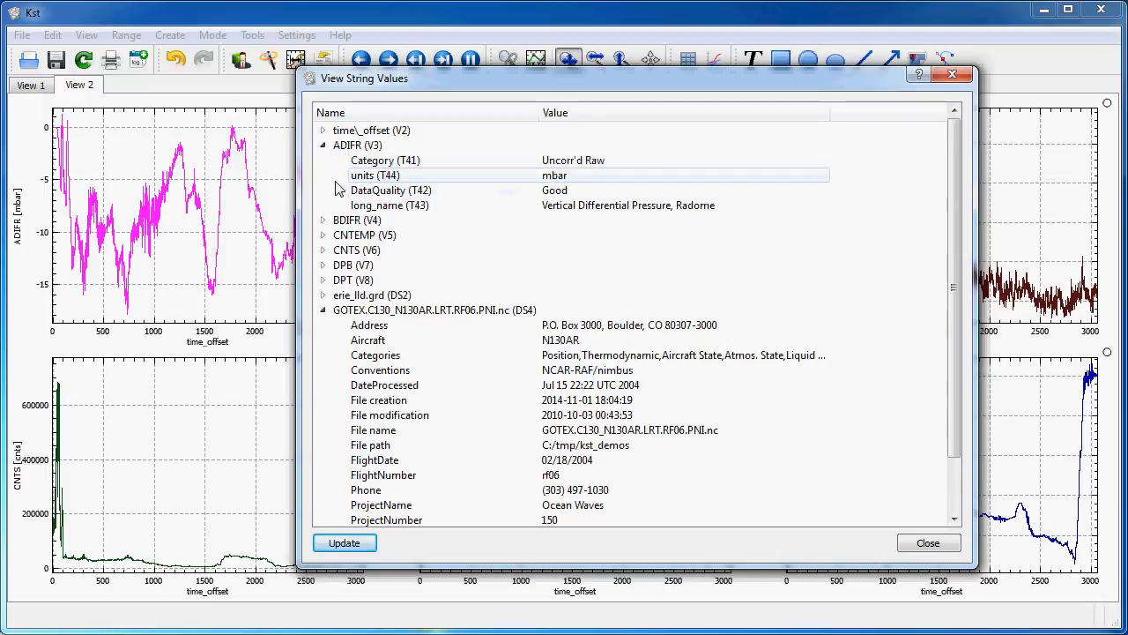
mouse_move(375, 181)
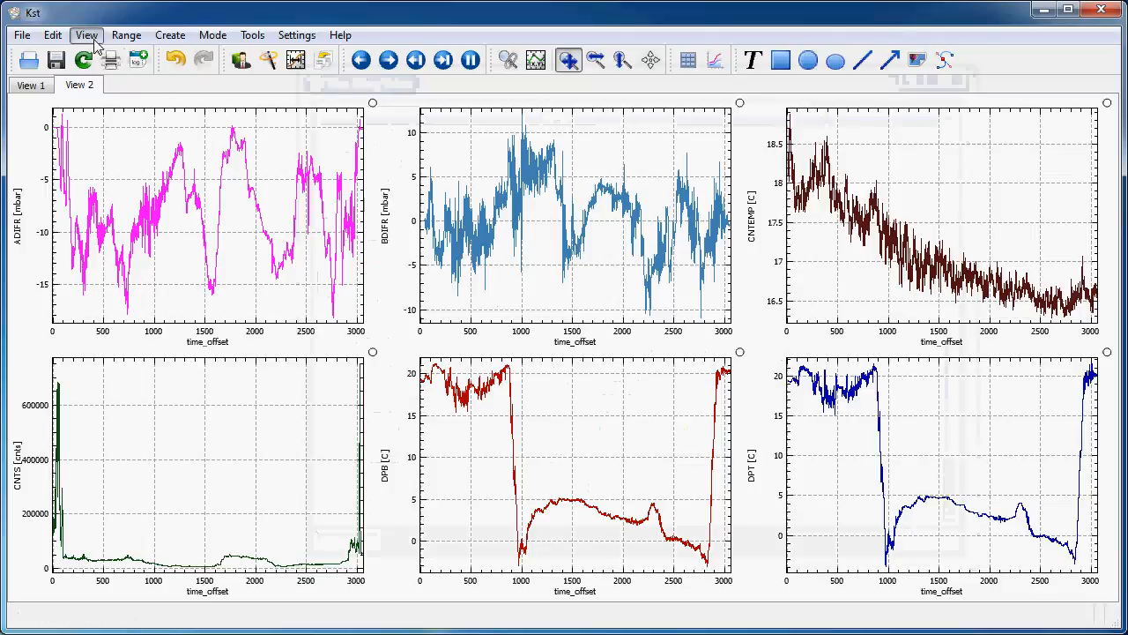
Step: Open the Scalars viewer and inspect ADIFR's scalars, including SampledRate, Min and Max 1.27298
click(86, 35)
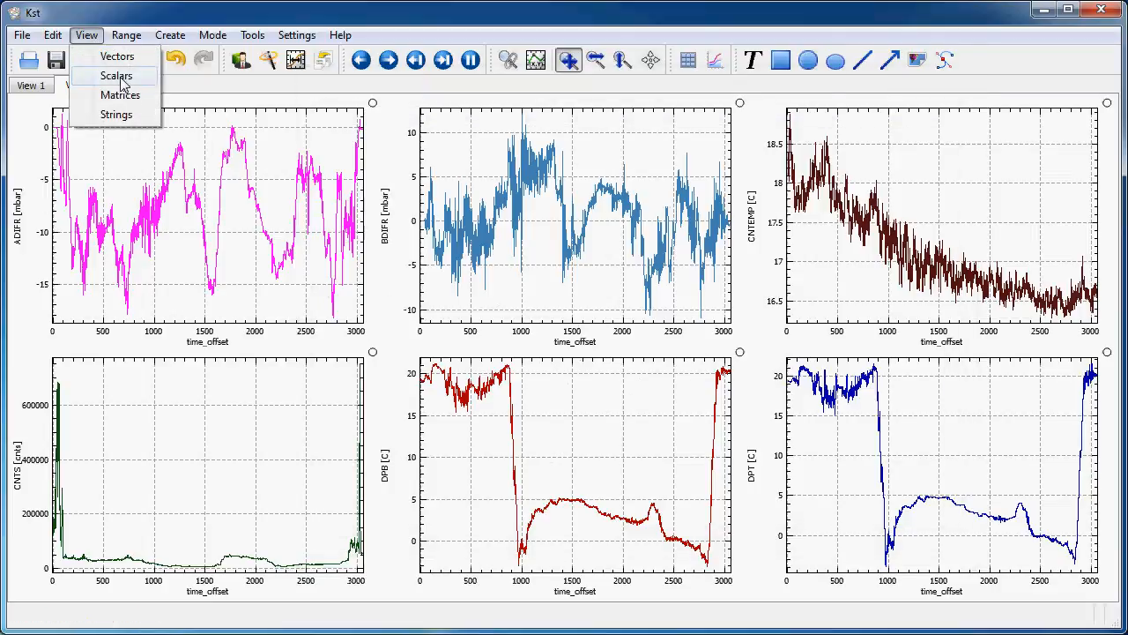
click(115, 74)
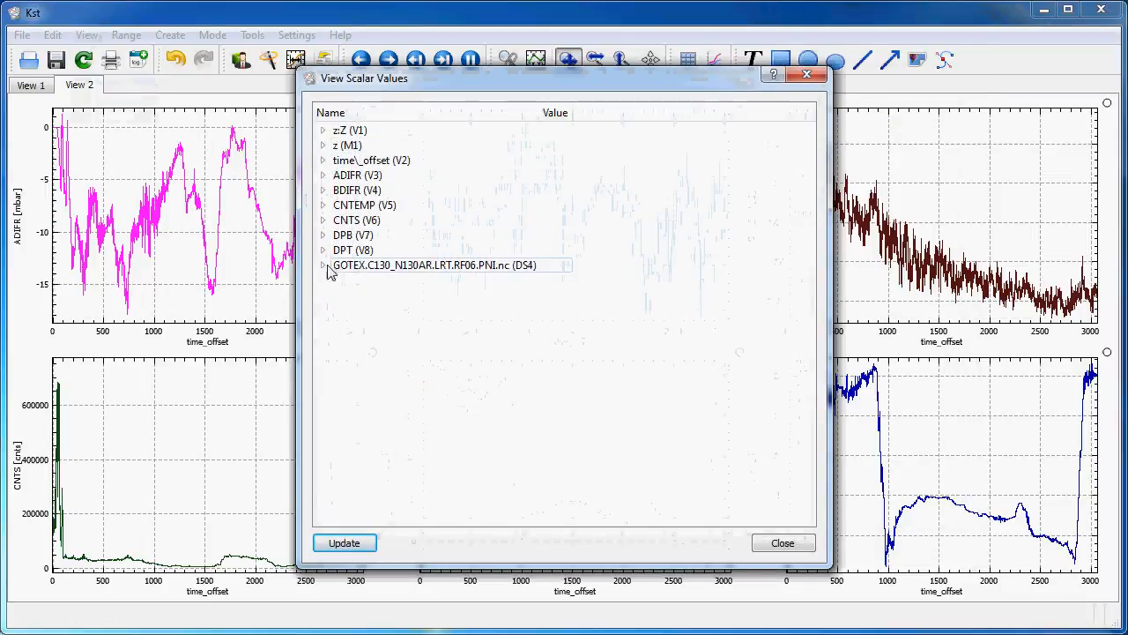
click(323, 264)
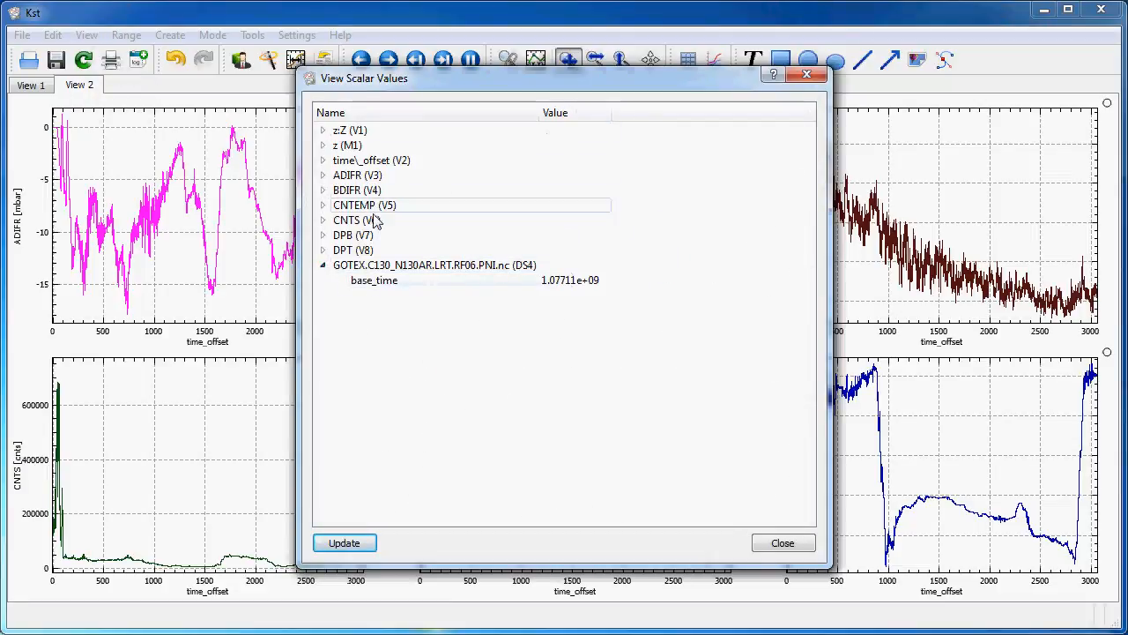
click(323, 175)
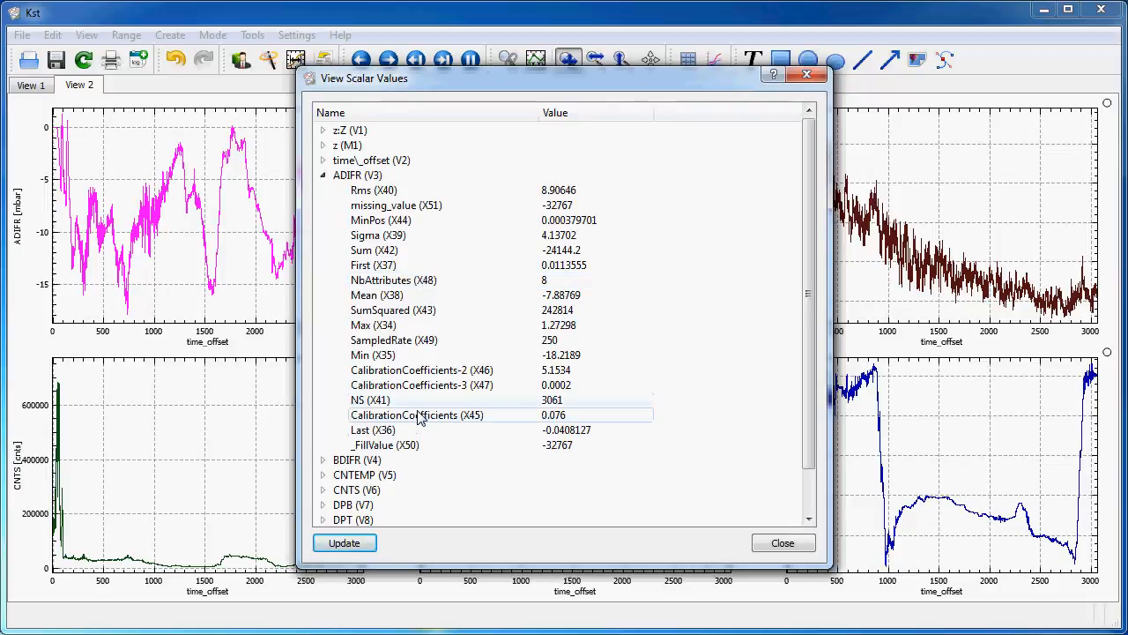
click(418, 415)
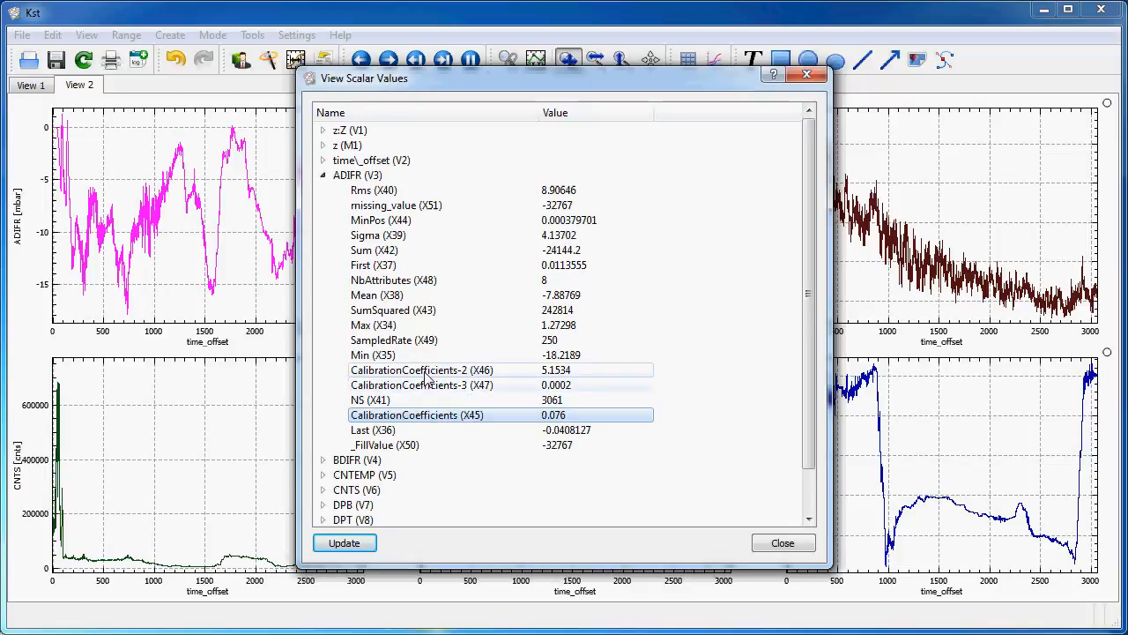
click(393, 341)
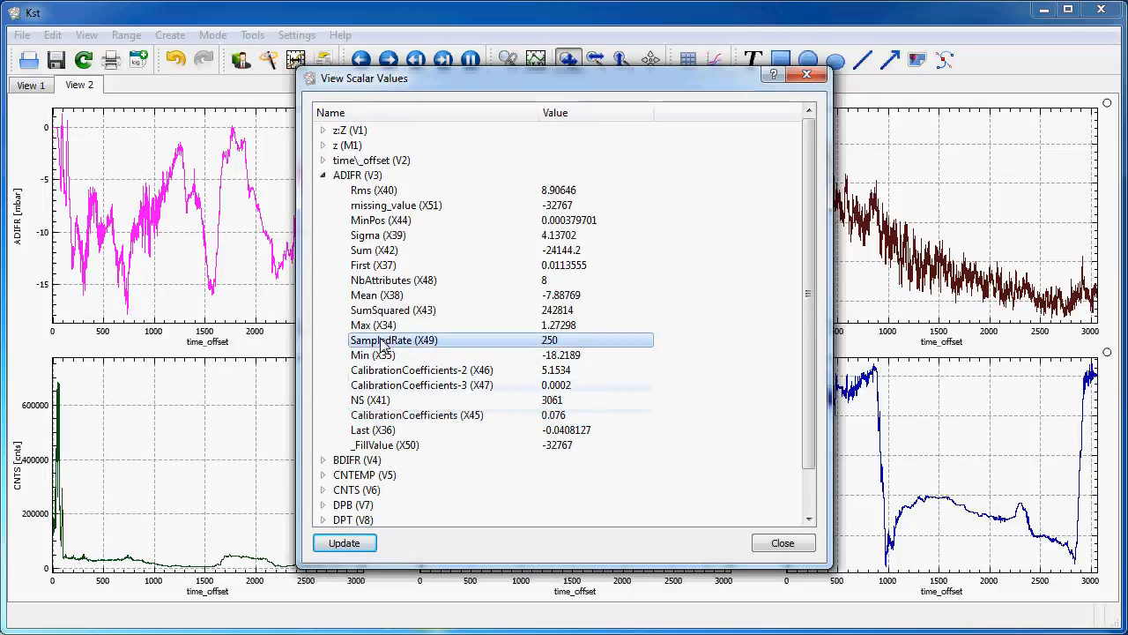
mouse_move(374, 204)
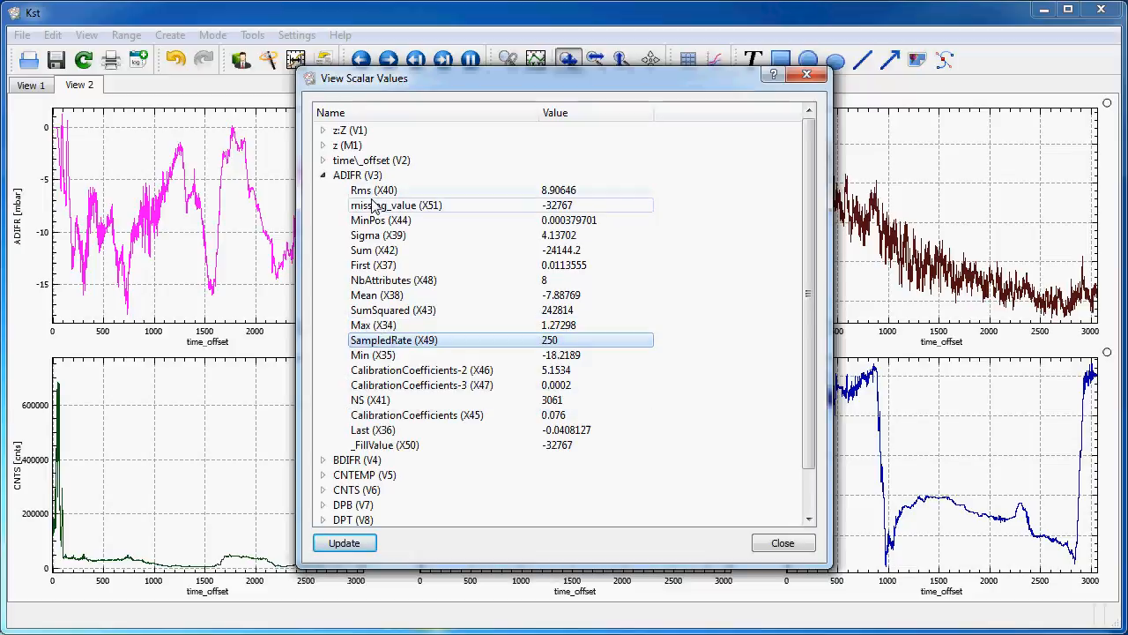
mouse_move(375, 271)
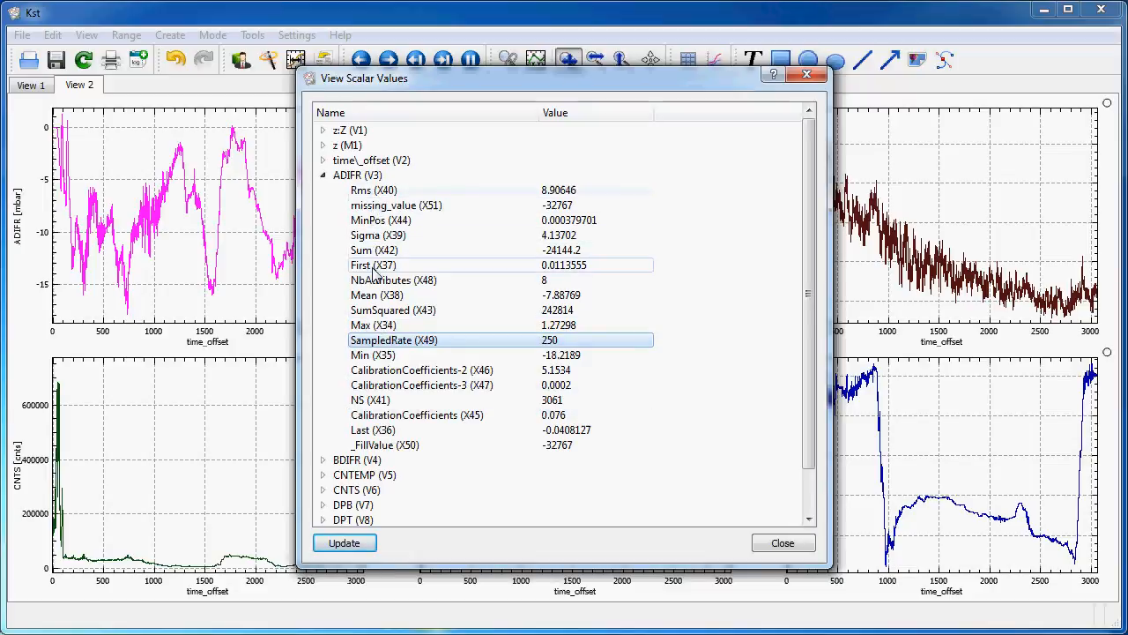
click(372, 355)
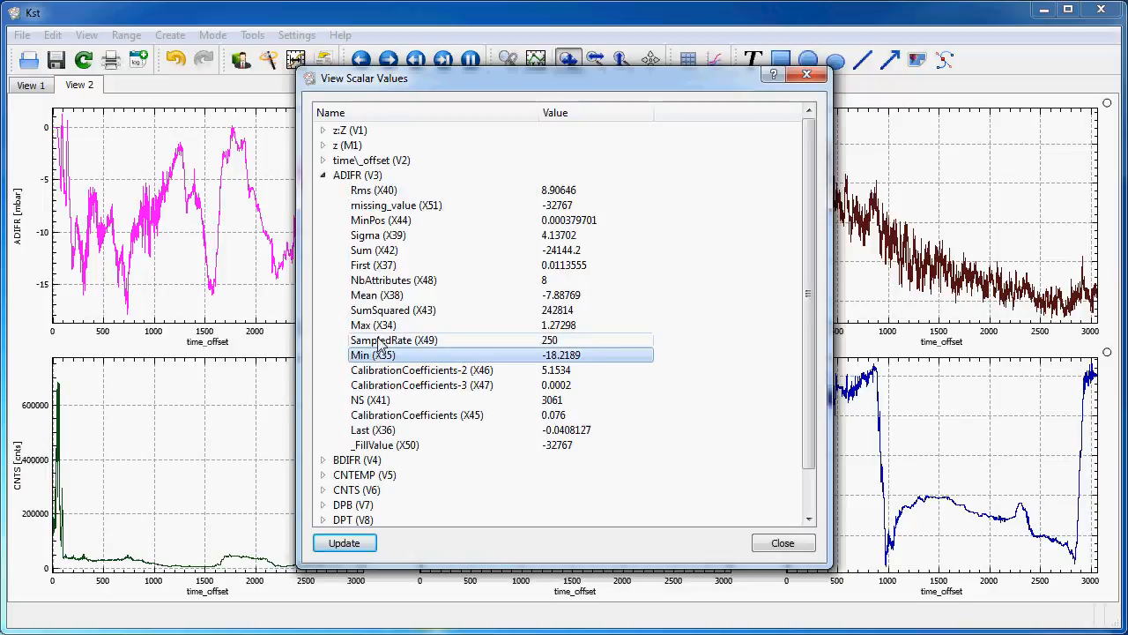
click(397, 324)
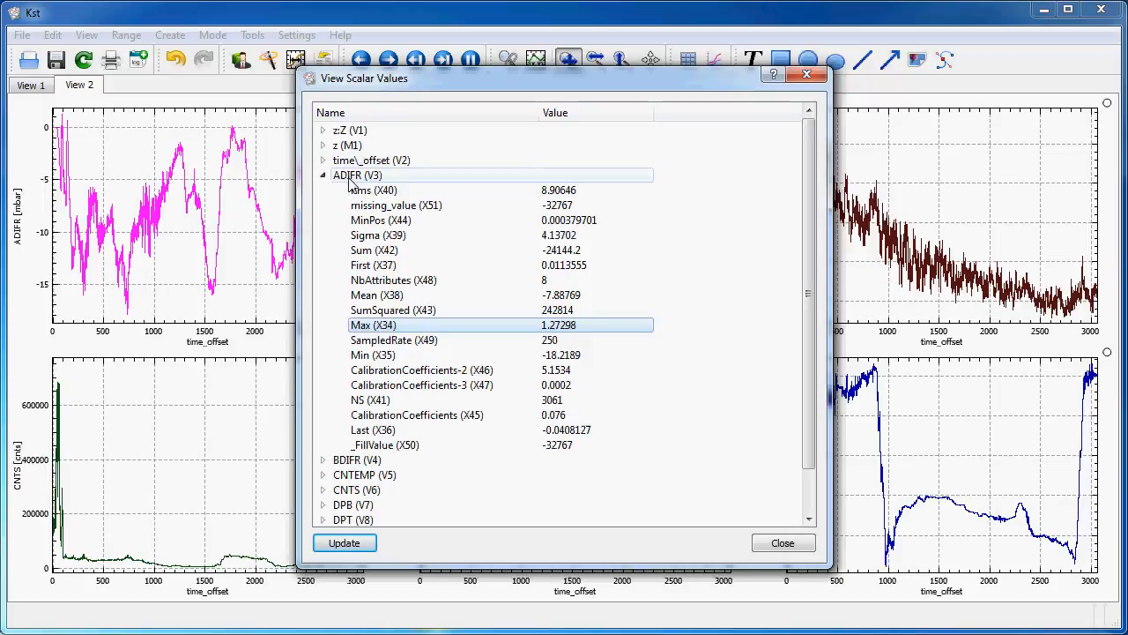
mouse_move(696, 531)
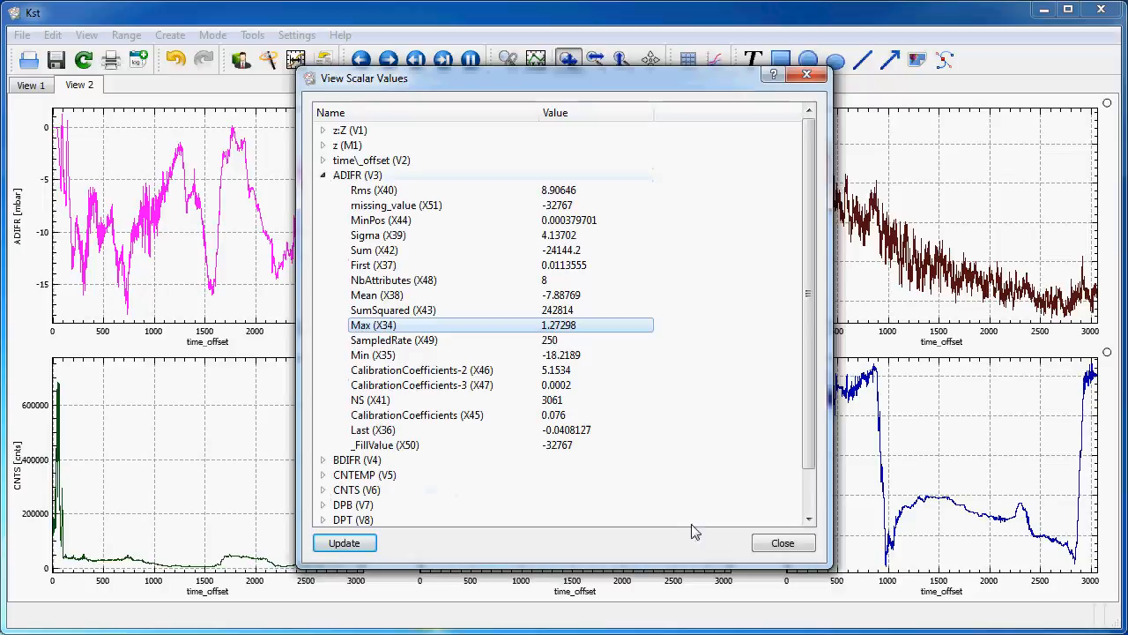
Step: Put a live label reading 'Max: 1.2729814' from ADIFR's Max scalar on the ADIFR plot
click(782, 542)
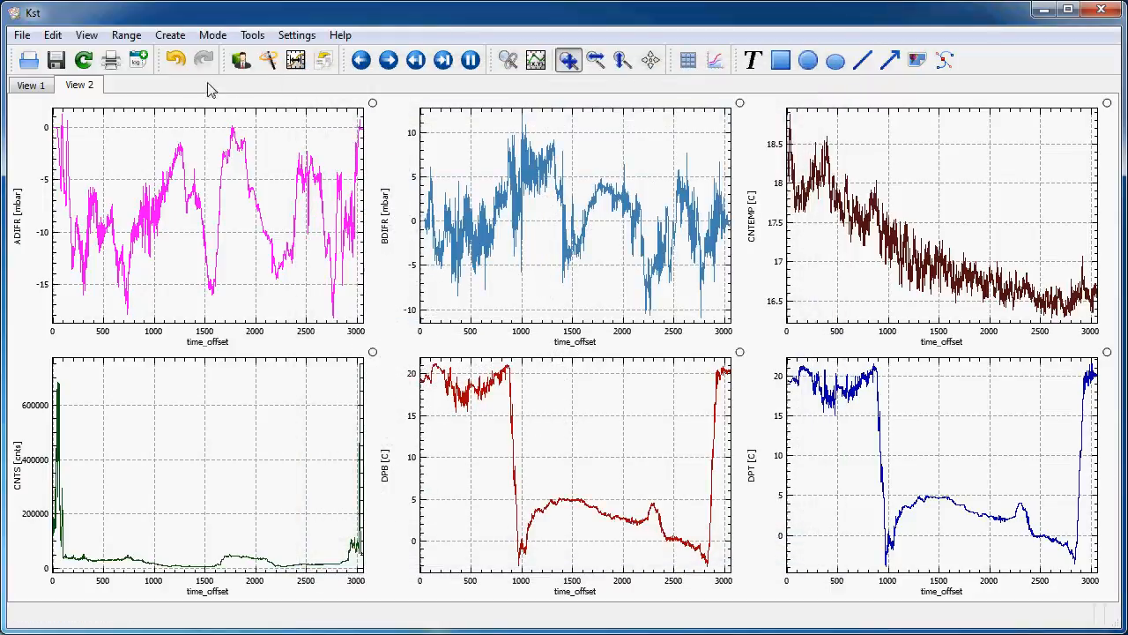
mouse_move(752, 60)
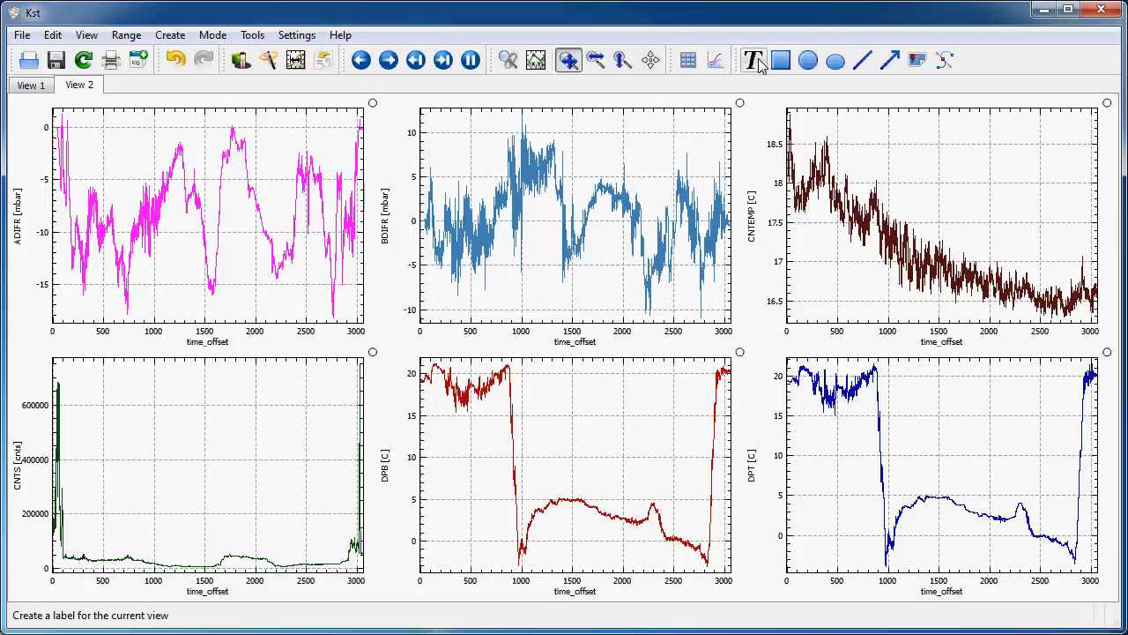
click(754, 60)
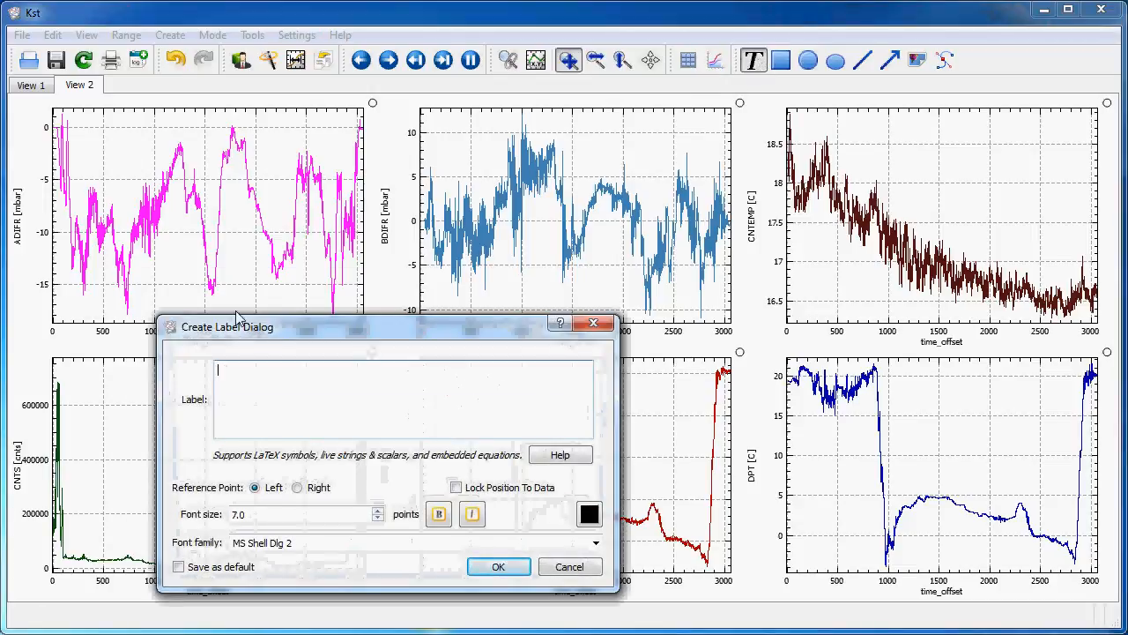
drag(226, 327, 186, 232)
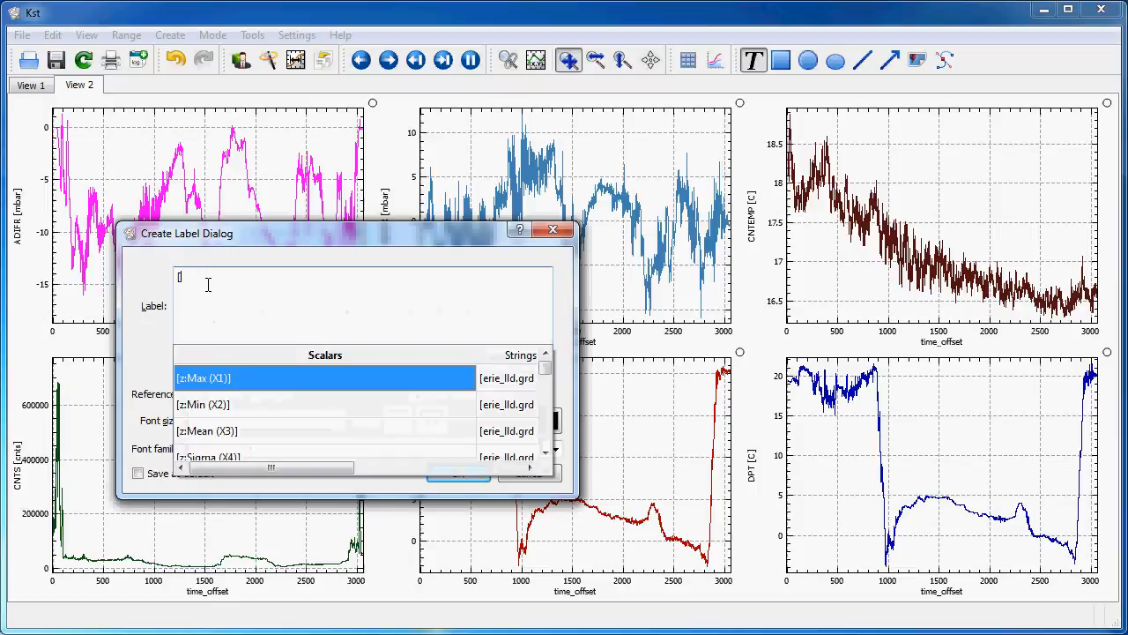
text([ADIFR:Max (X34)
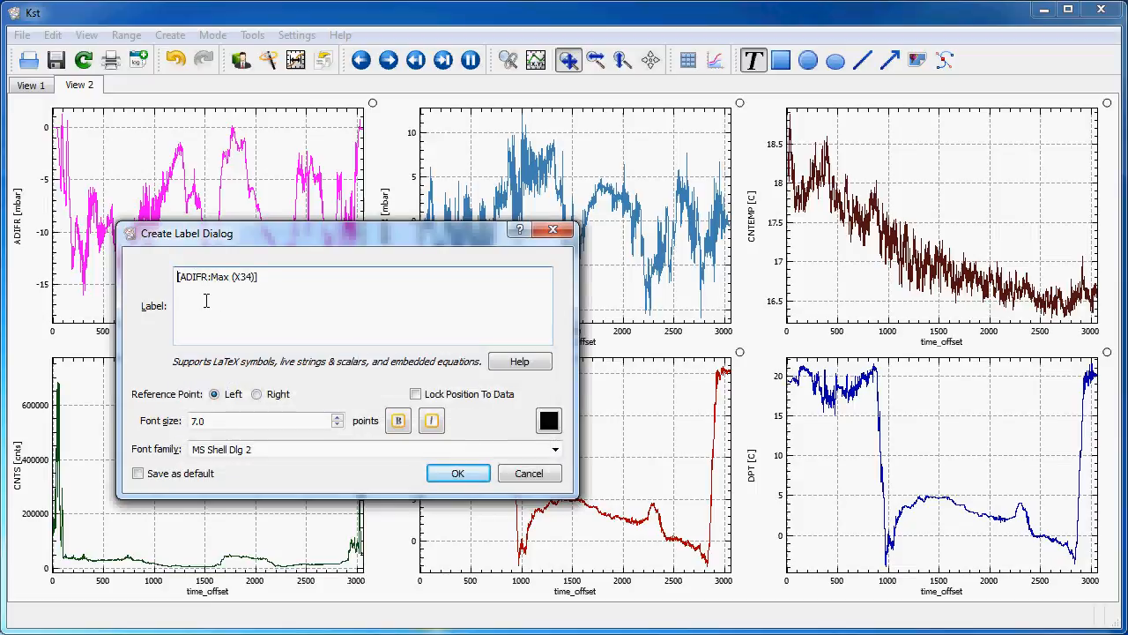
text(Max:)
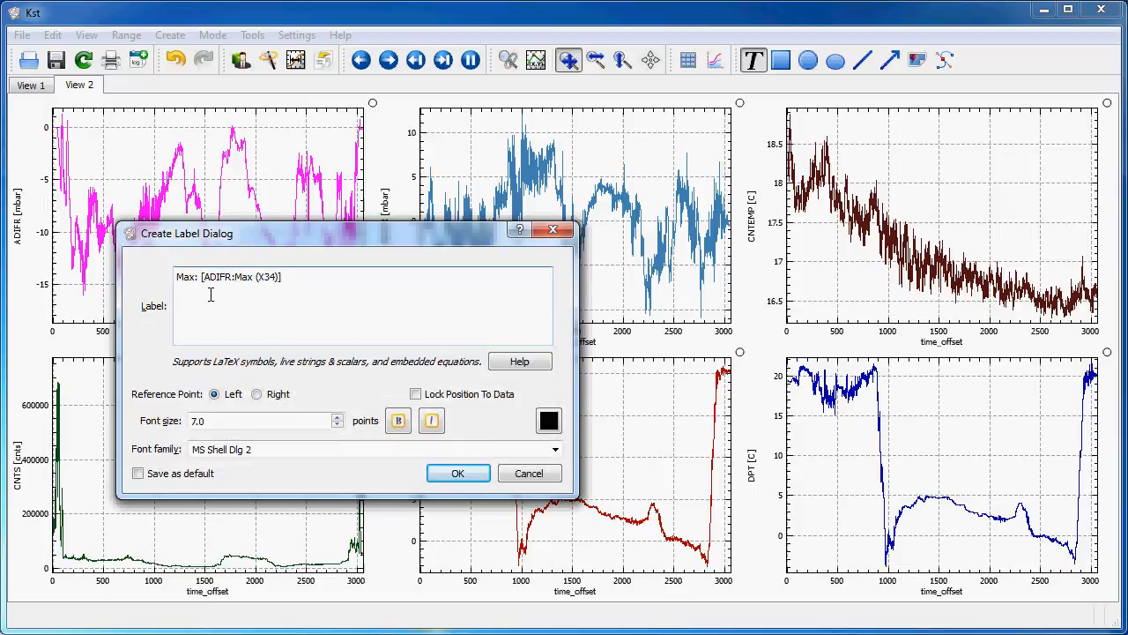
click(457, 474)
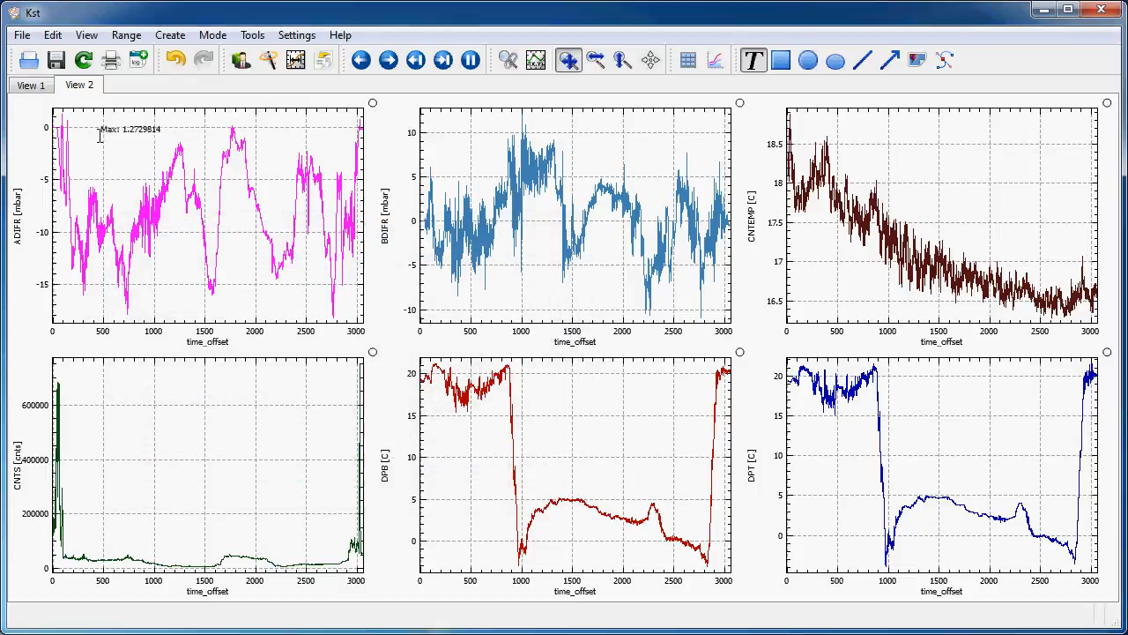
mouse_move(136, 162)
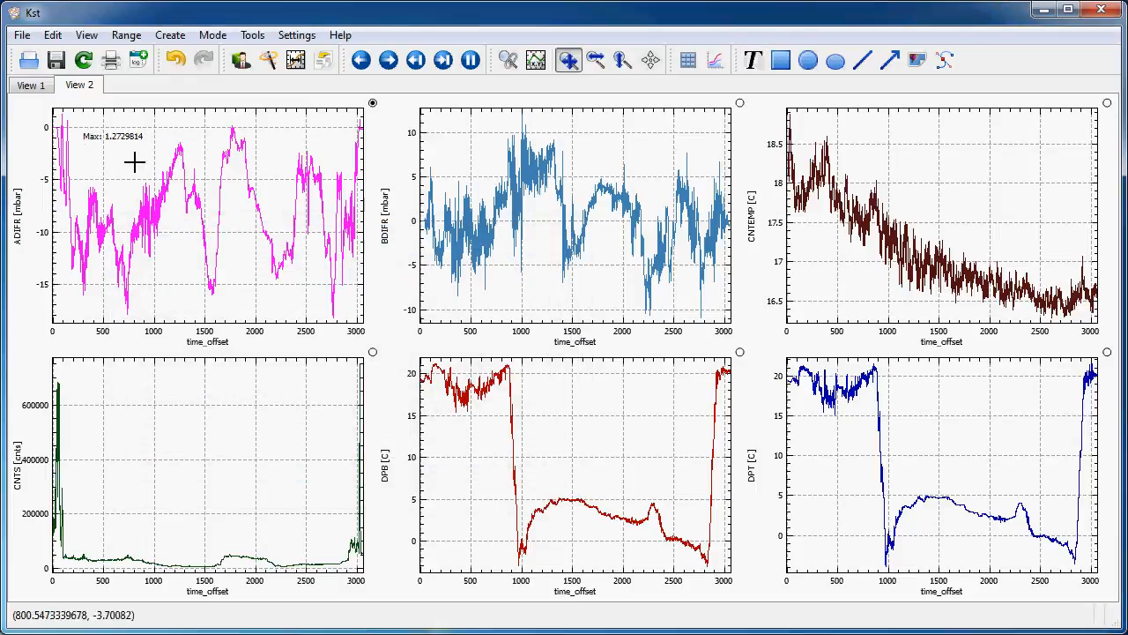
mouse_move(62, 114)
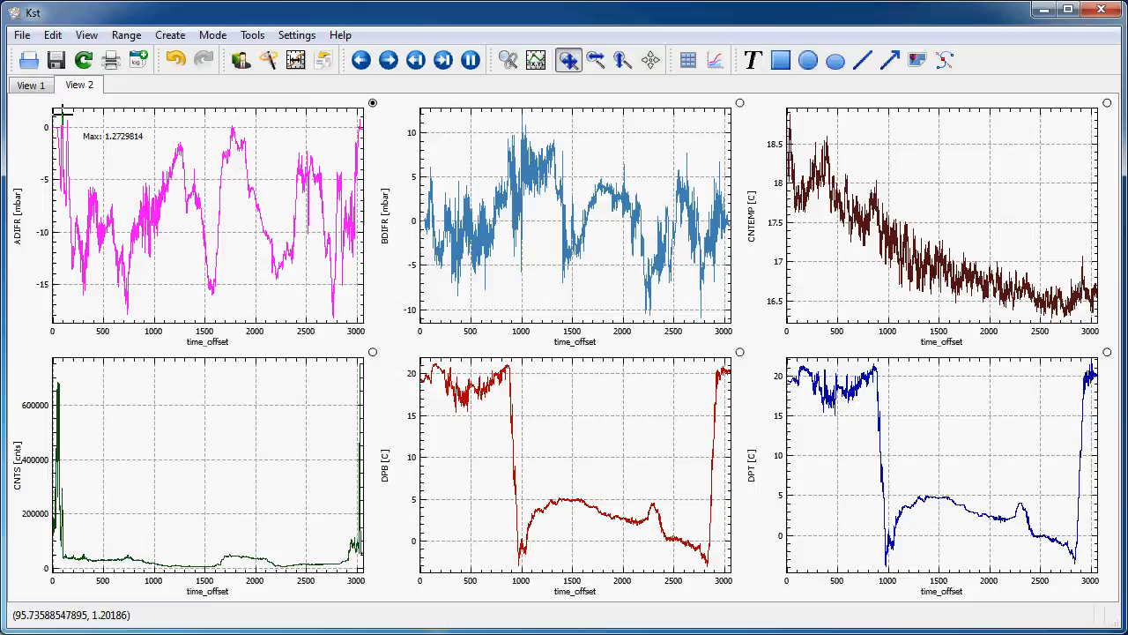
mouse_move(124, 139)
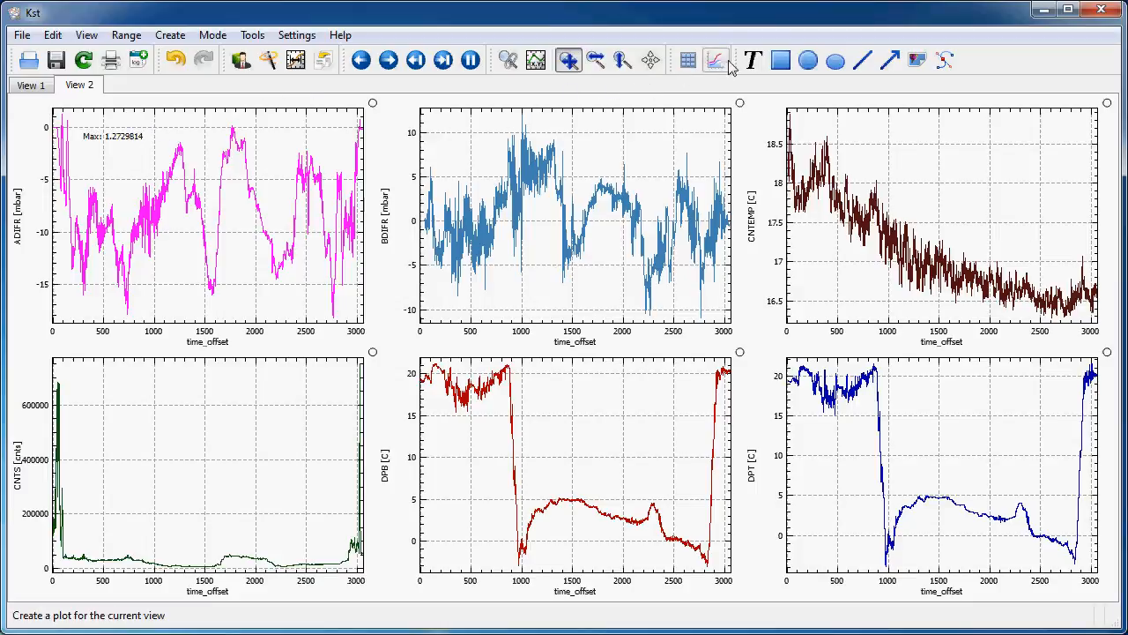
click(751, 60)
text([erie_lld.grd (DS2):File creation (T10)])
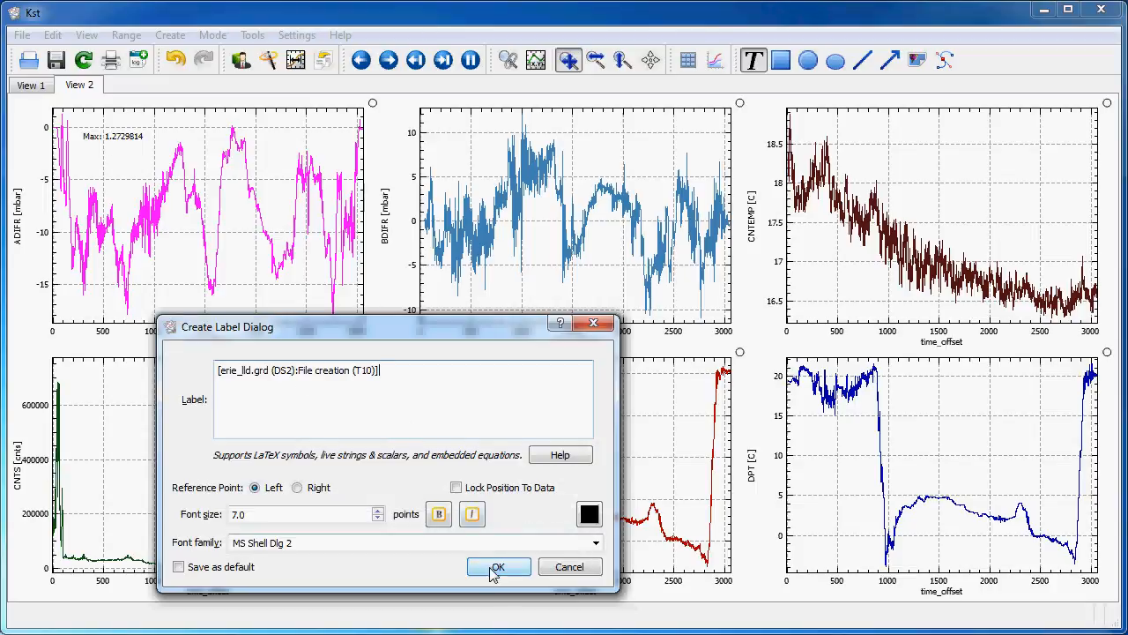
click(497, 567)
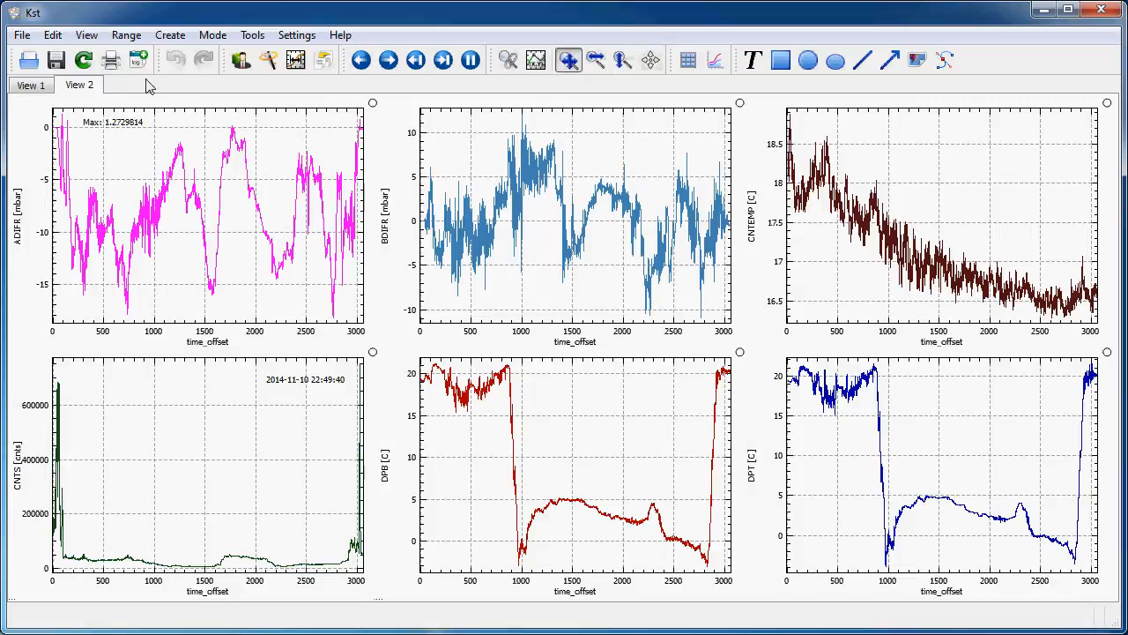
mouse_move(137, 138)
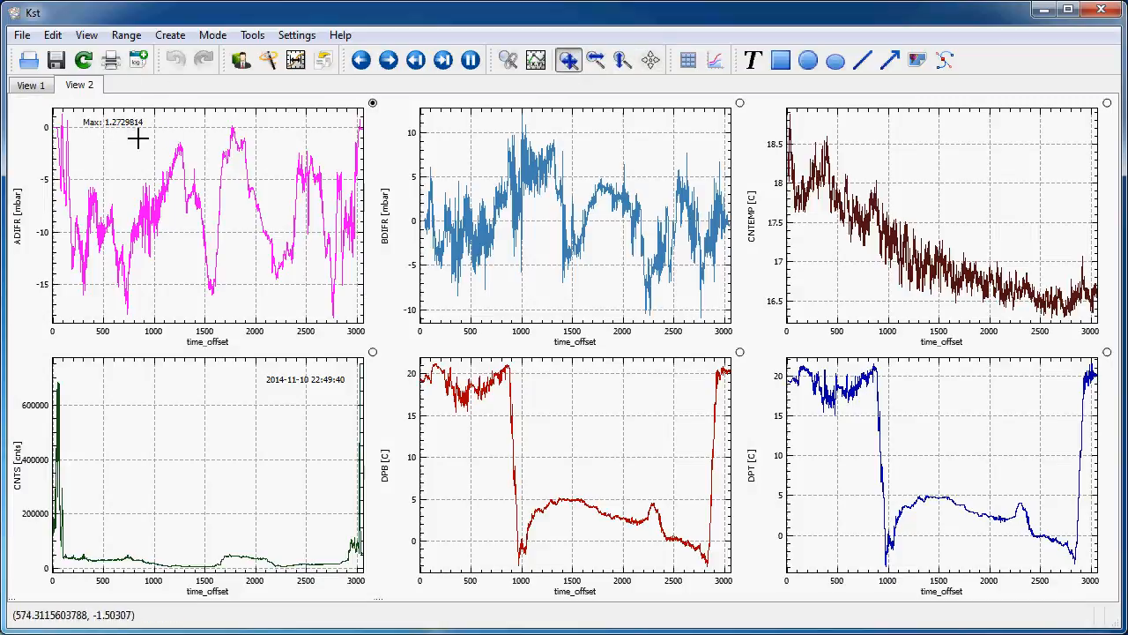
Step: Change every vector's data range to start at sample 1000 and read to end
click(295, 59)
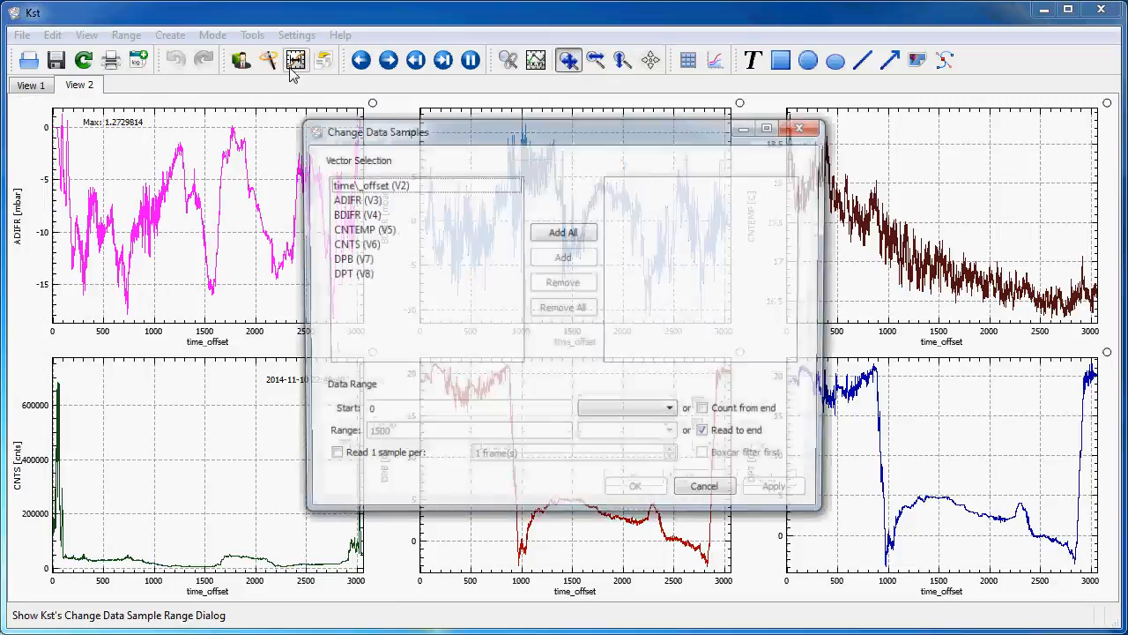
click(564, 231)
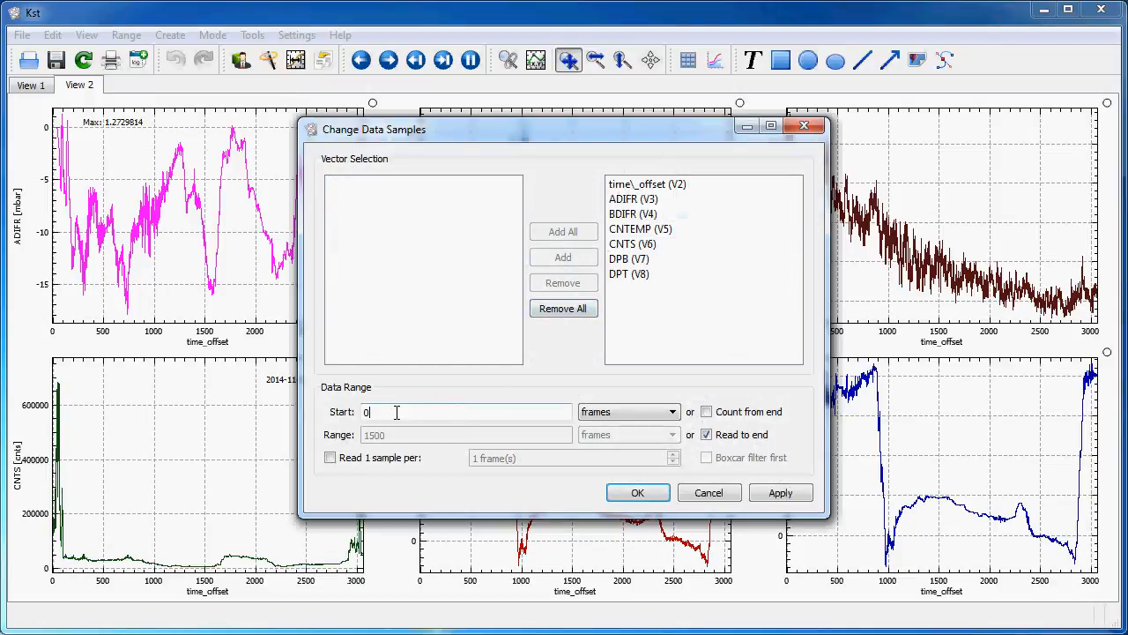
text(1000)
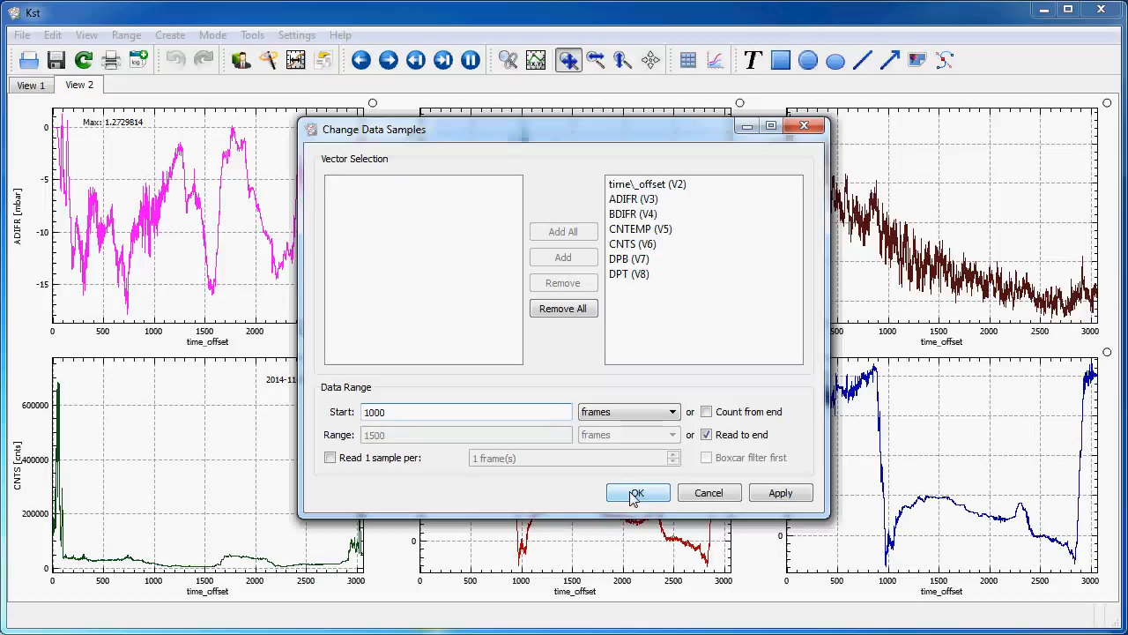
click(637, 493)
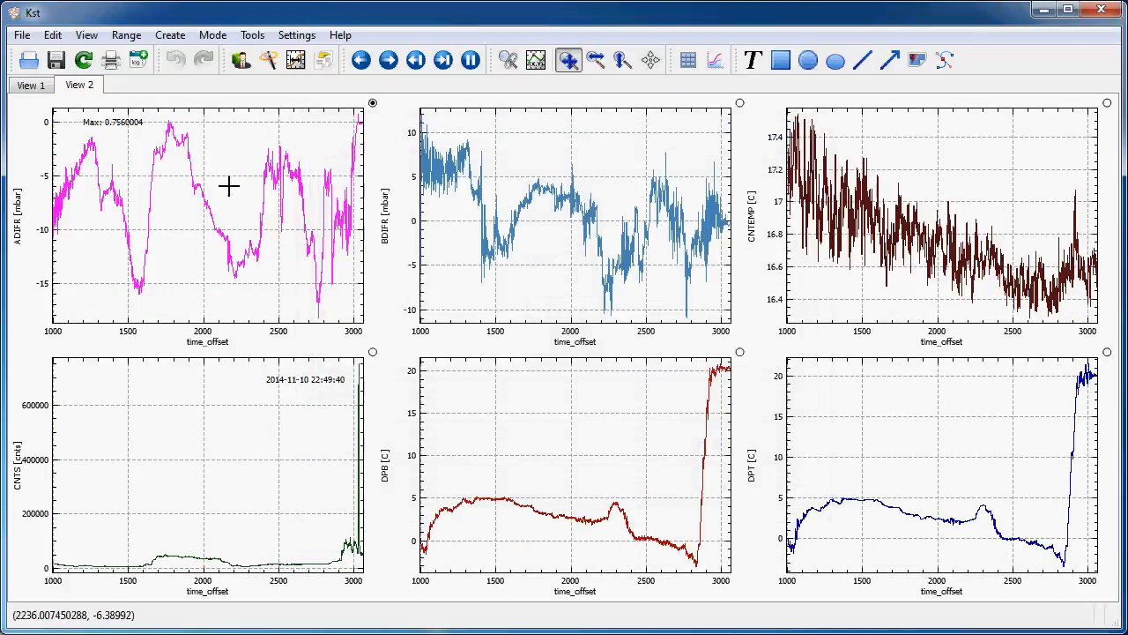
mouse_move(917, 445)
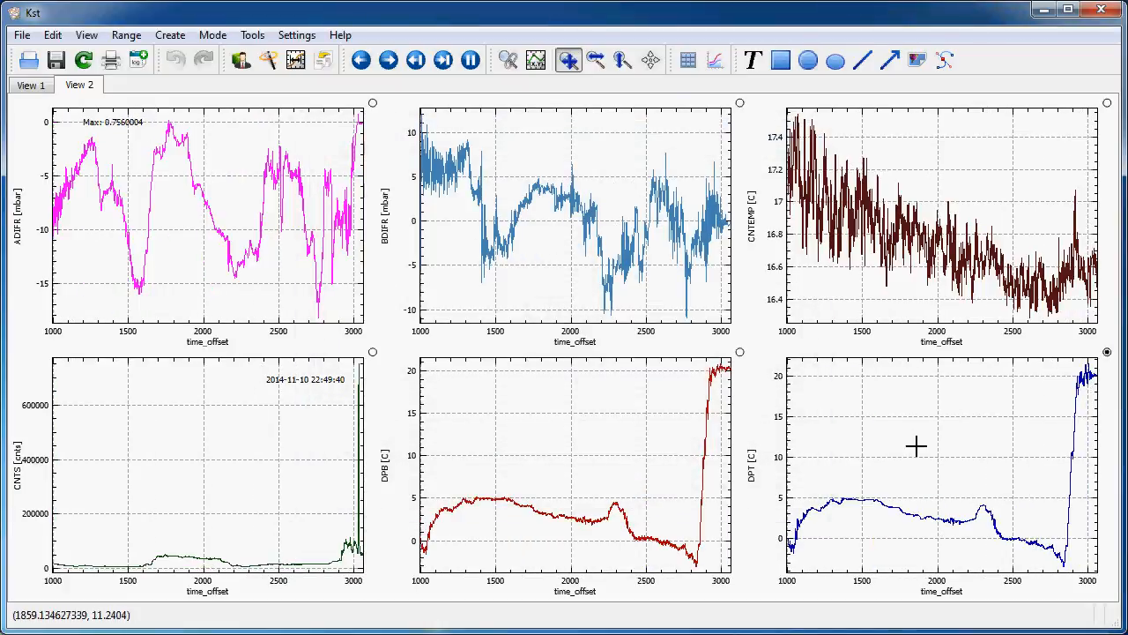
mouse_move(101, 128)
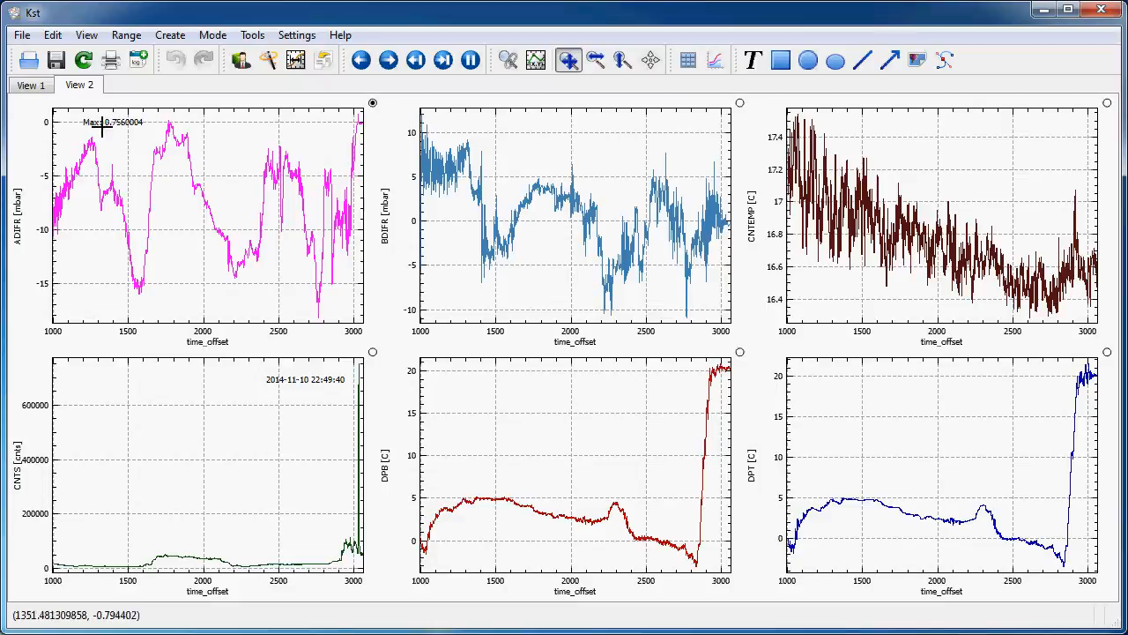
mouse_move(127, 137)
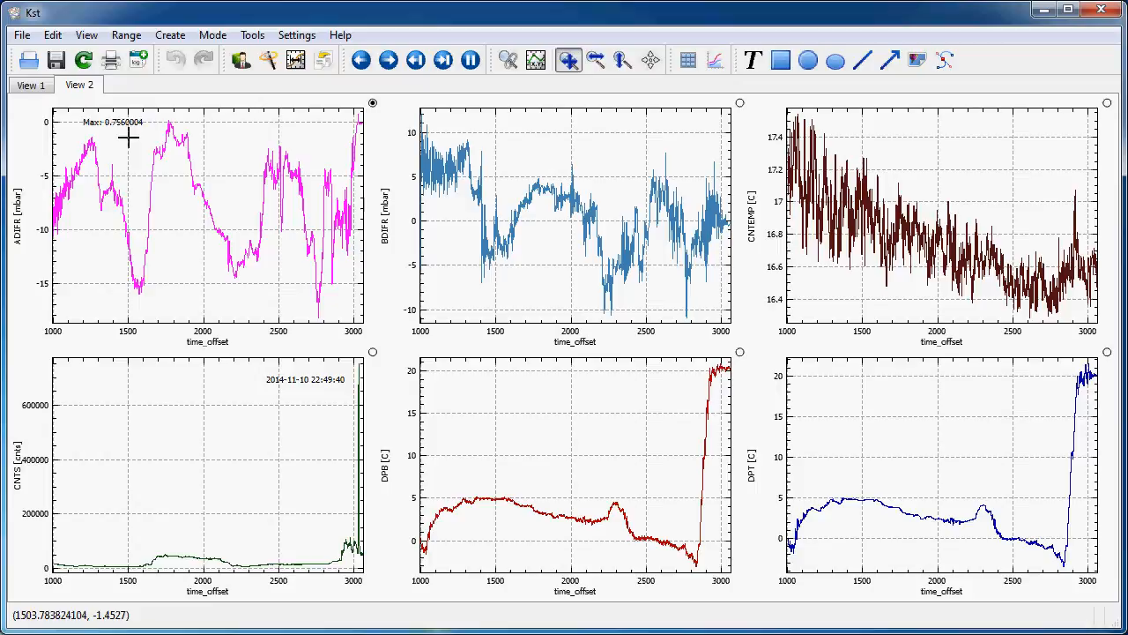
mouse_move(383, 220)
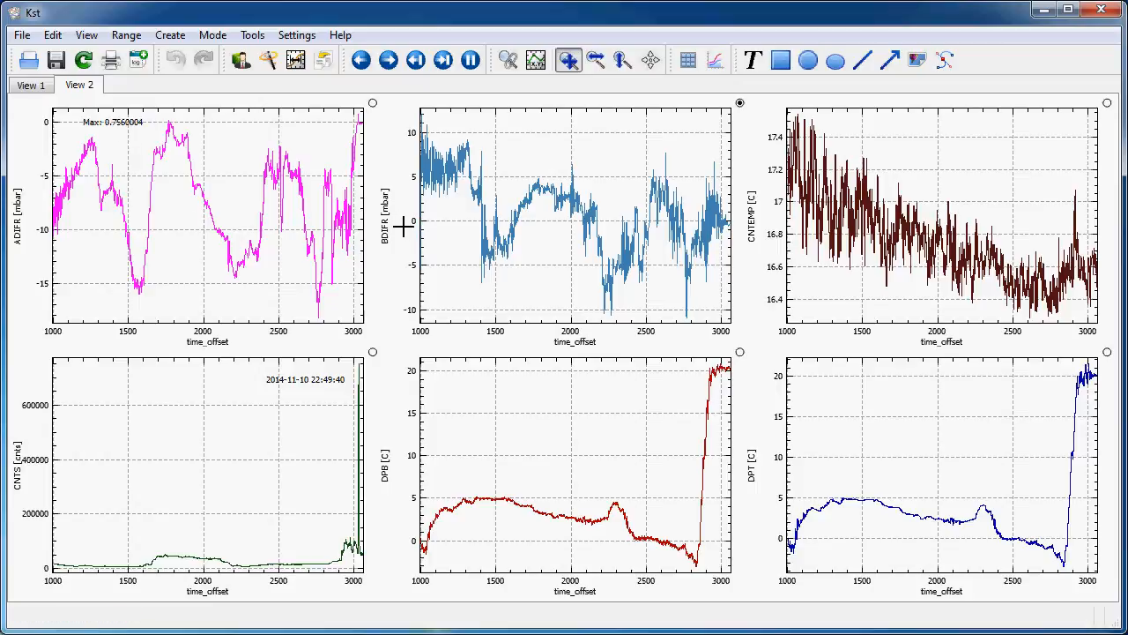
mouse_move(352, 289)
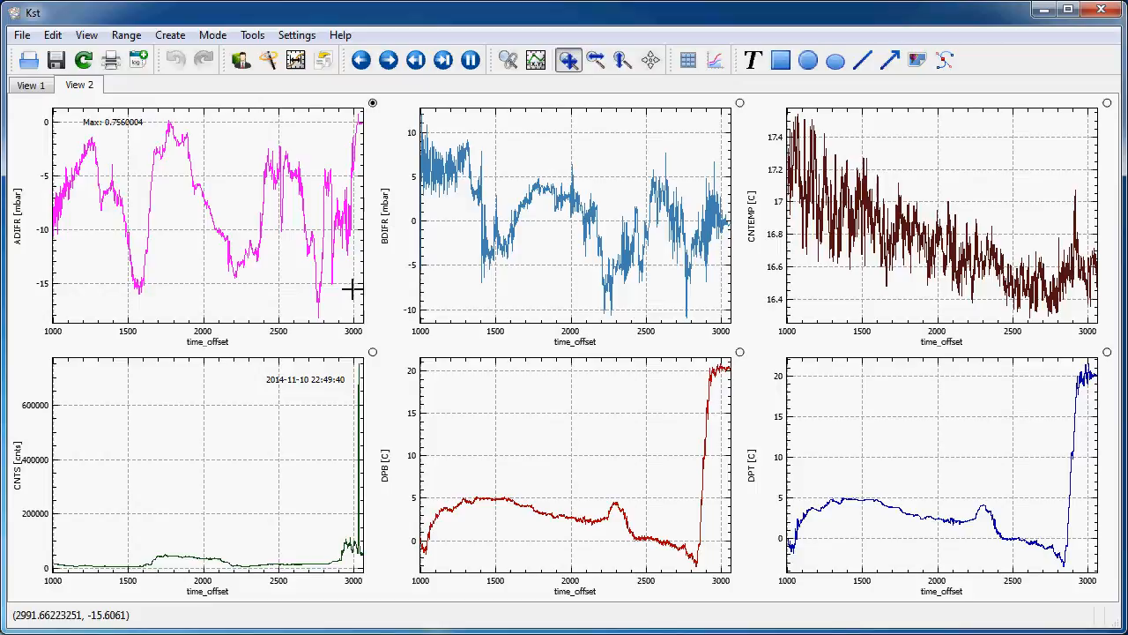
mouse_move(99, 143)
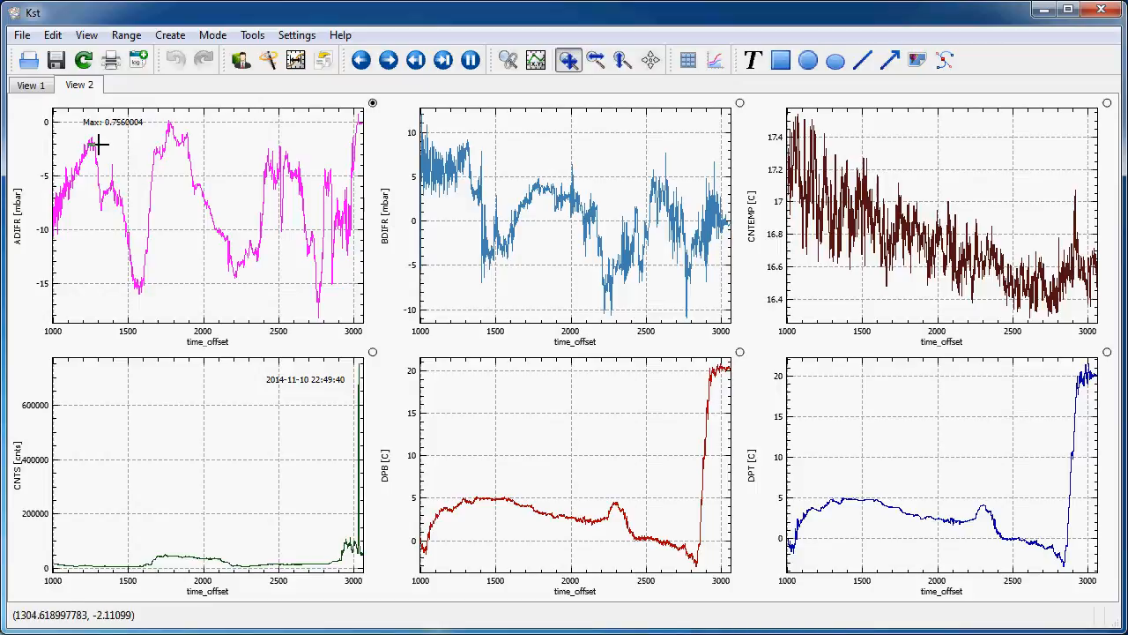
mouse_move(88, 174)
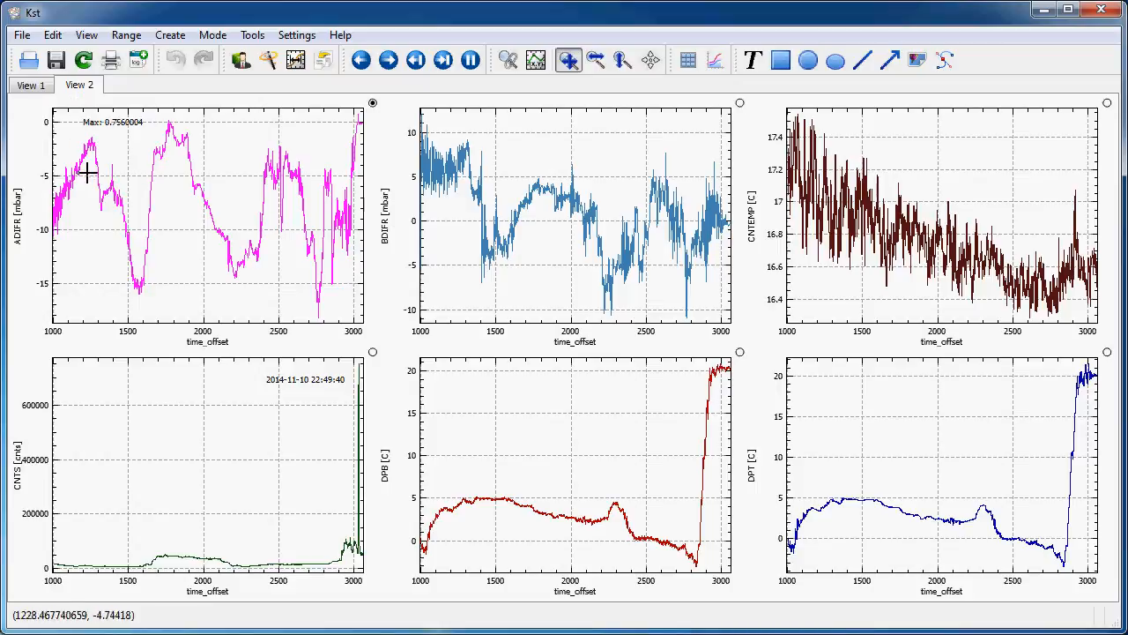
mouse_move(84, 165)
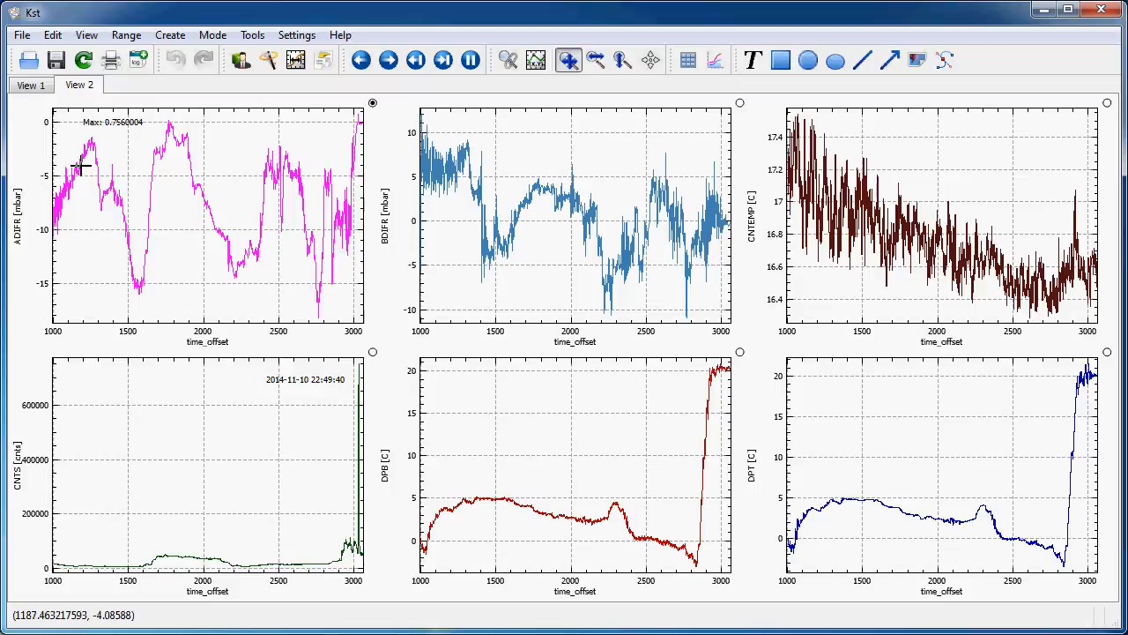